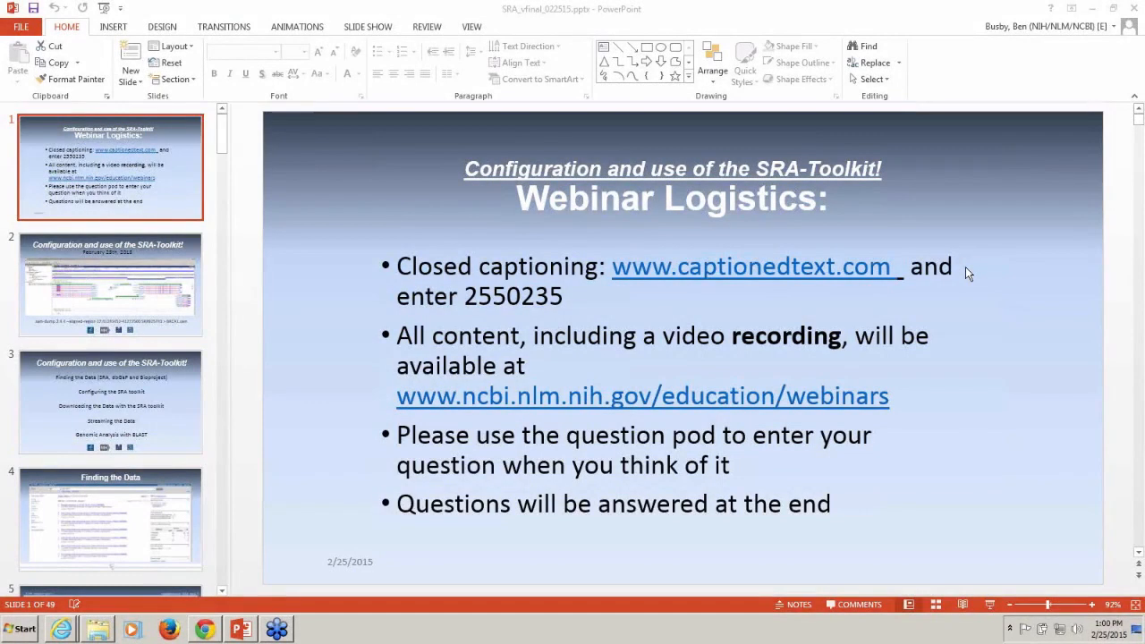
pyautogui.moveTo(989, 300)
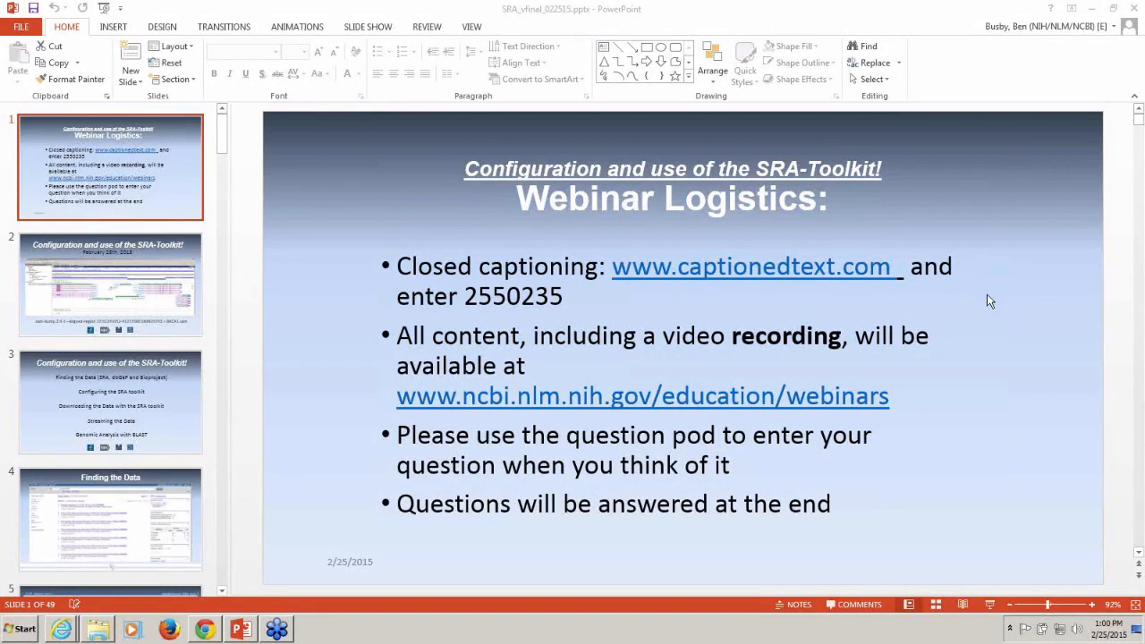
pyautogui.moveTo(1009, 321)
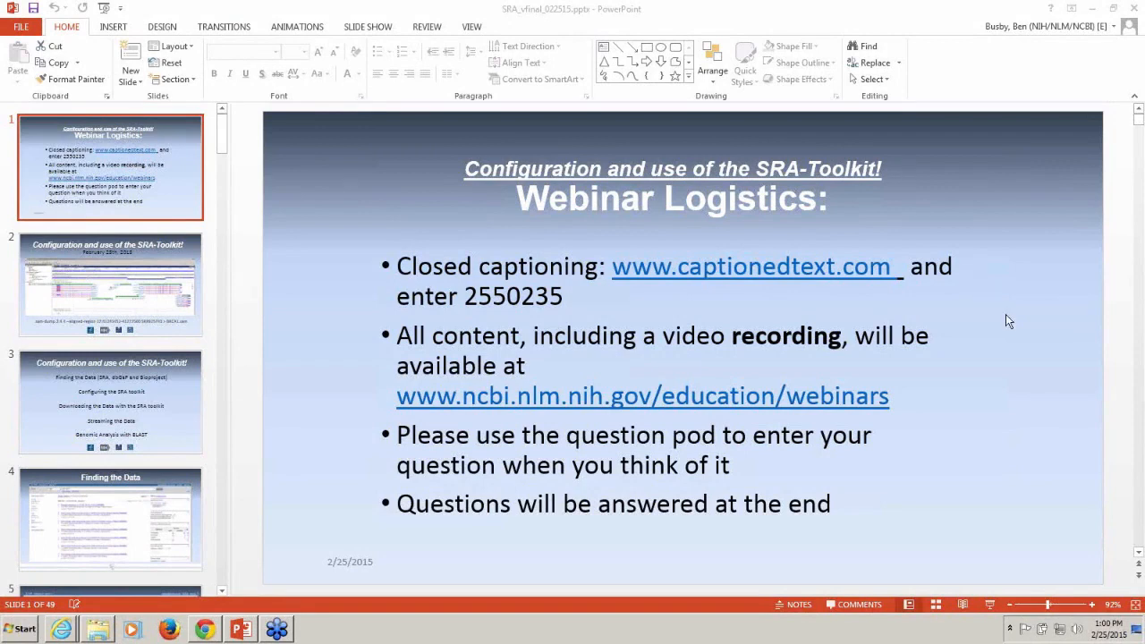
pyautogui.moveTo(1007, 422)
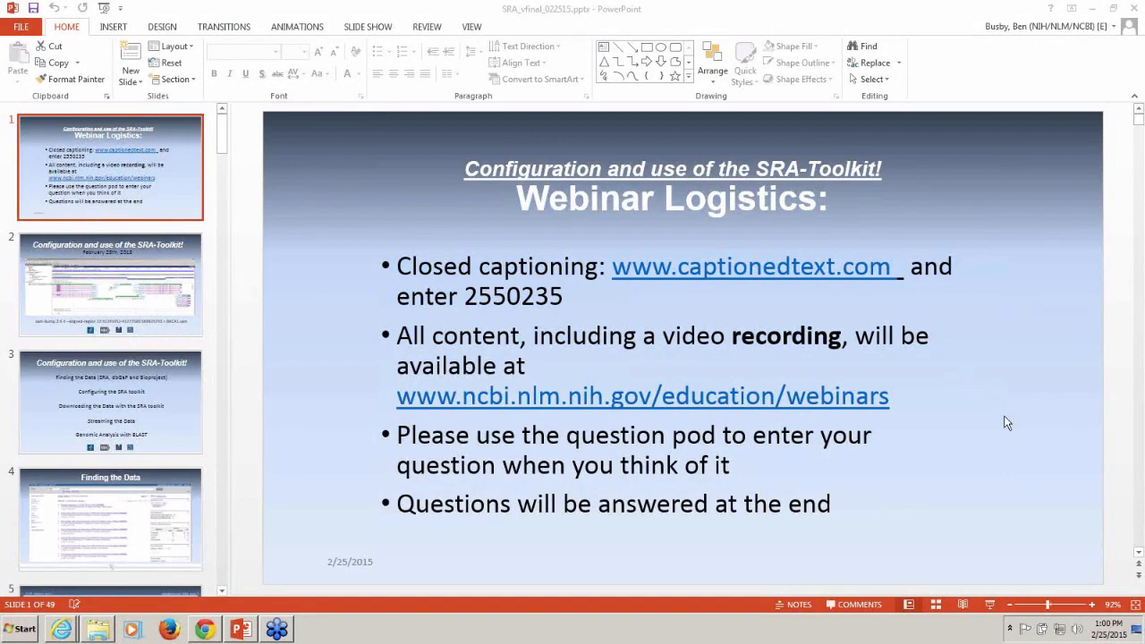
pyautogui.moveTo(1107, 399)
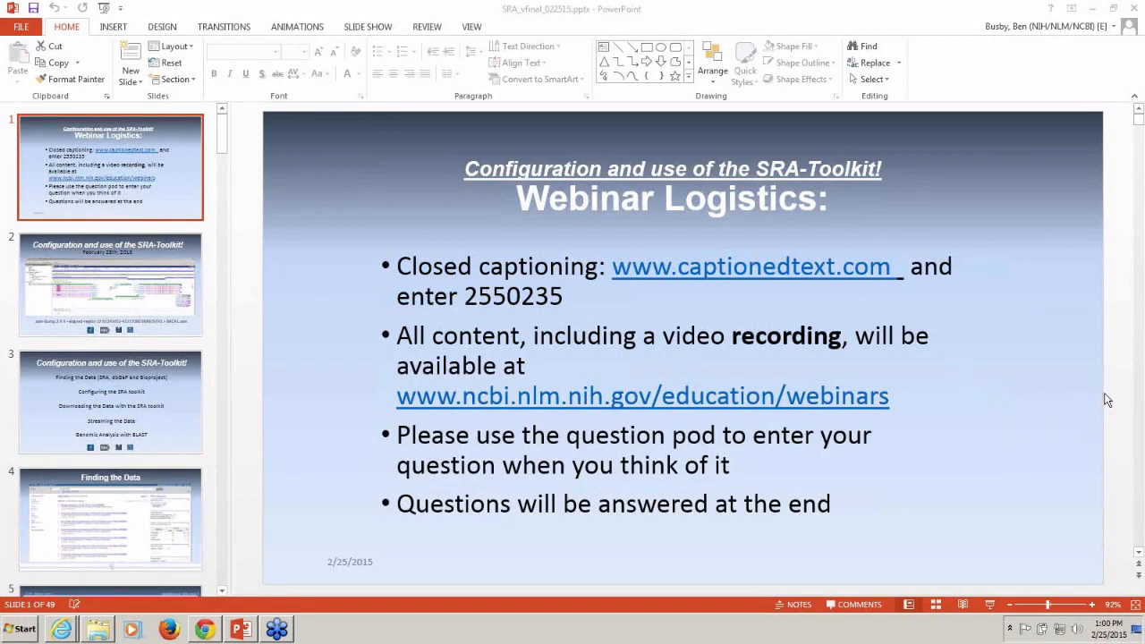
pyautogui.moveTo(1090, 414)
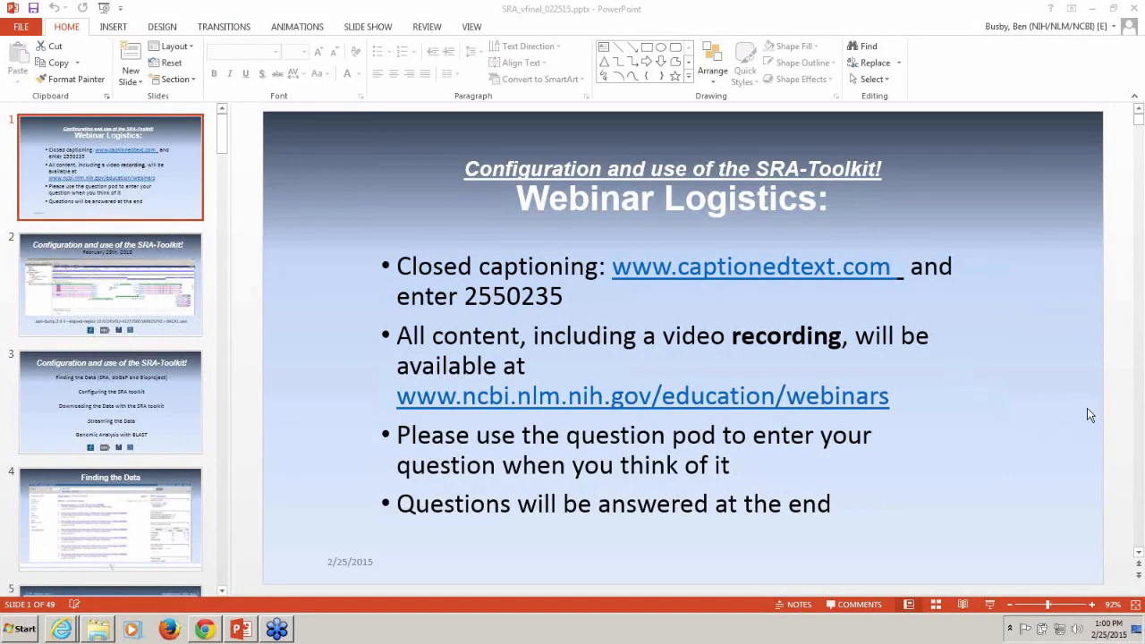
pyautogui.moveTo(1133, 396)
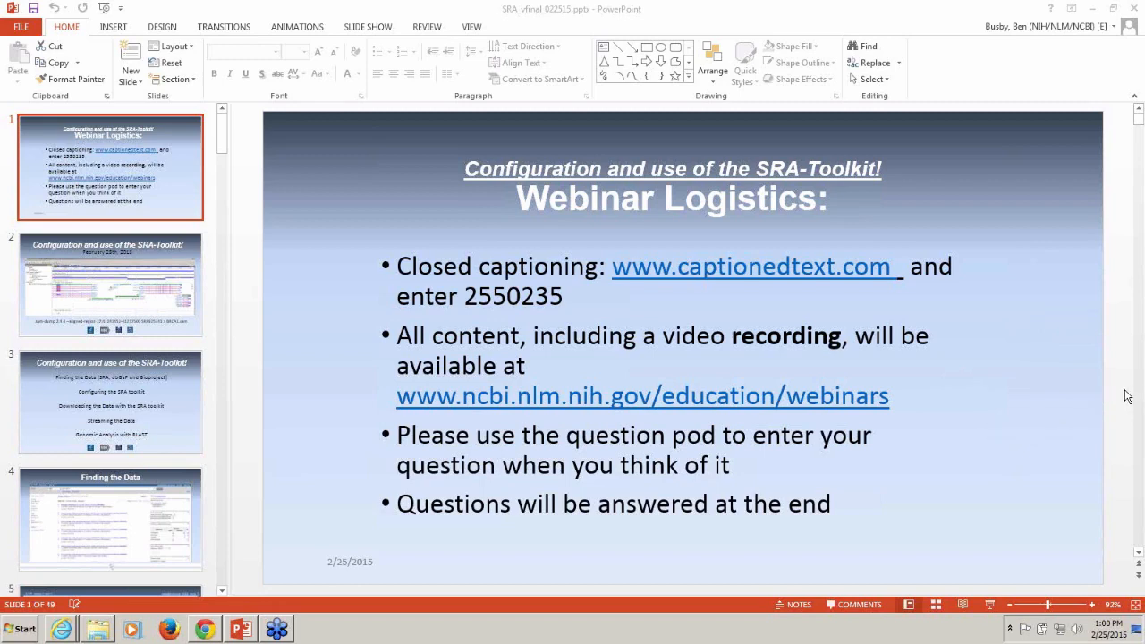
pyautogui.moveTo(1005, 354)
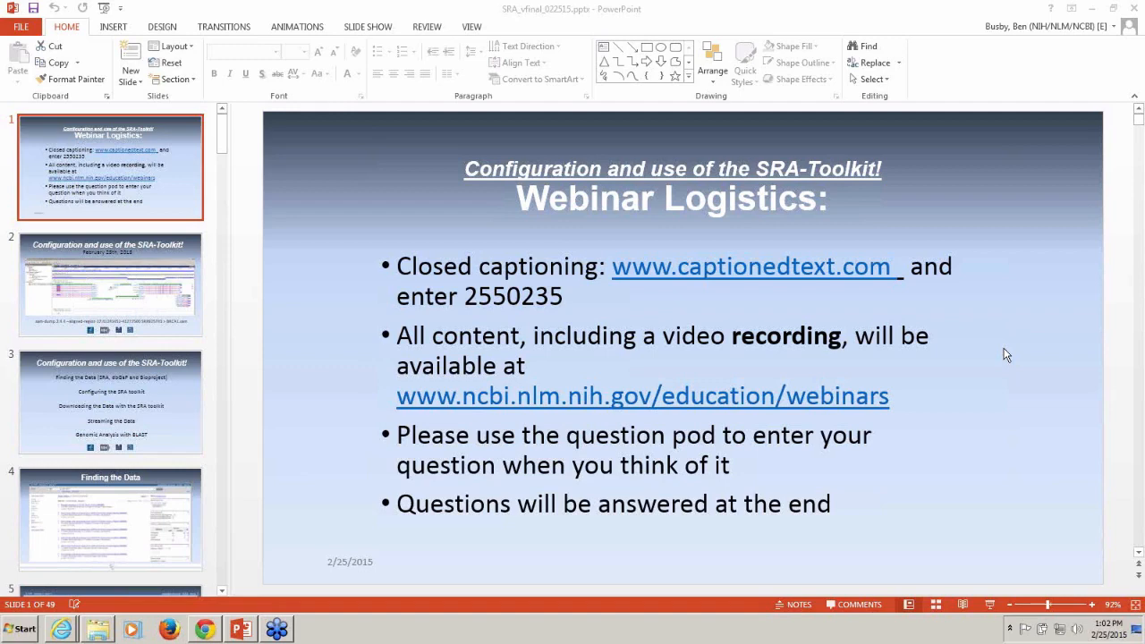
pyautogui.moveTo(1001, 302)
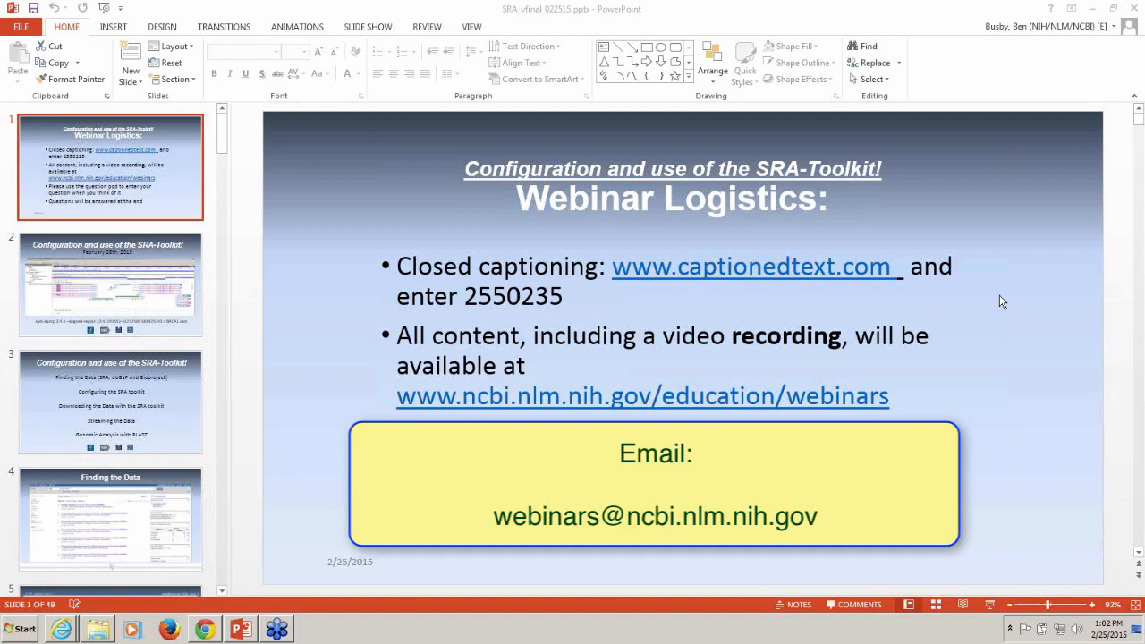
# Start the webinar slideshow from the first slide with F5
pyautogui.press('F5')
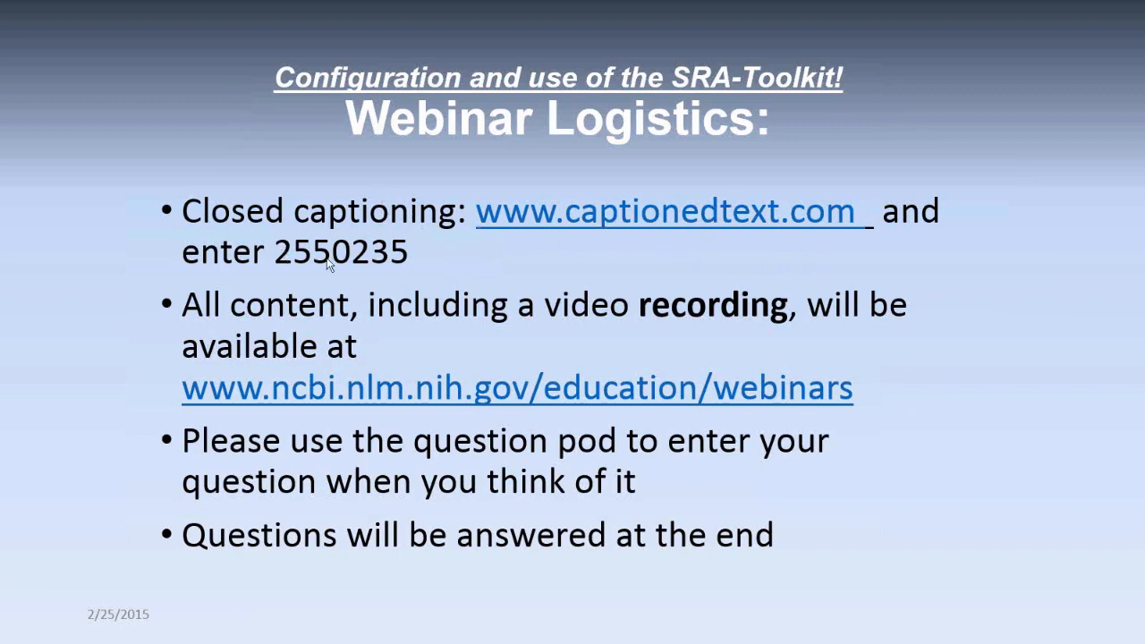
pyautogui.moveTo(881, 381)
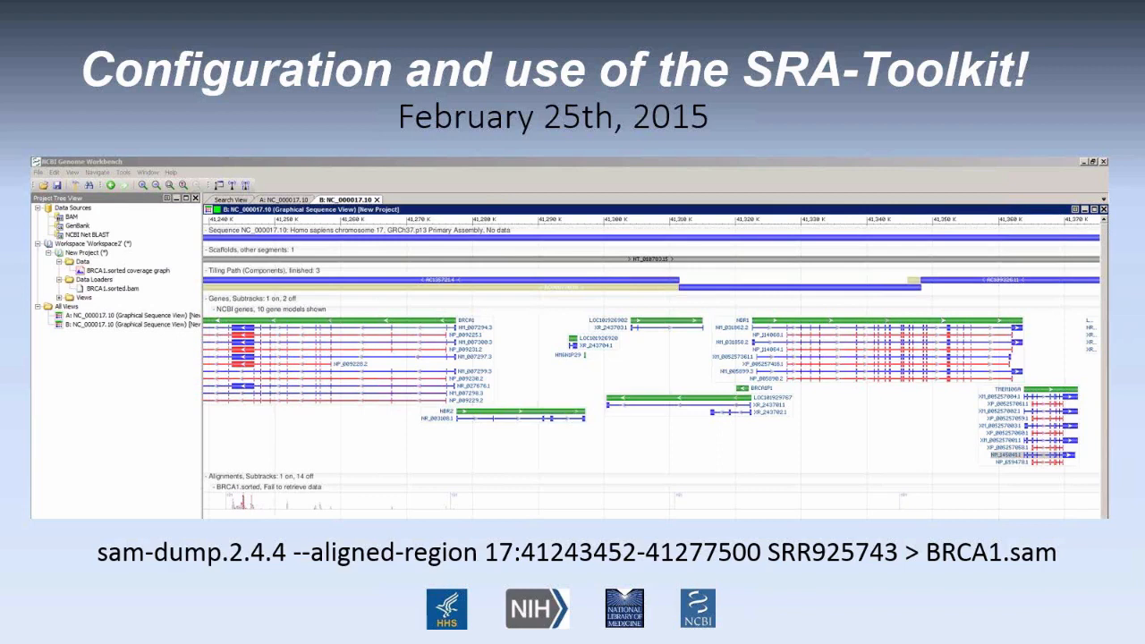
pyautogui.press('Right')
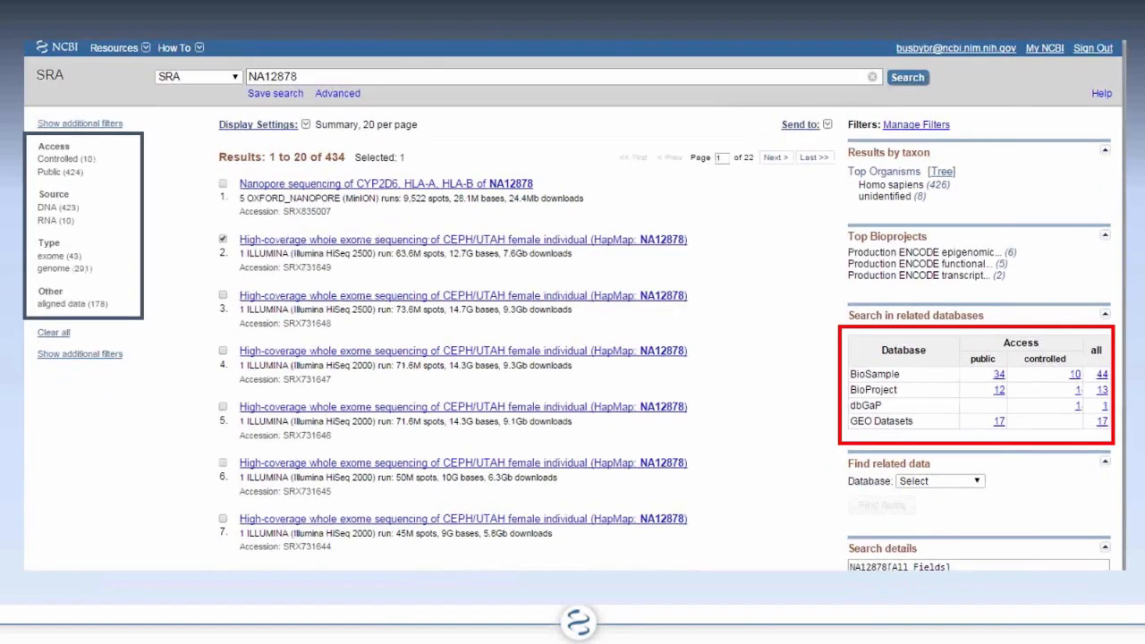
pyautogui.moveTo(800, 348)
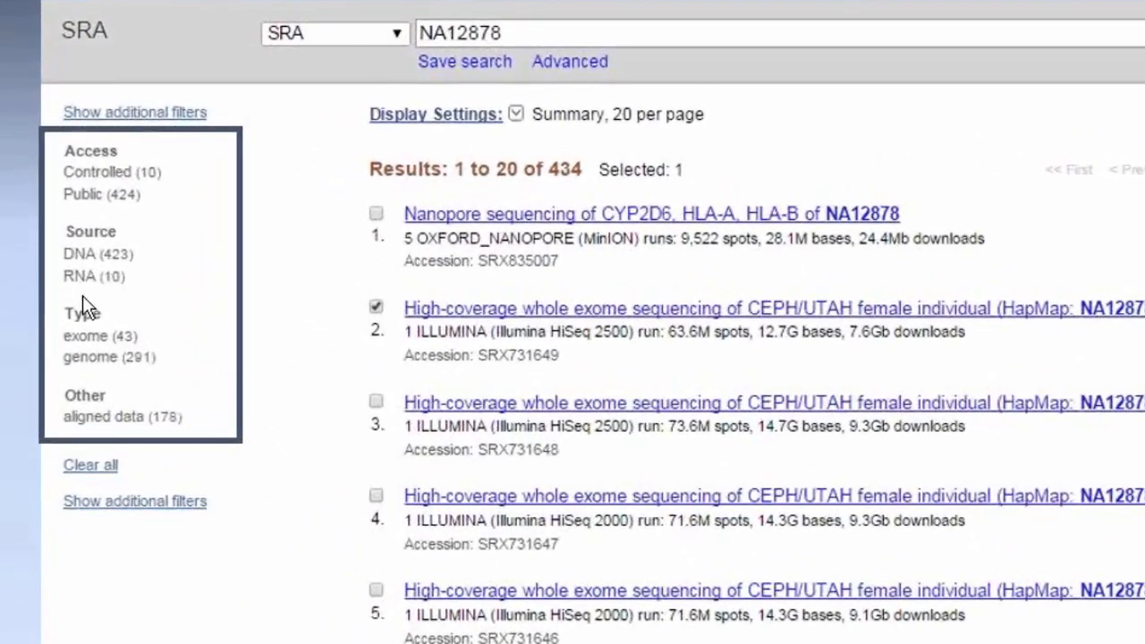
pyautogui.moveTo(249, 408)
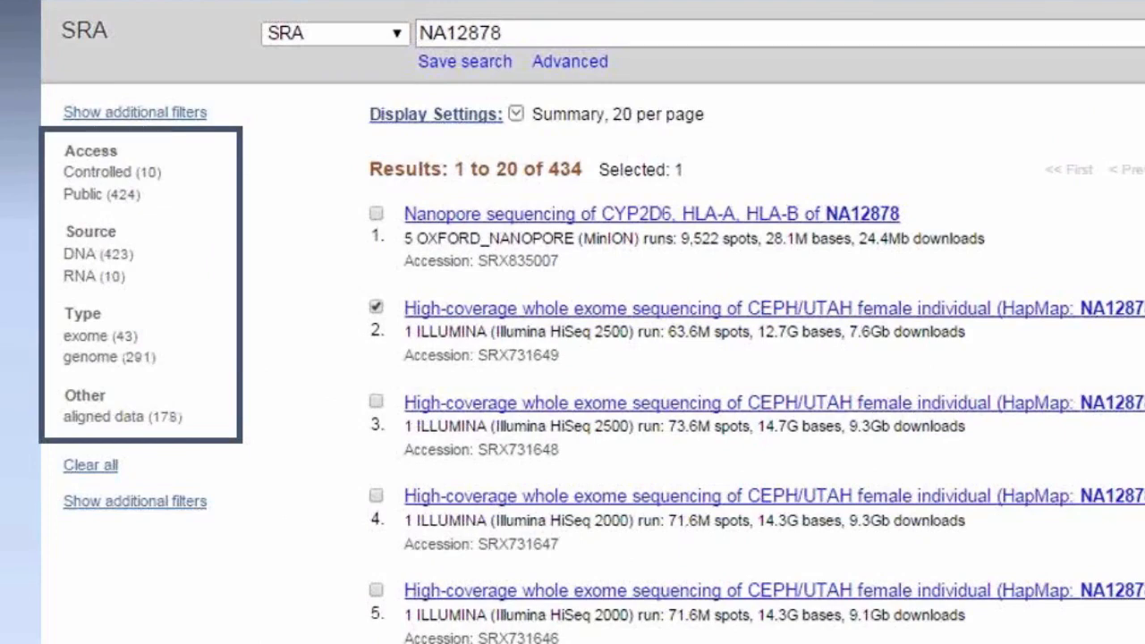
# Scroll to the NA12878 BioProject results slide listing 12 projects
pyautogui.scroll(-3)
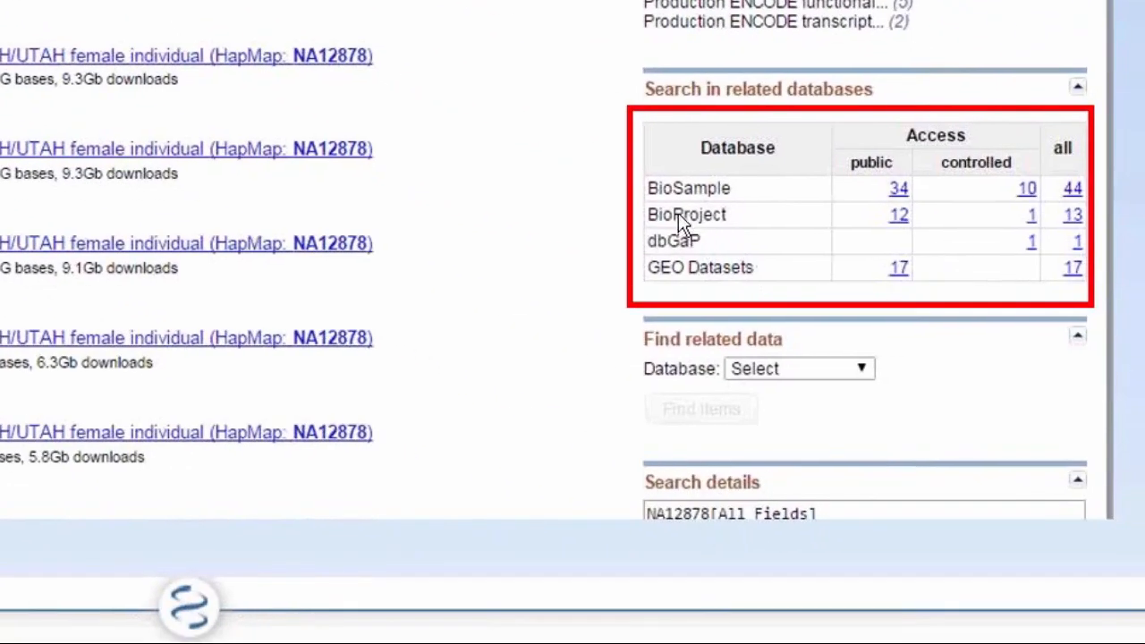
pyautogui.moveTo(764, 228)
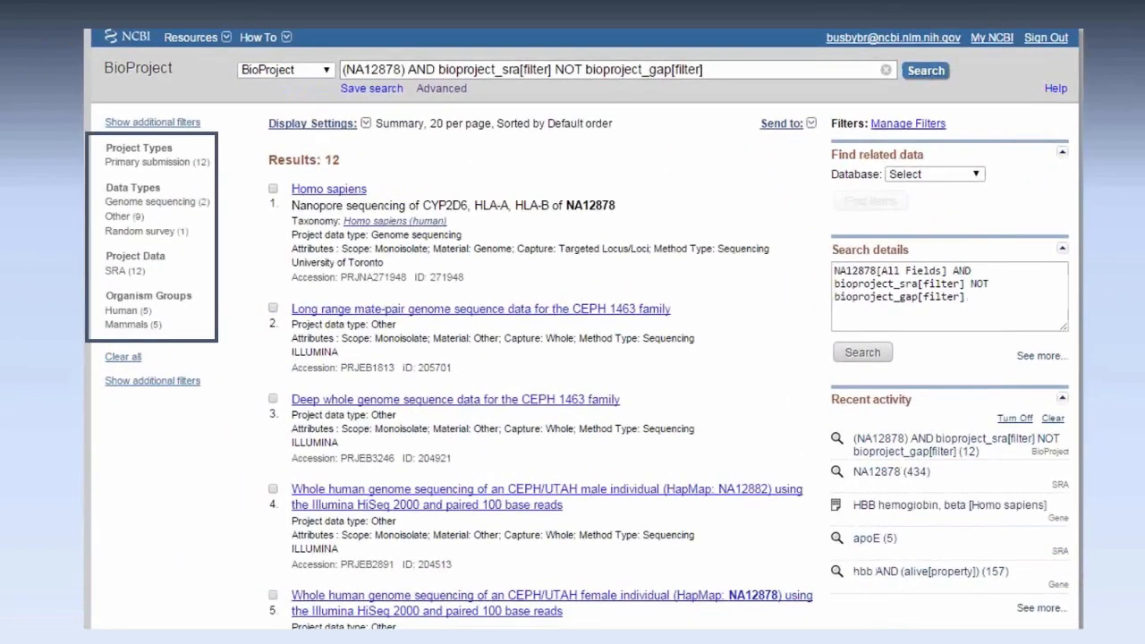
pyautogui.click(922, 471)
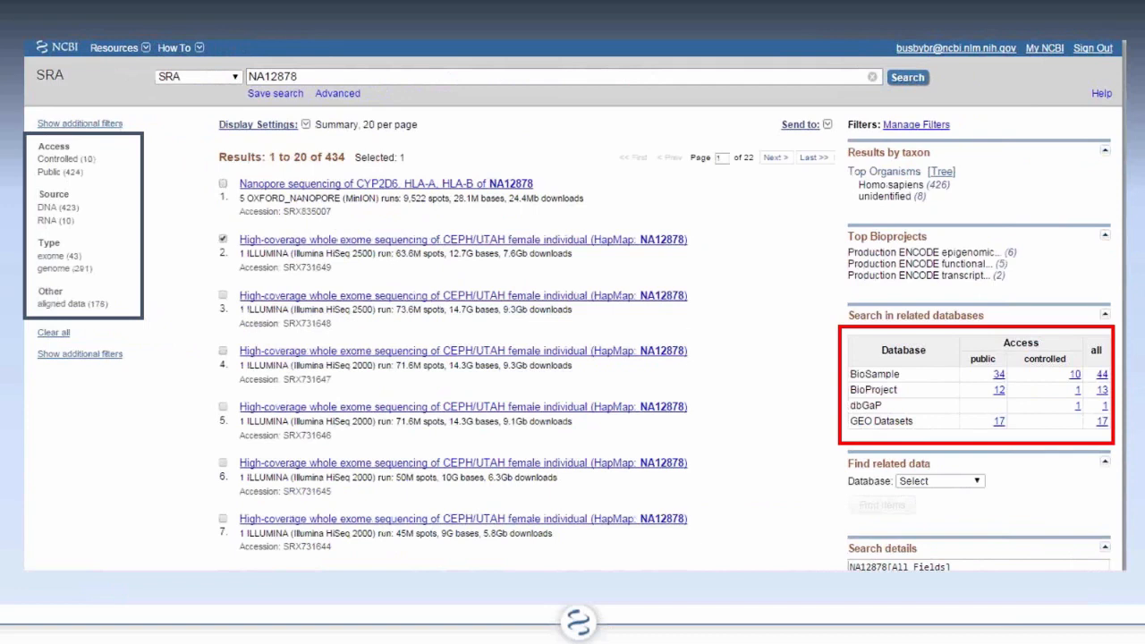
pyautogui.moveTo(856, 539)
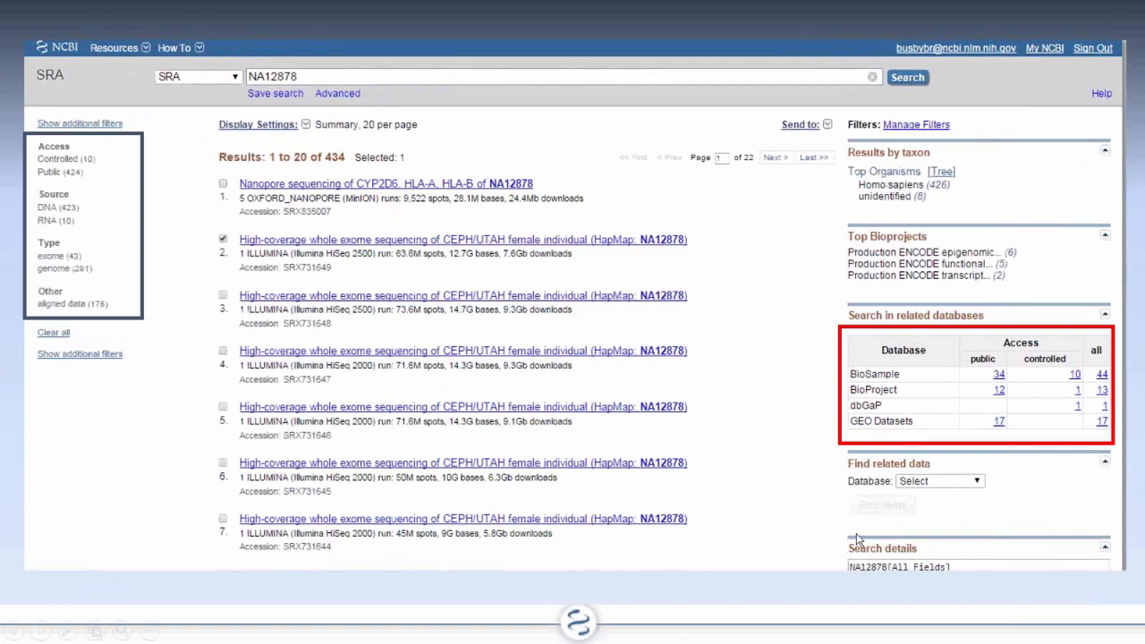
pyautogui.moveTo(1010, 396)
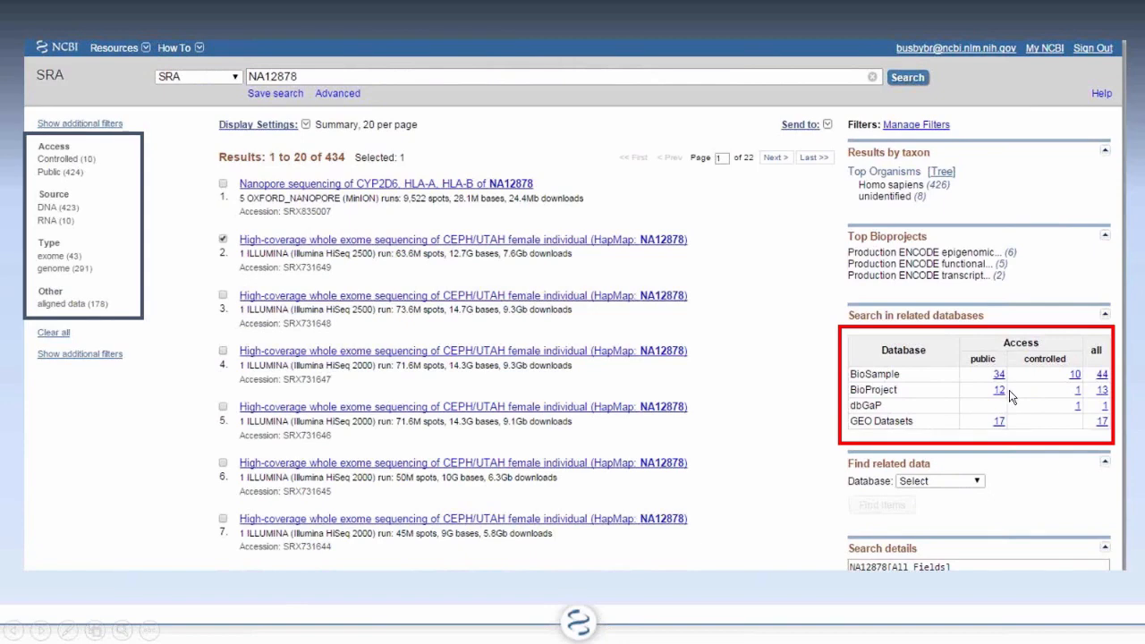
pyautogui.click(998, 389)
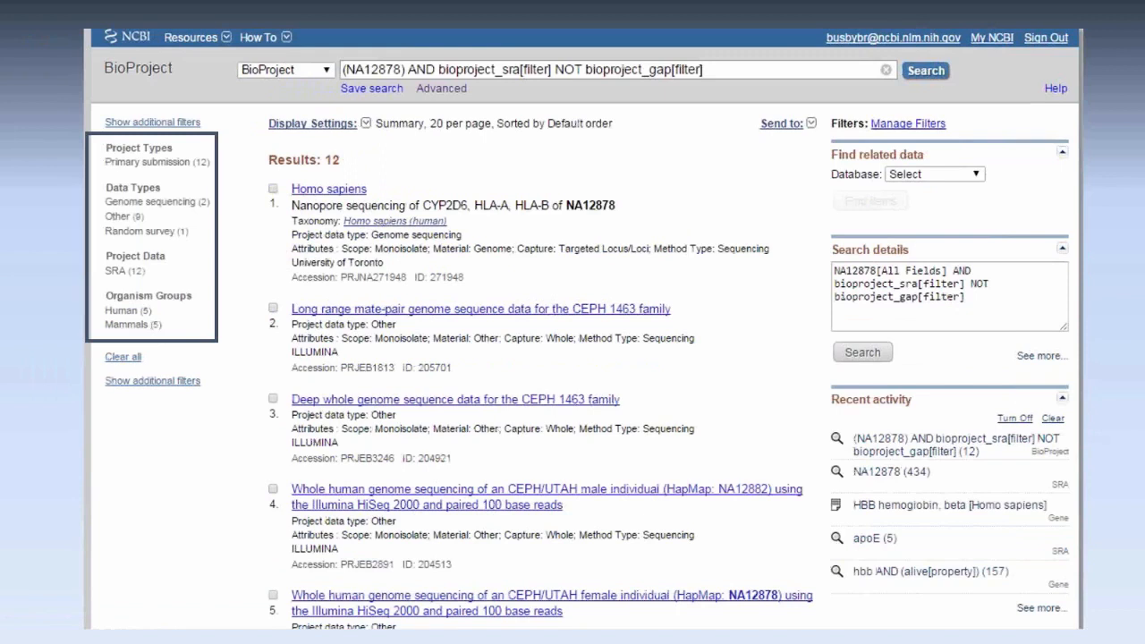
pyautogui.moveTo(238, 247)
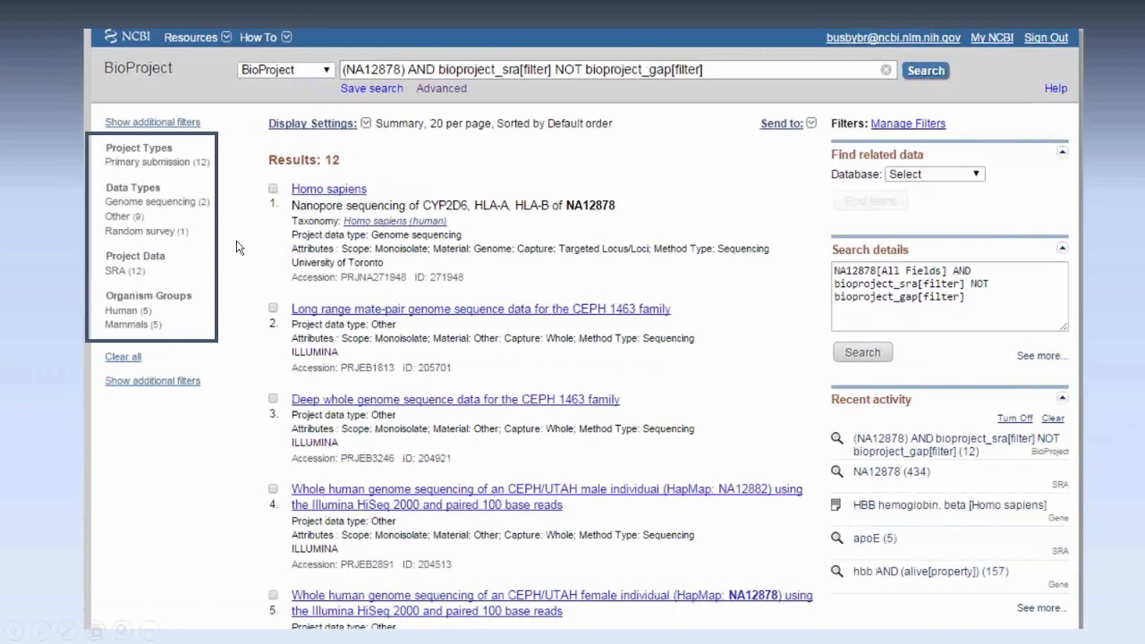
pyautogui.moveTo(166, 315)
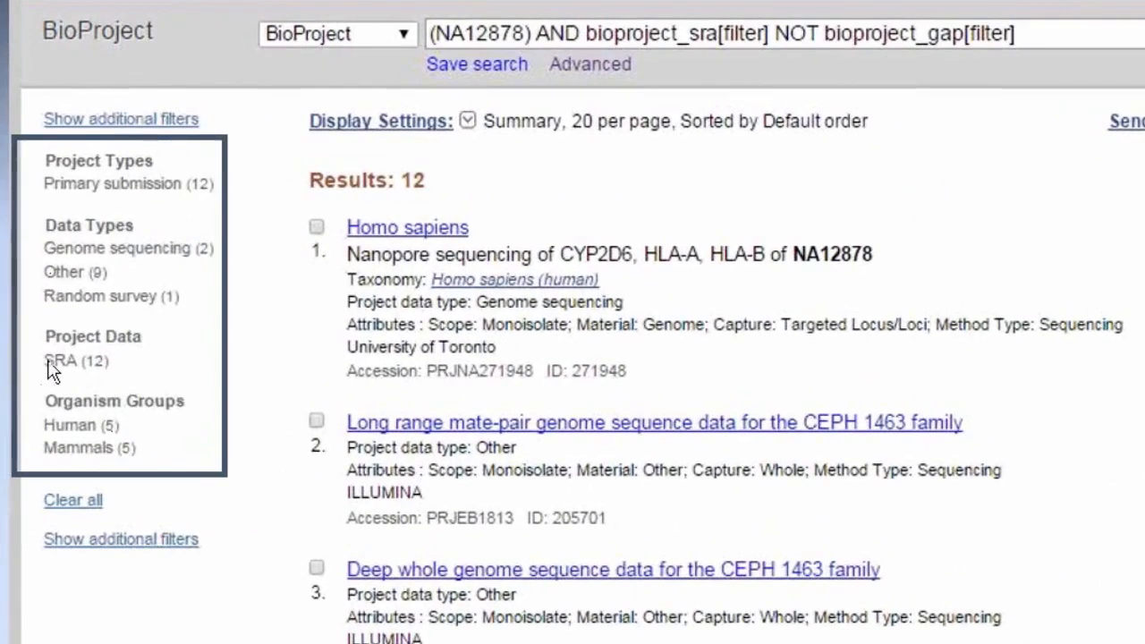
pyautogui.moveTo(195, 366)
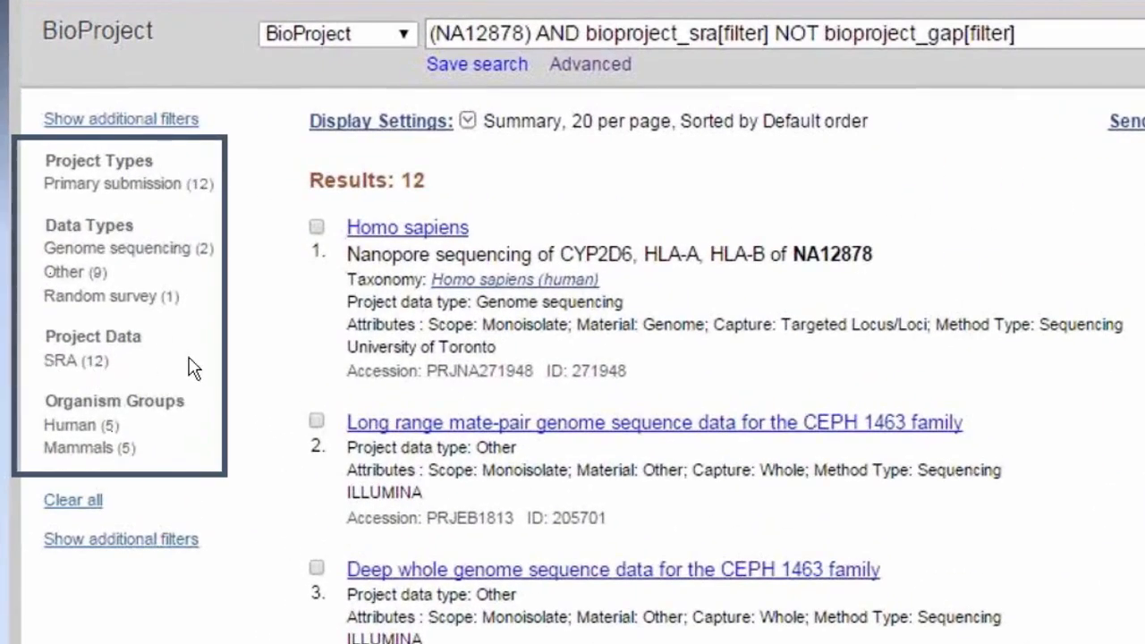
pyautogui.moveTo(176, 364)
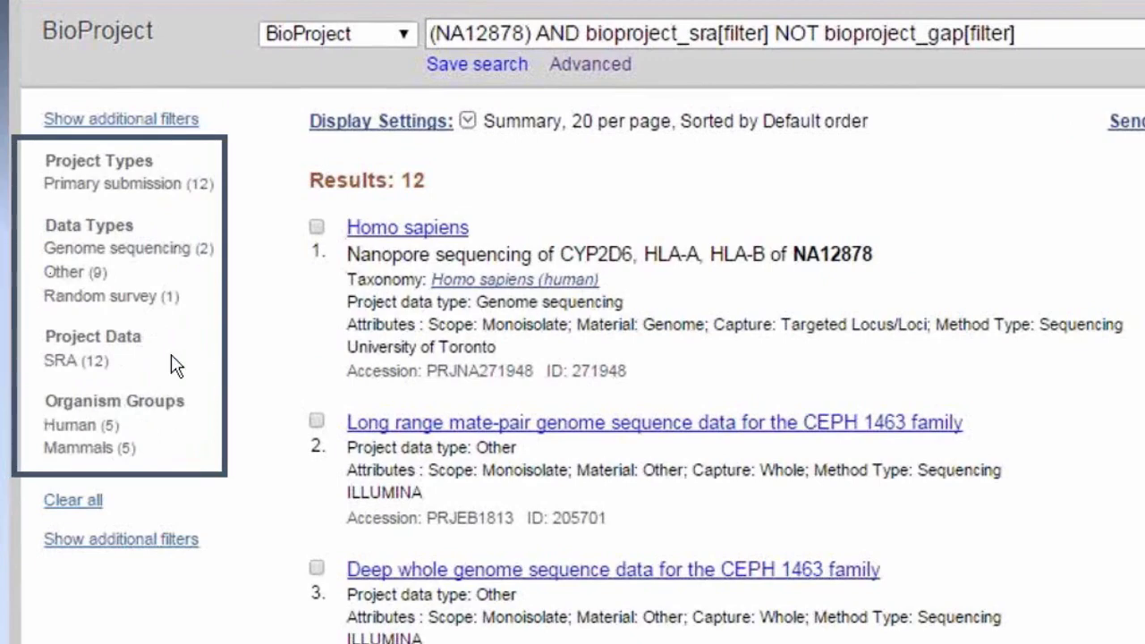
pyautogui.moveTo(257, 369)
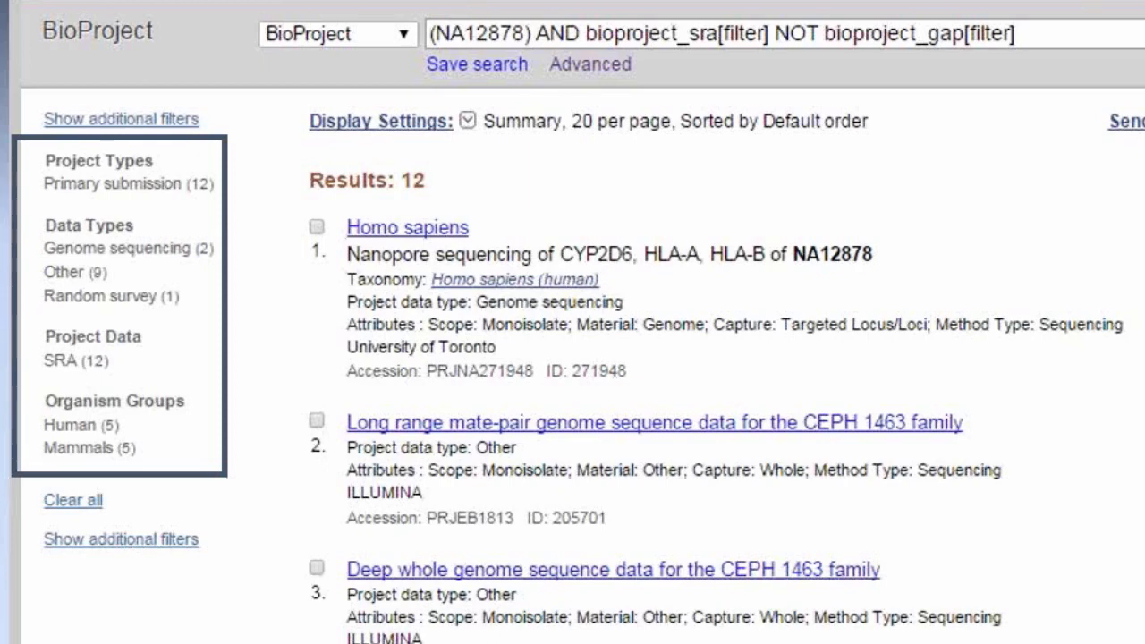
# Scroll to the slide highlighting project 12, the NGS Standard Reference Materials Project
pyautogui.scroll(-3)
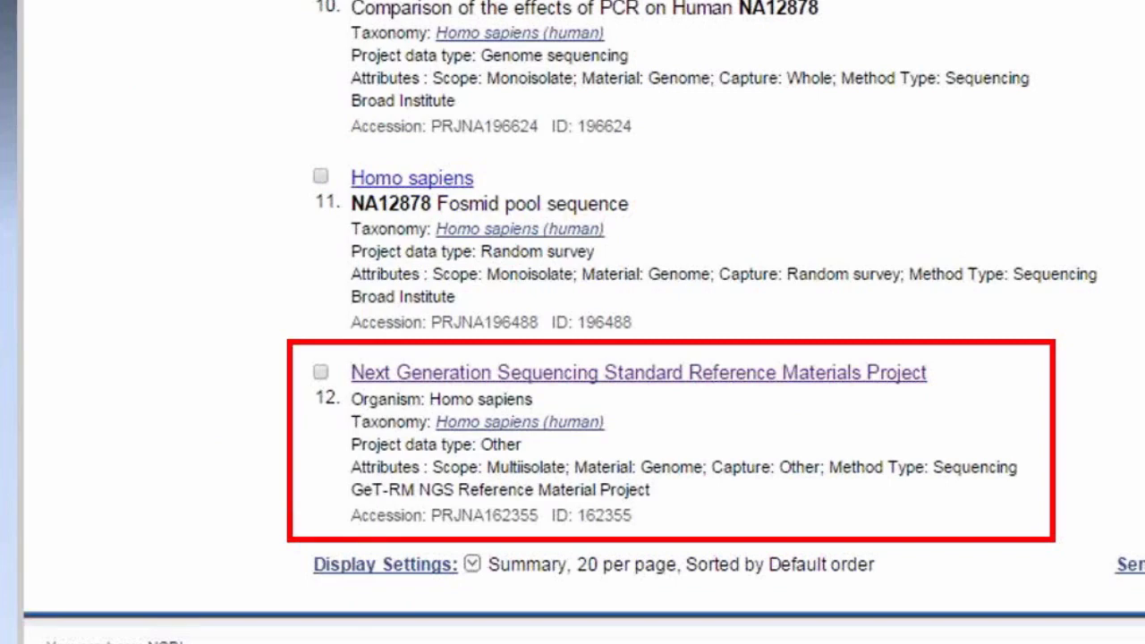
# Advance through the project's linked-resources slide to the 68 NA12878 SRA experiments slide
pyautogui.click(638, 372)
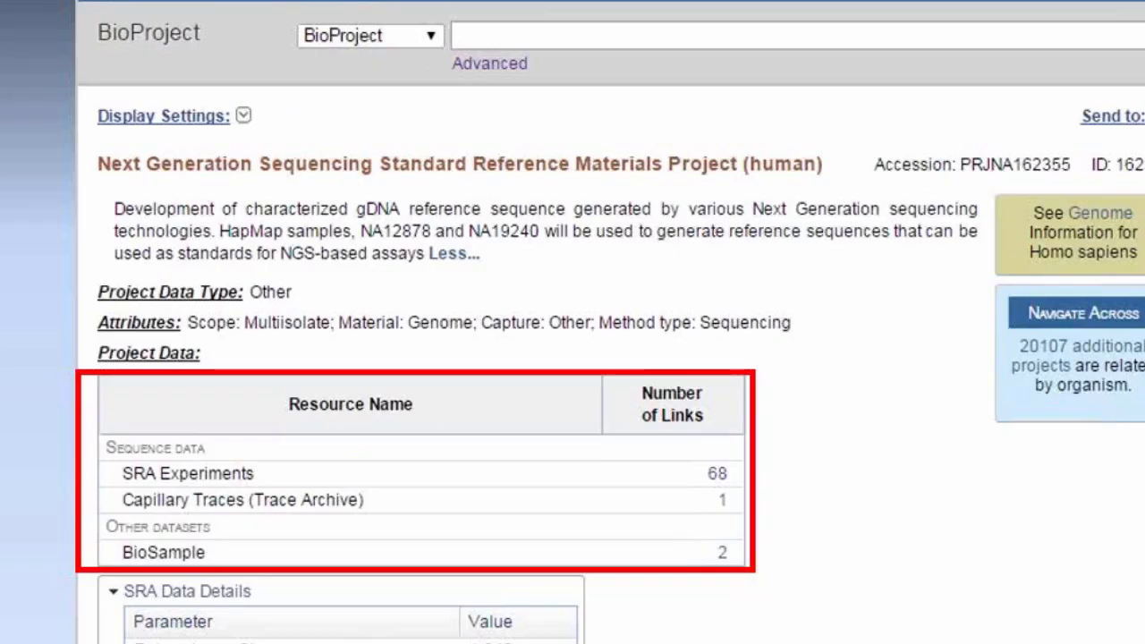
pyautogui.moveTo(810, 496)
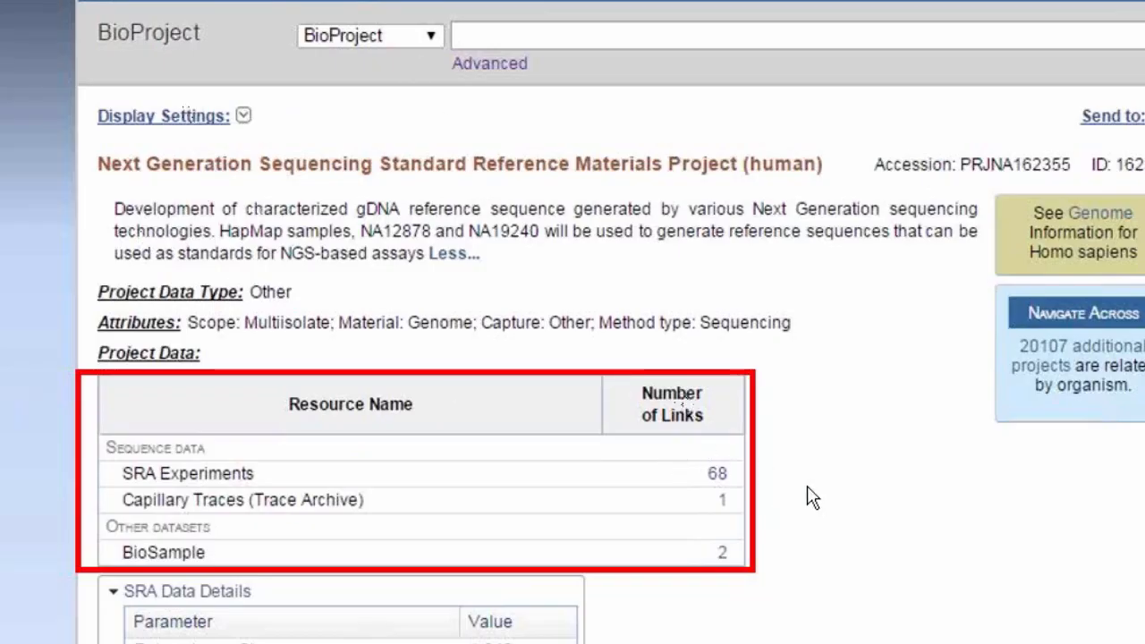
pyautogui.moveTo(777, 477)
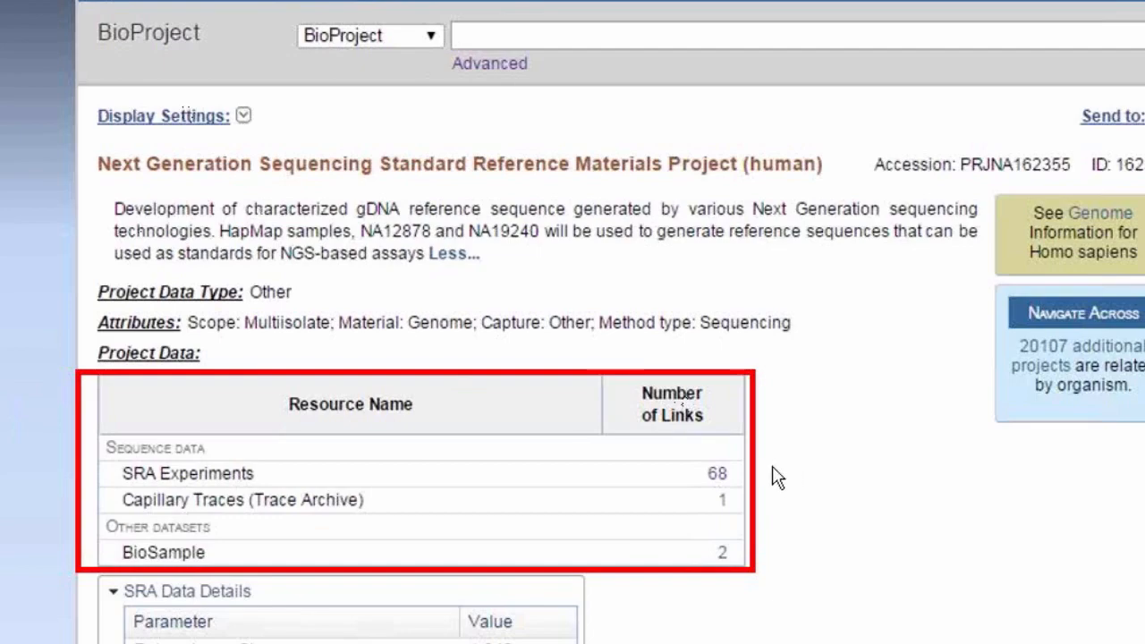
pyautogui.click(187, 473)
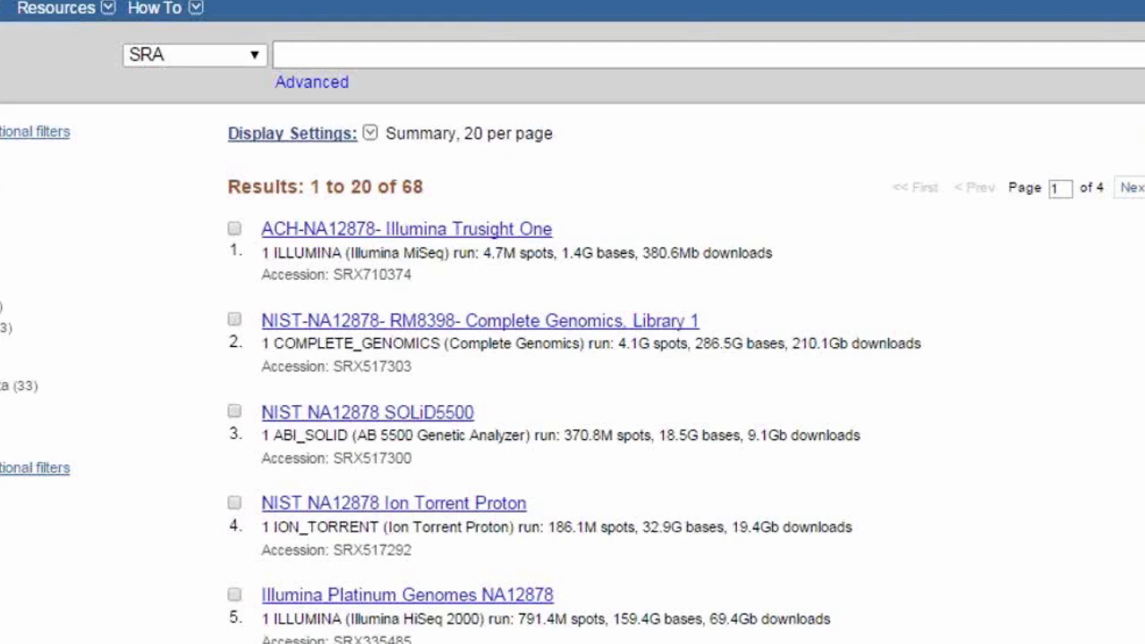
pyautogui.moveTo(347, 351)
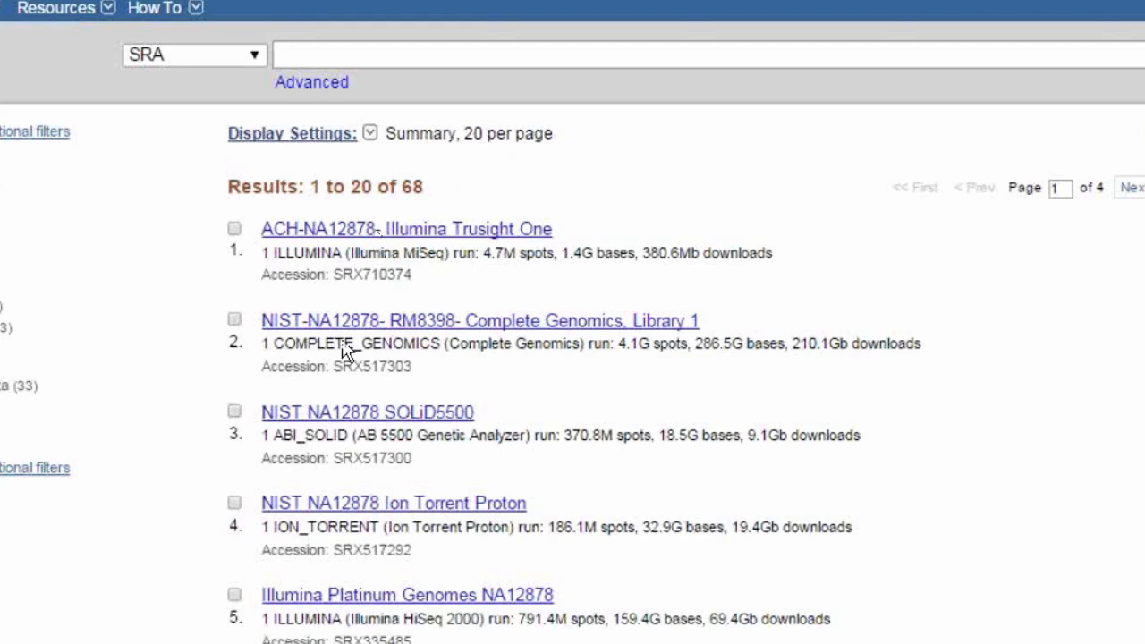
pyautogui.moveTo(983, 480)
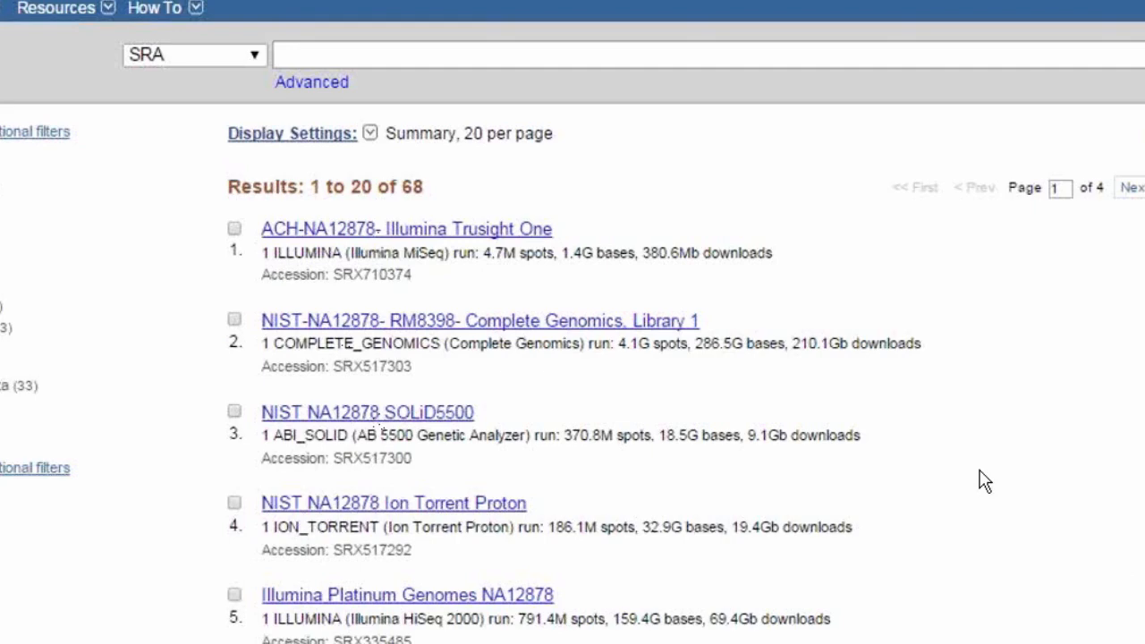
# Advance to the slide showing the 68-result set sent to Run Selector
pyautogui.click(661, 92)
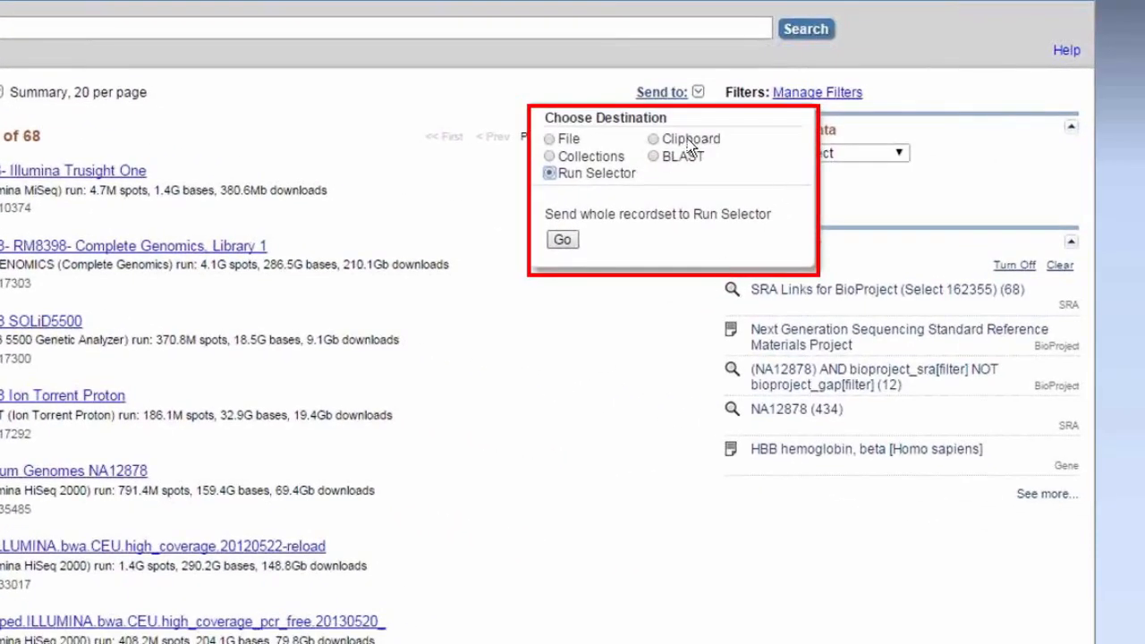
pyautogui.moveTo(636, 131)
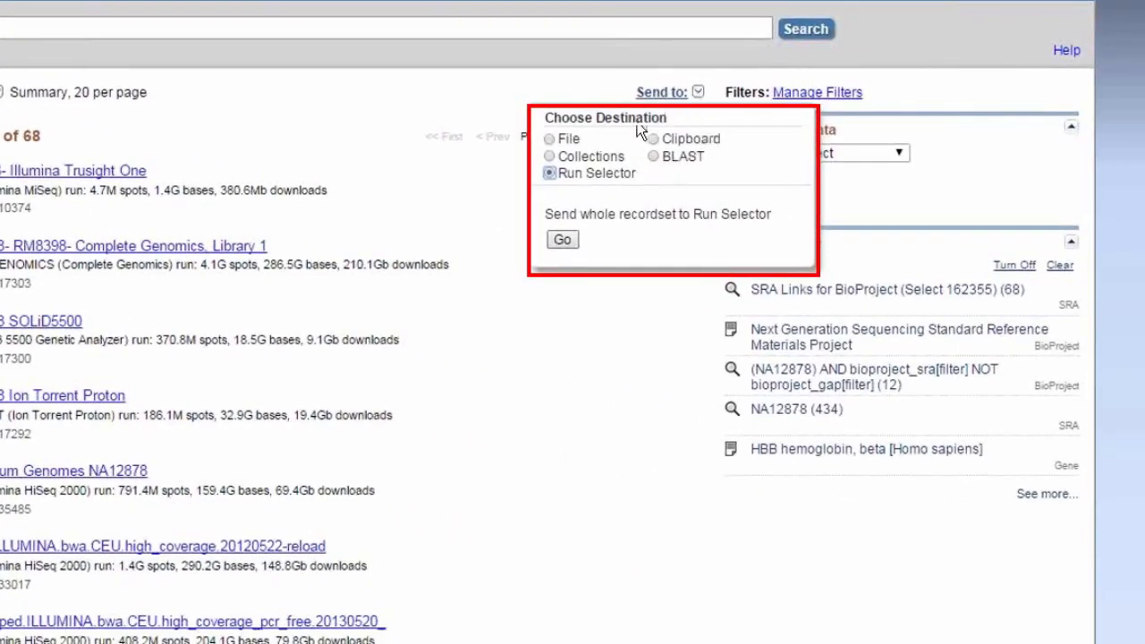
pyautogui.moveTo(706, 107)
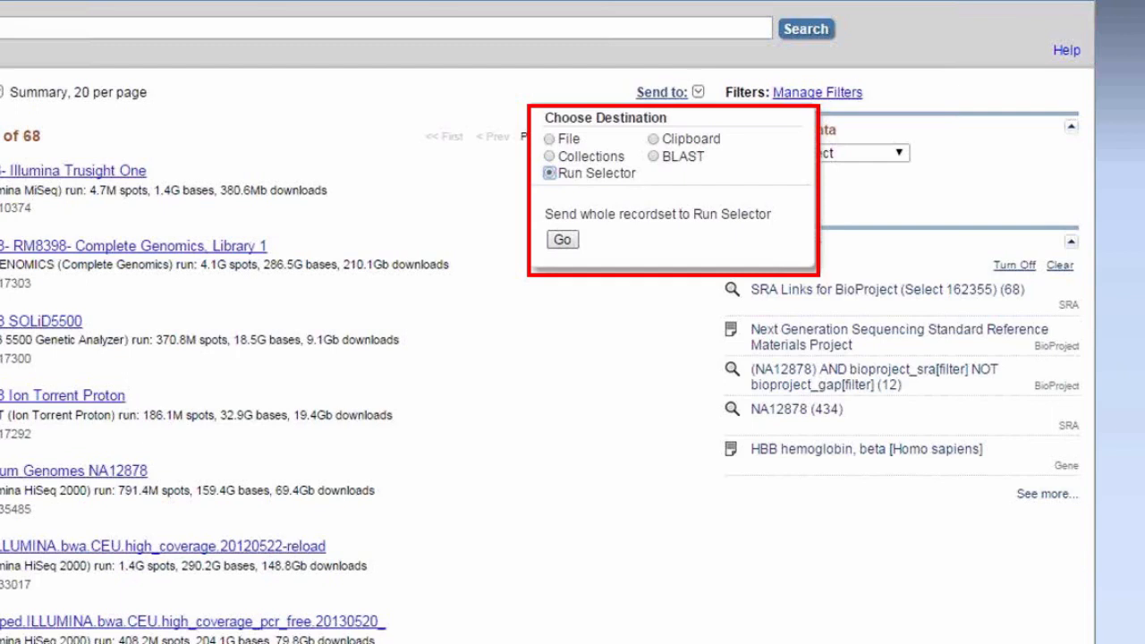
pyautogui.moveTo(553, 4)
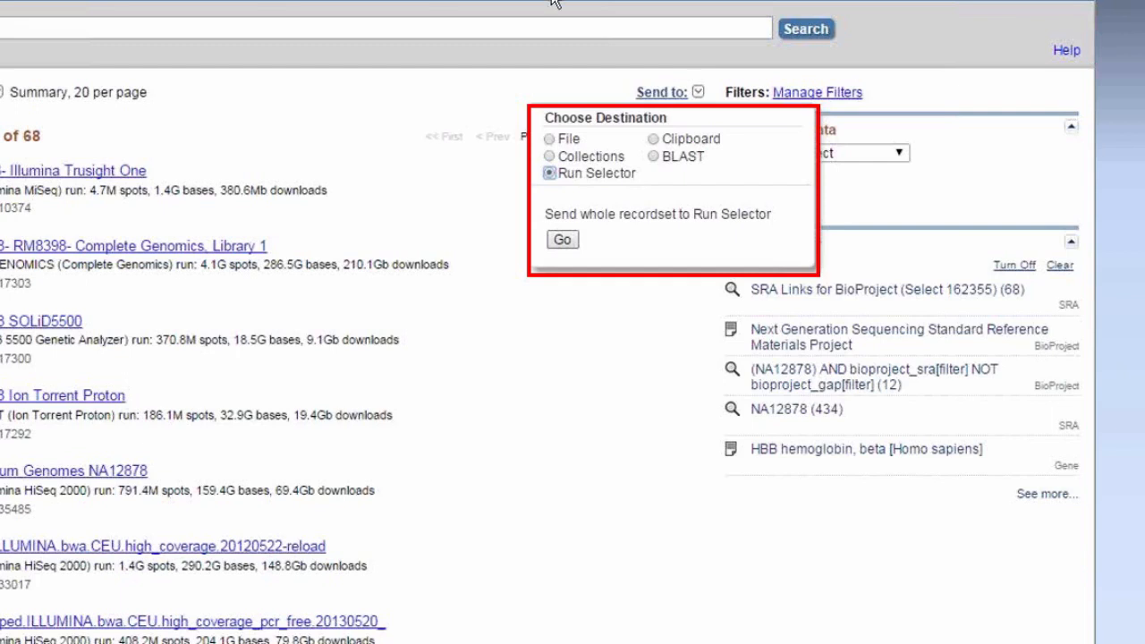
pyautogui.moveTo(632, 197)
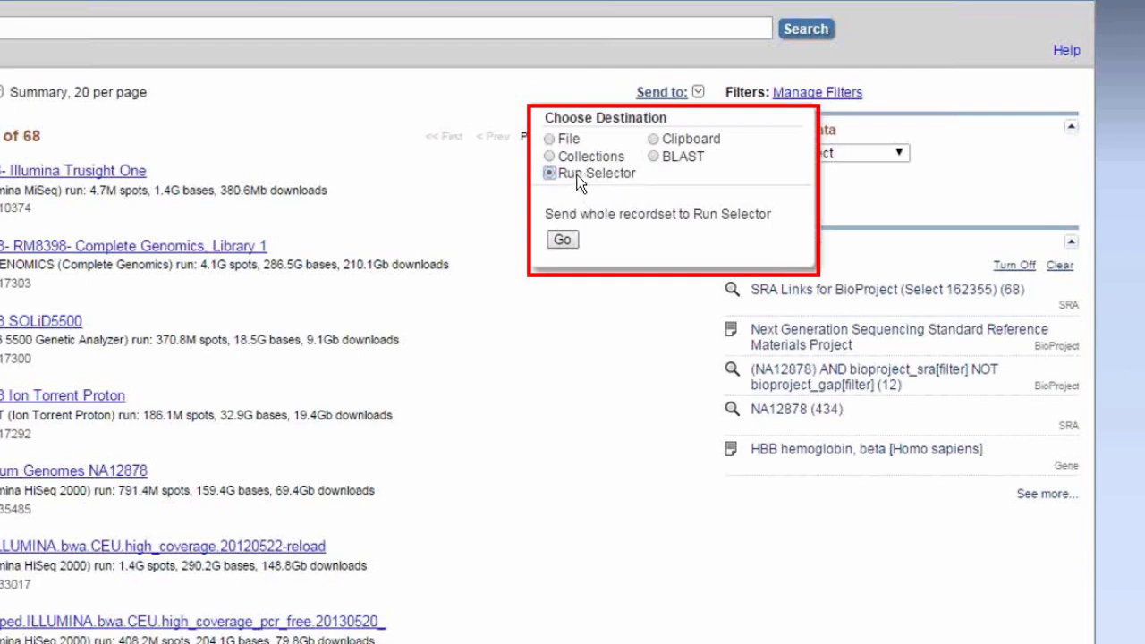
pyautogui.moveTo(642, 188)
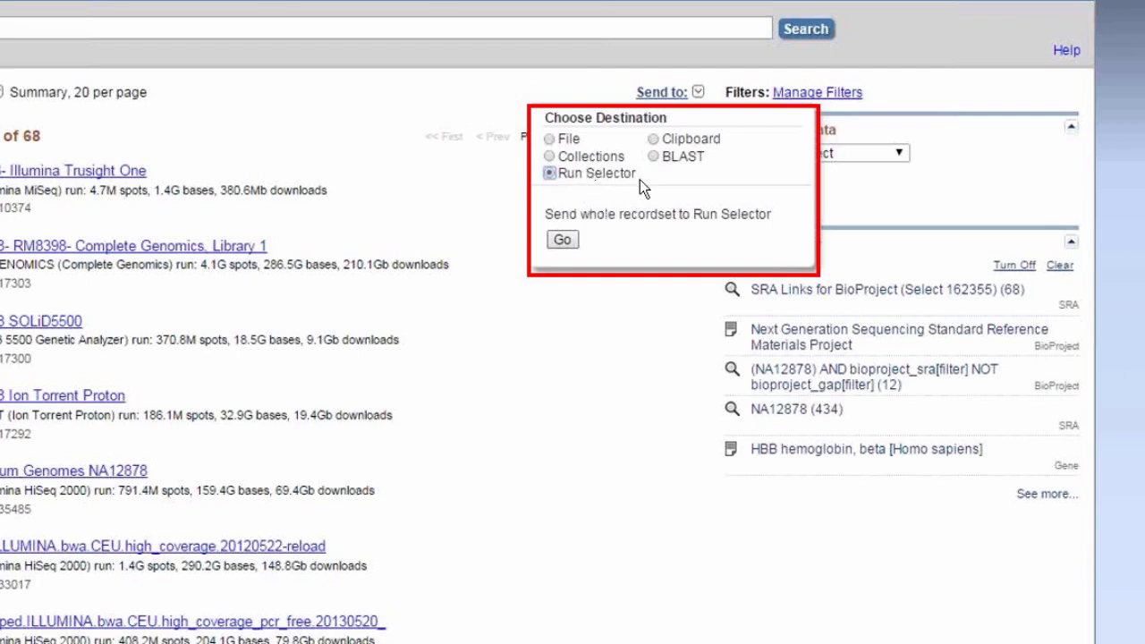
pyautogui.click(562, 239)
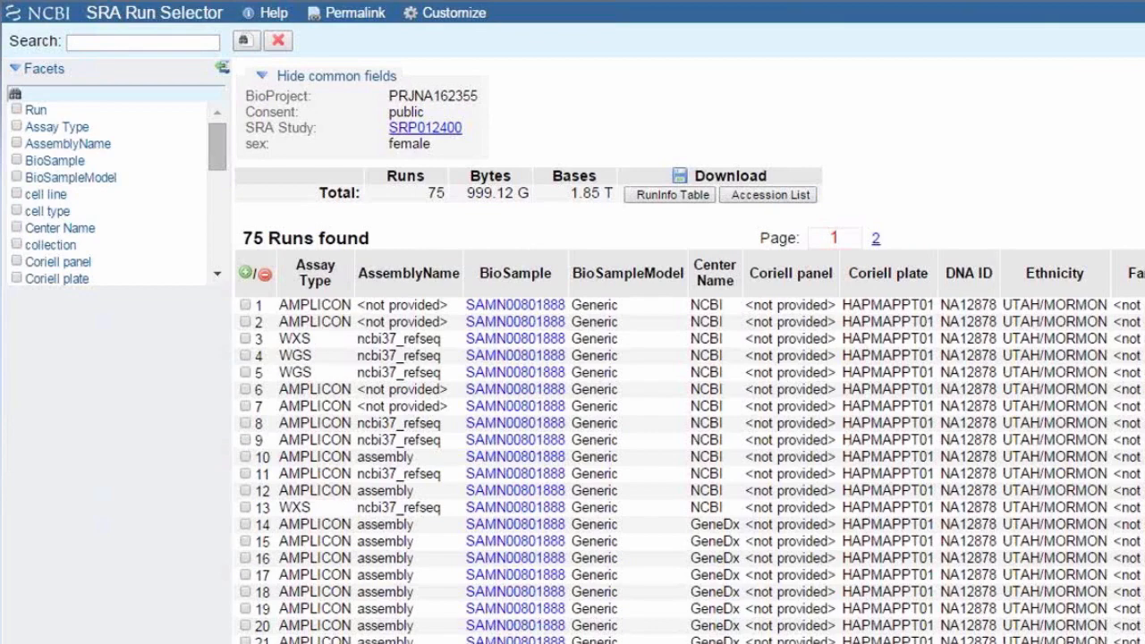
pyautogui.moveTo(63, 363)
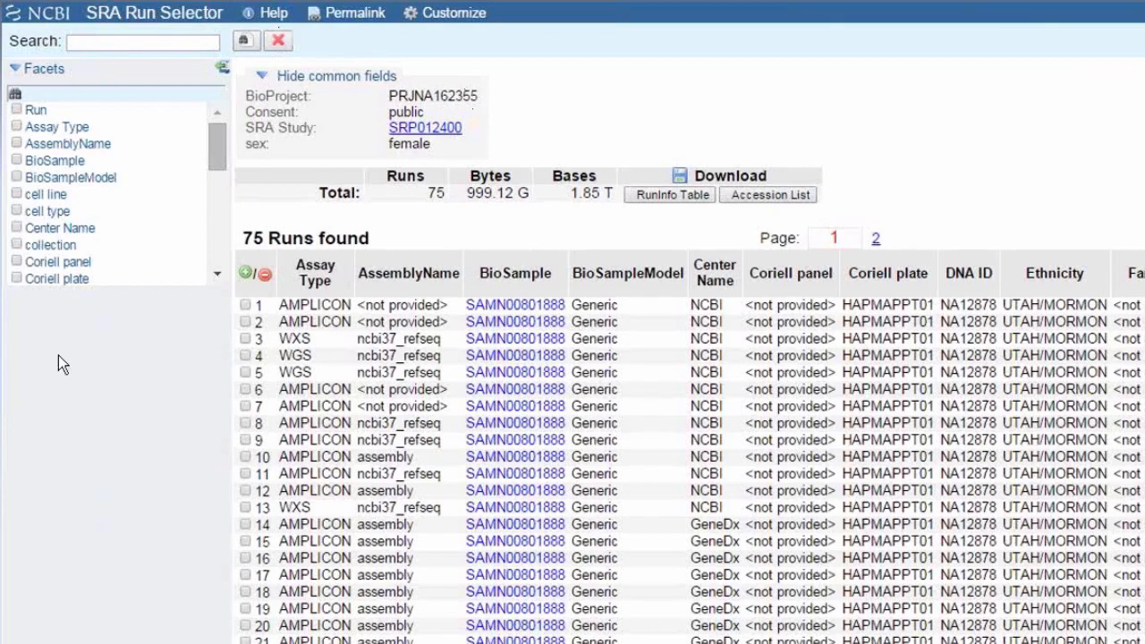
pyautogui.moveTo(73, 185)
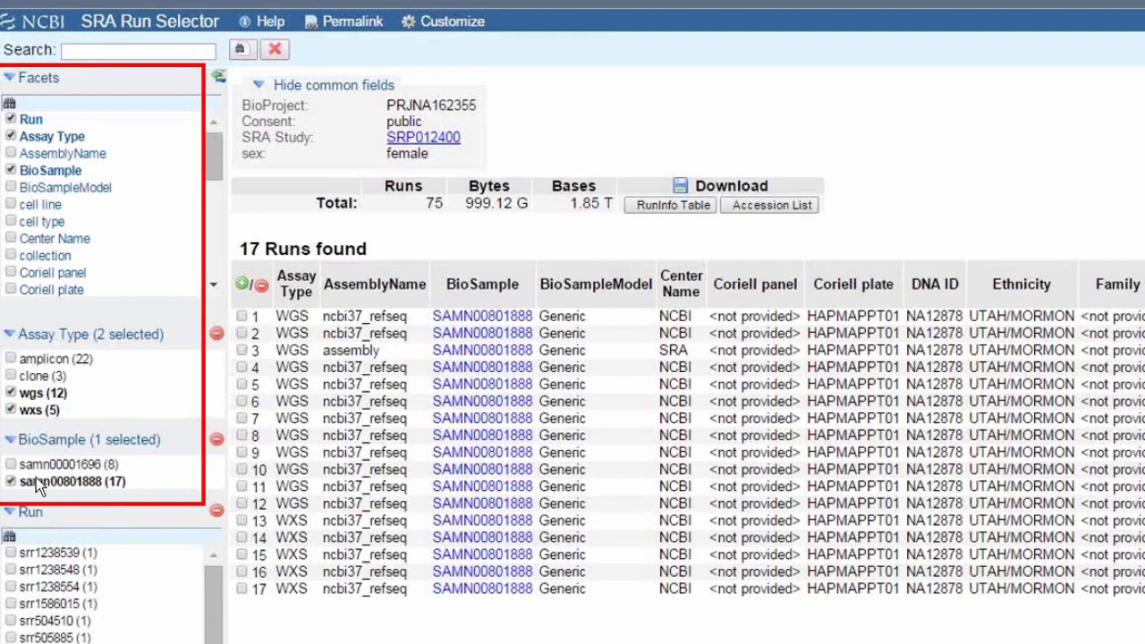
pyautogui.moveTo(159, 484)
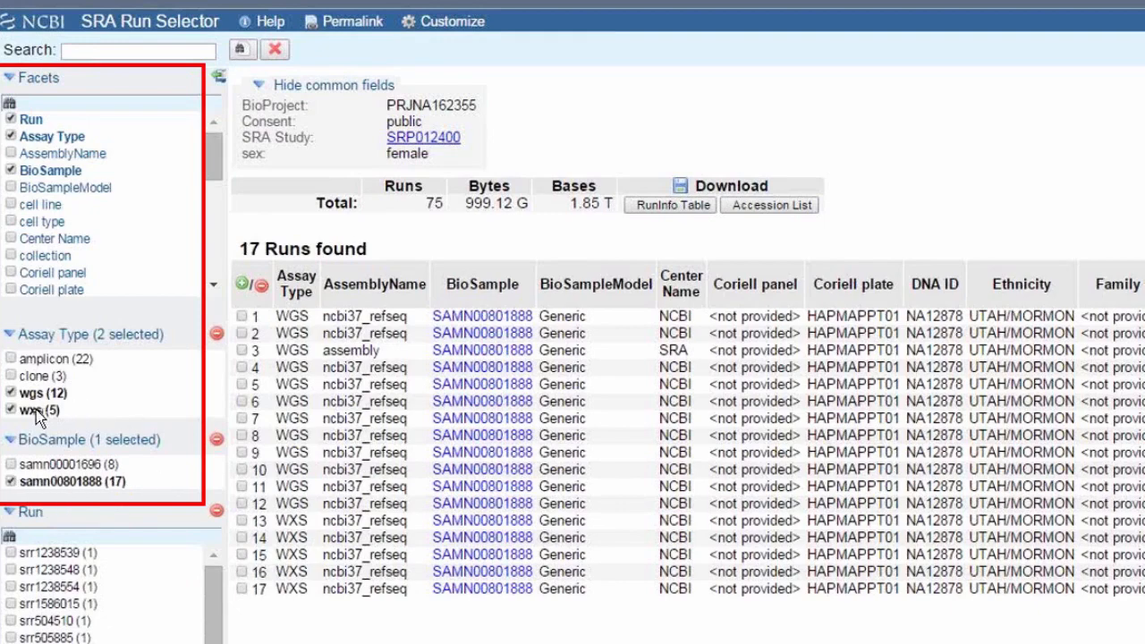
pyautogui.moveTo(63, 414)
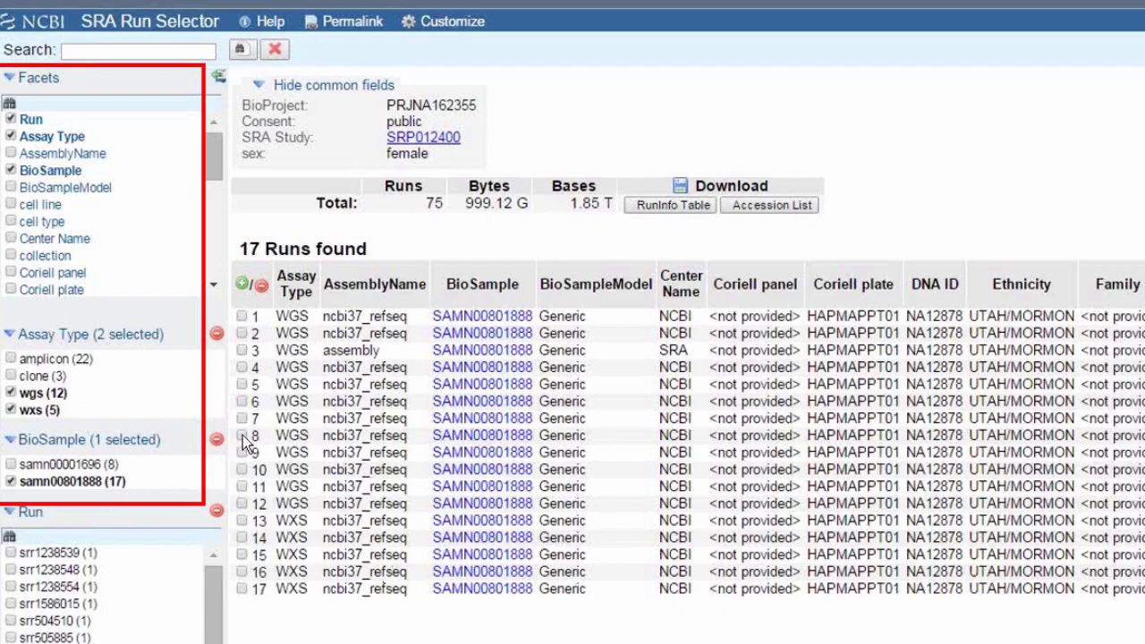
pyautogui.moveTo(314, 535)
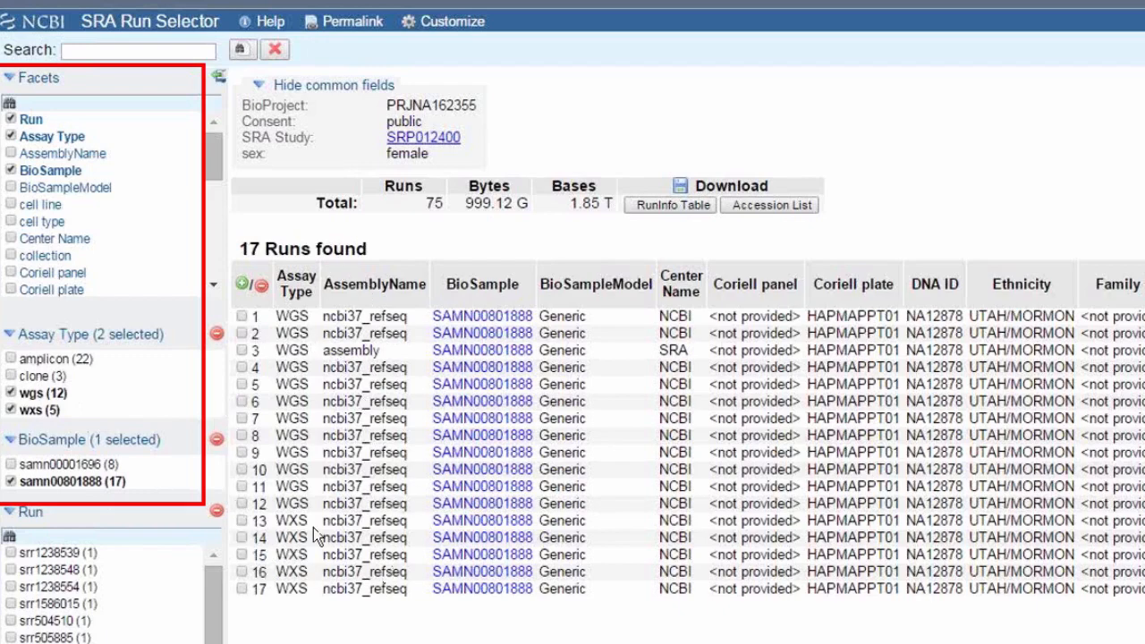
pyautogui.moveTo(314, 535)
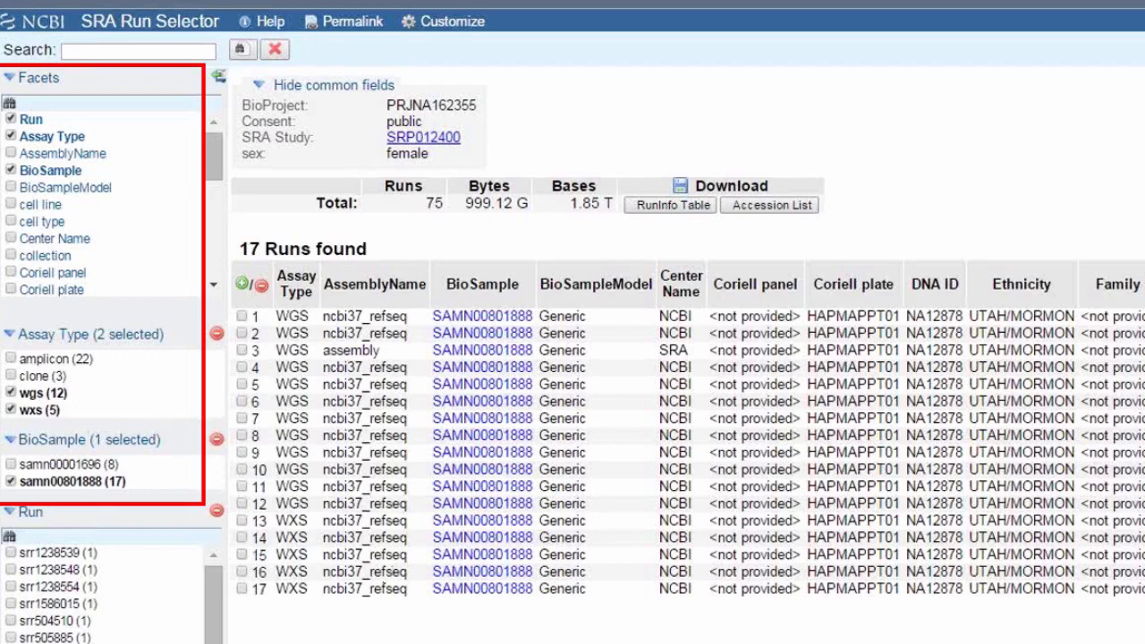
# Tick a facet checkbox in Run Selector to filter the runs
pyautogui.click(14, 393)
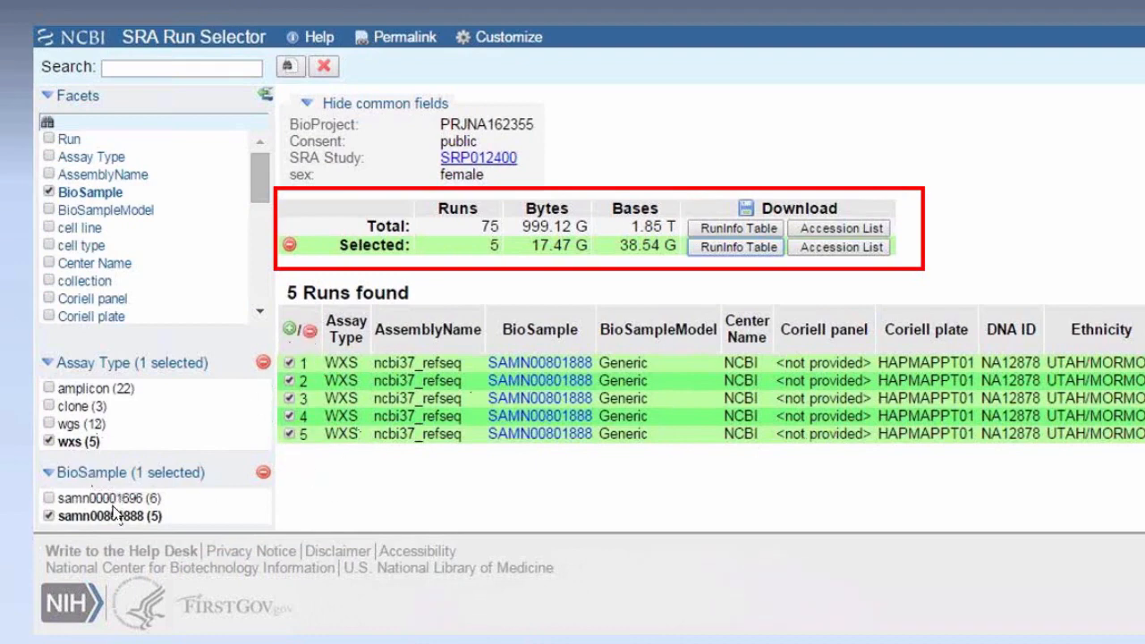
pyautogui.moveTo(734, 275)
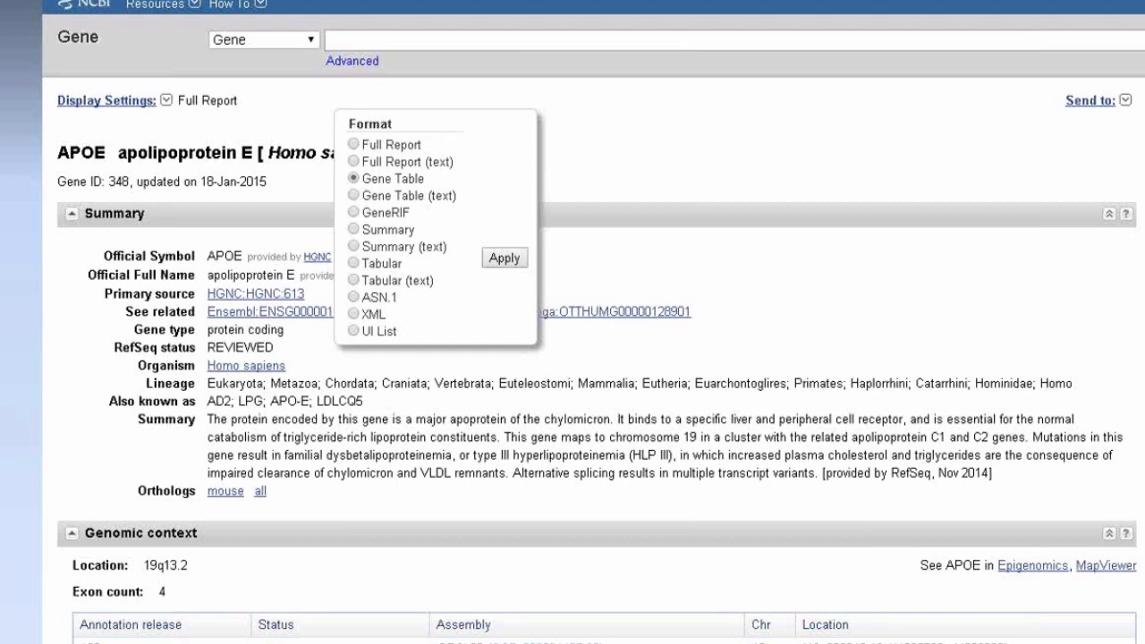
# Switch the APOE gene page to show the region 44905782–44909393 and exon table
pyautogui.click(504, 258)
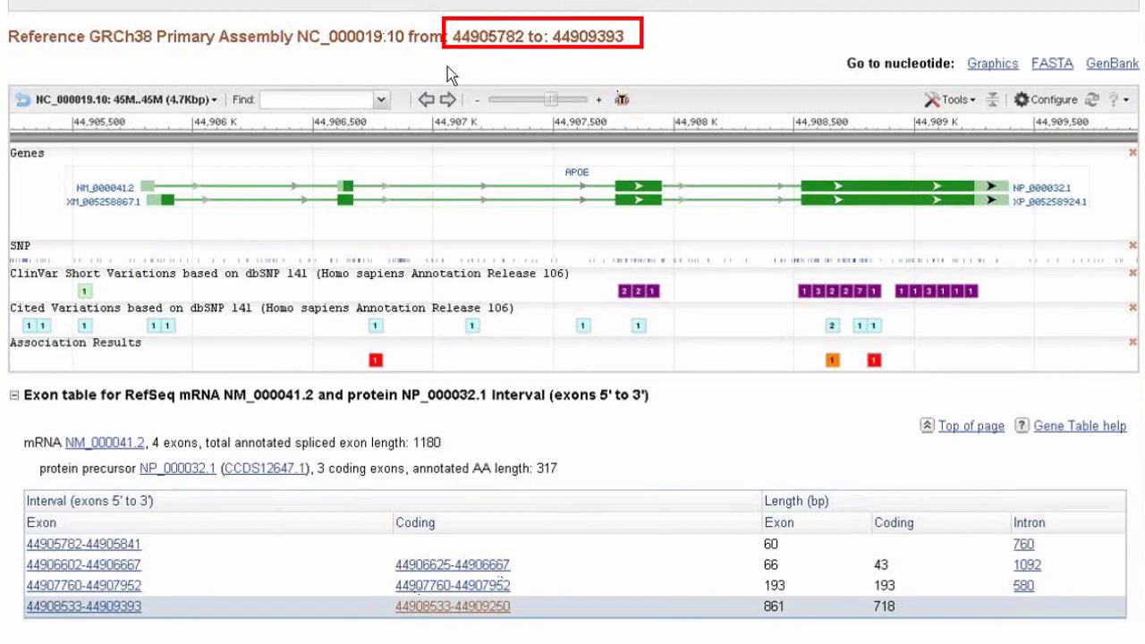
pyautogui.moveTo(520, 30)
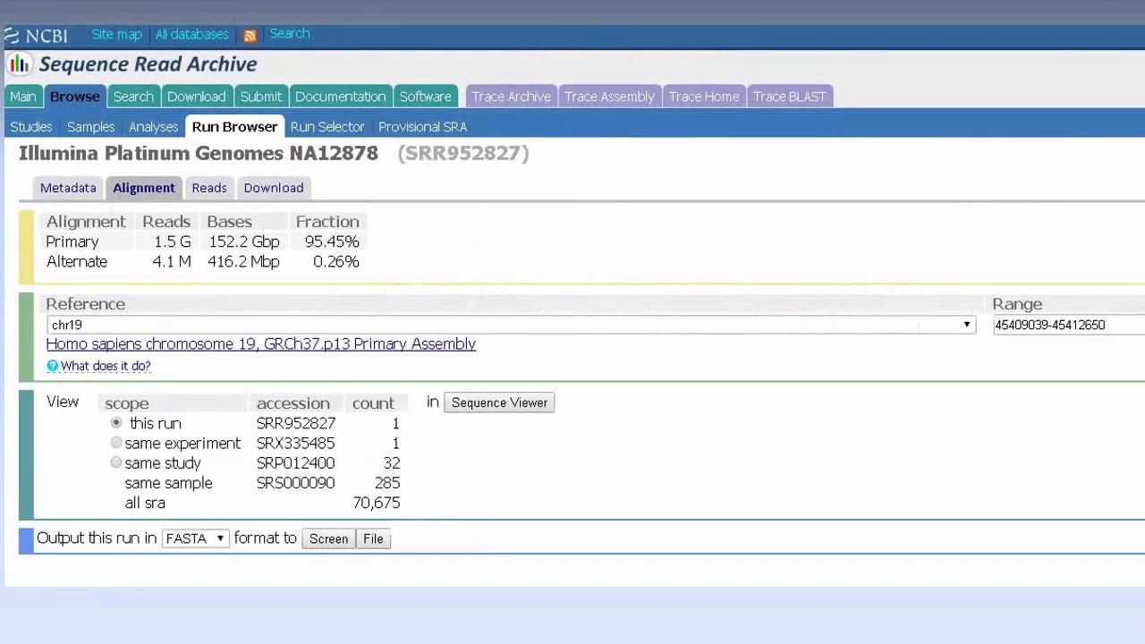
pyautogui.moveTo(505, 291)
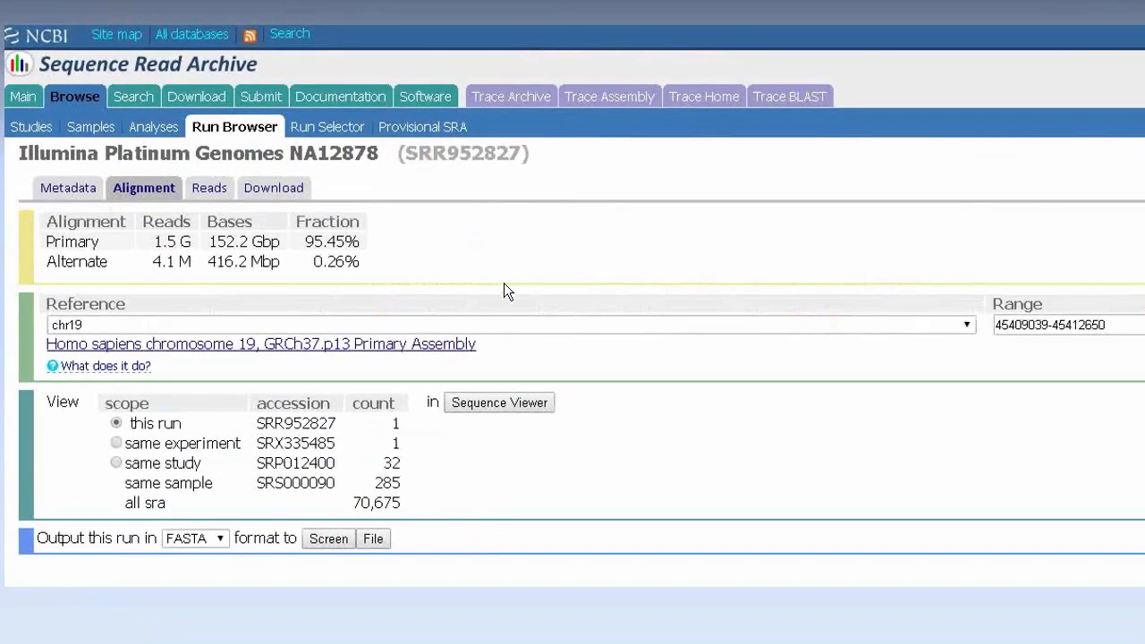
pyautogui.moveTo(563, 293)
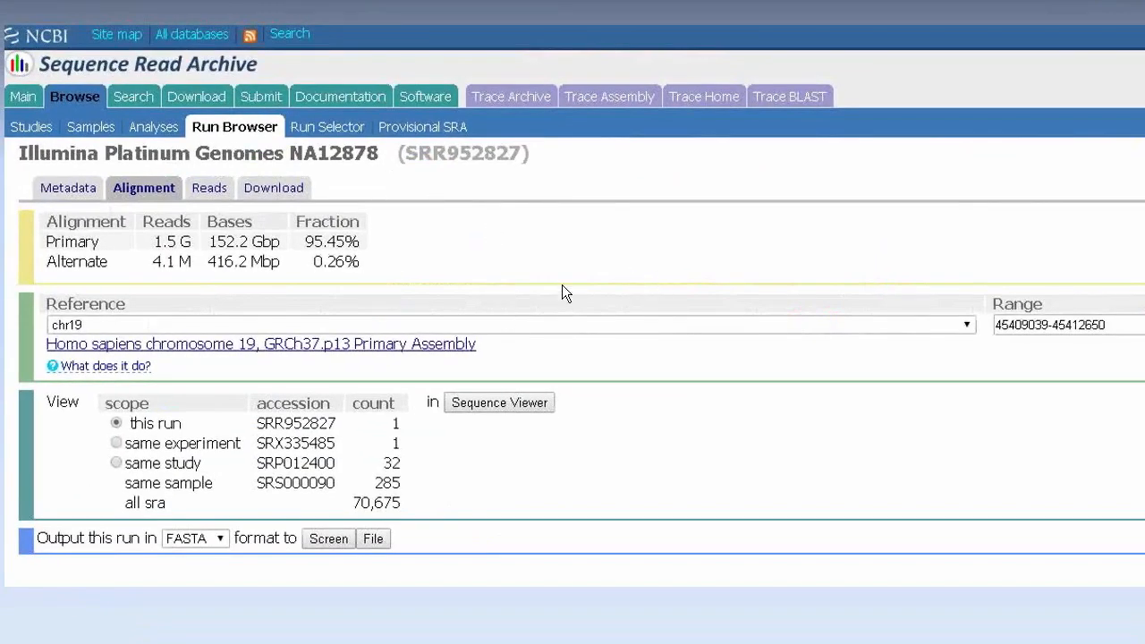
pyautogui.moveTo(534, 269)
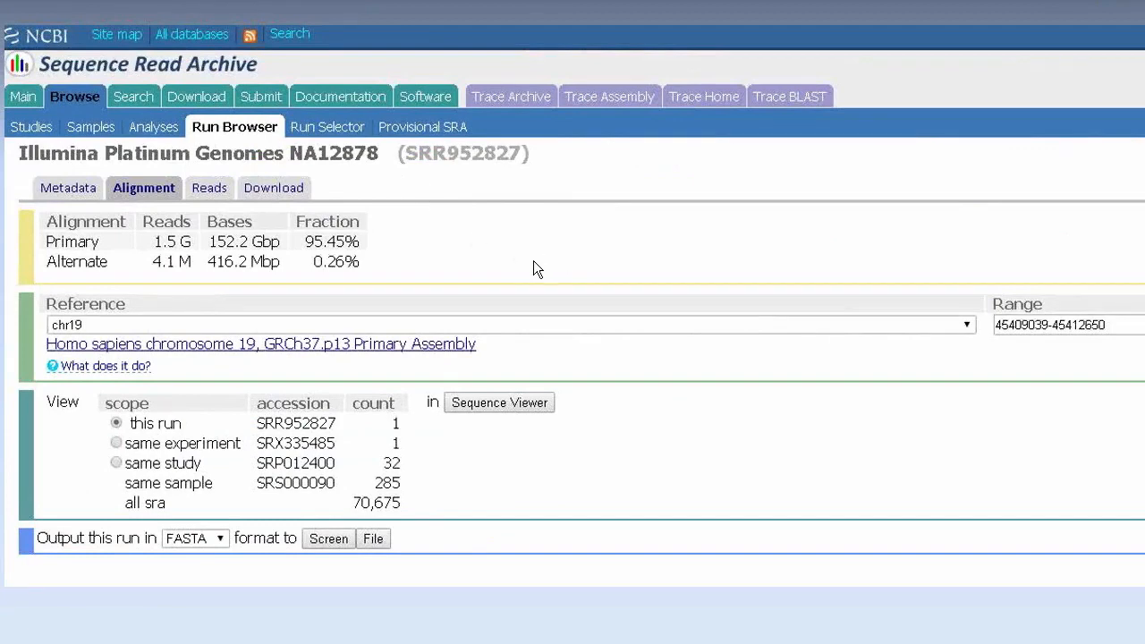
pyautogui.moveTo(296, 159)
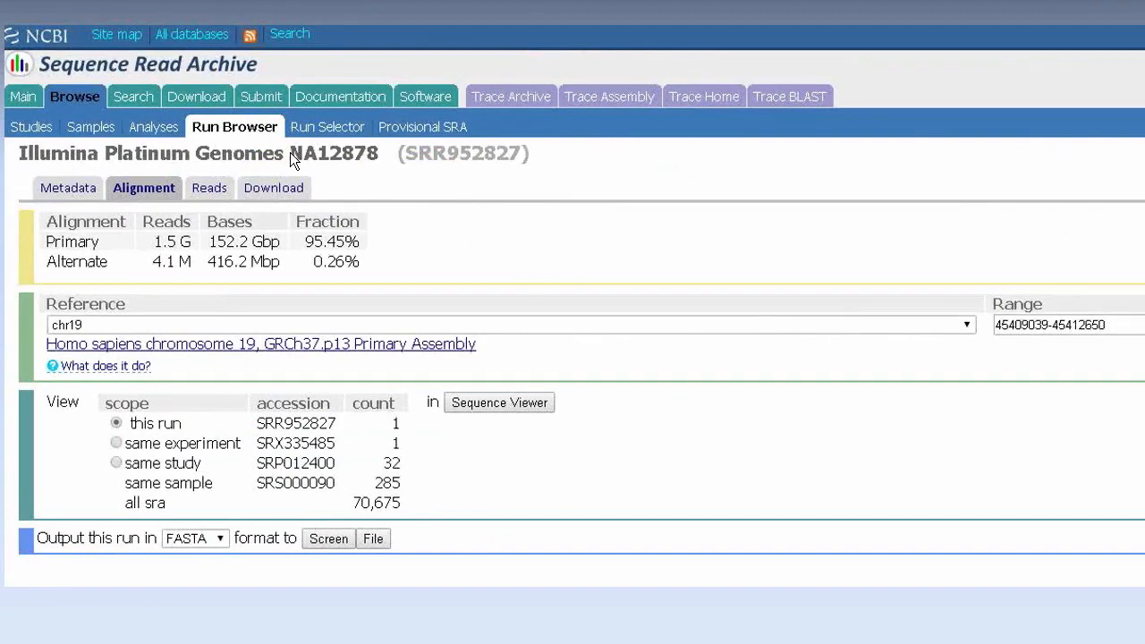
pyautogui.moveTo(363, 171)
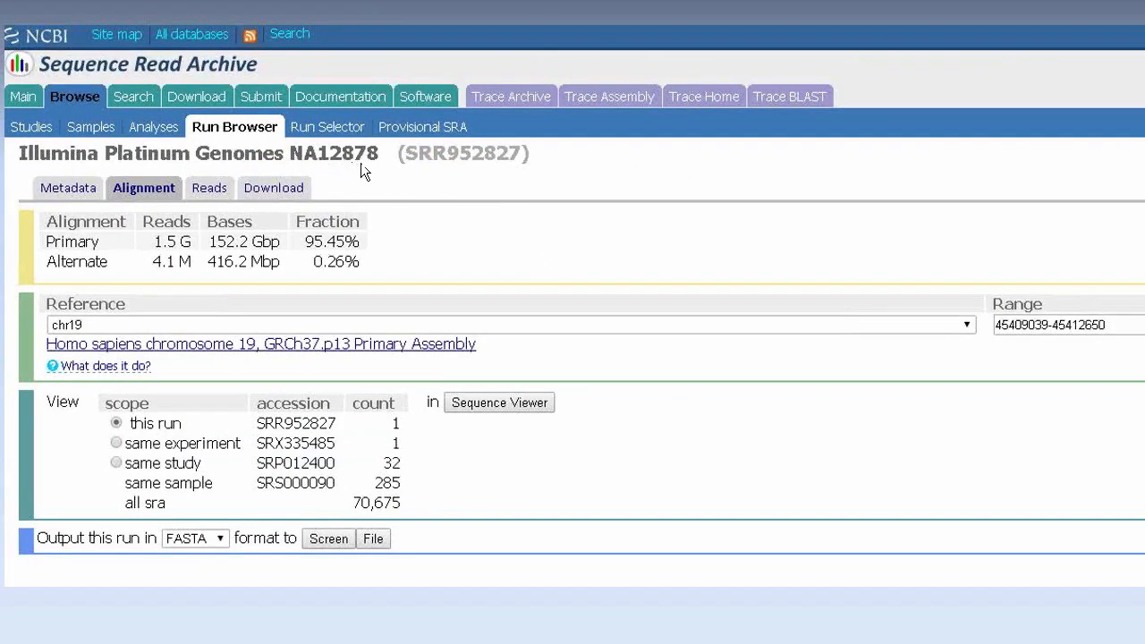
pyautogui.moveTo(108, 167)
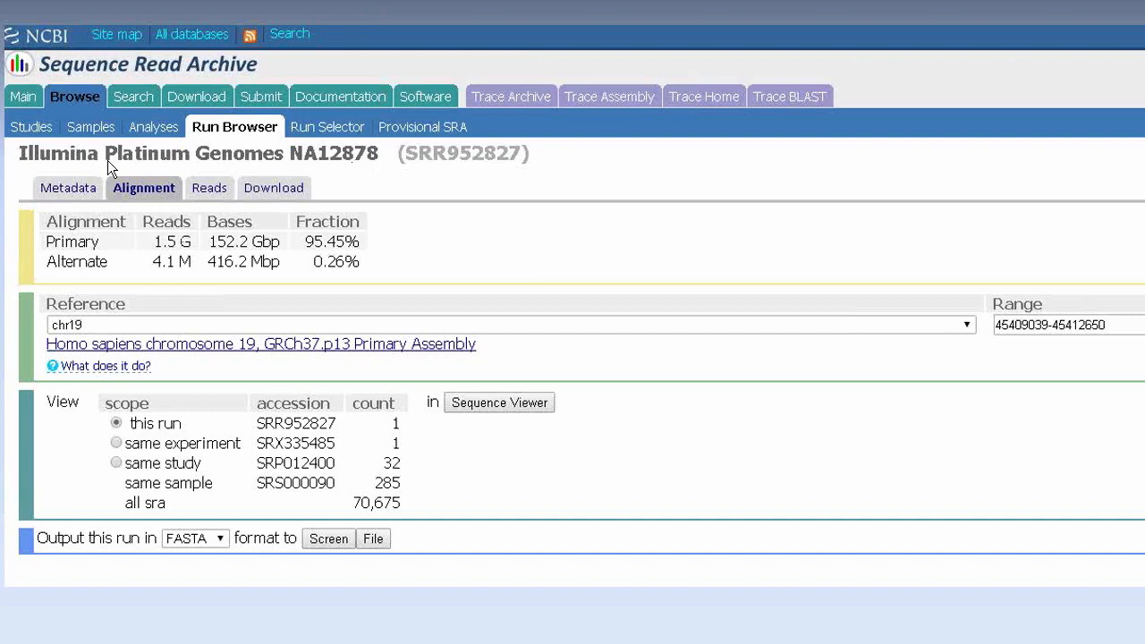
pyautogui.moveTo(142, 203)
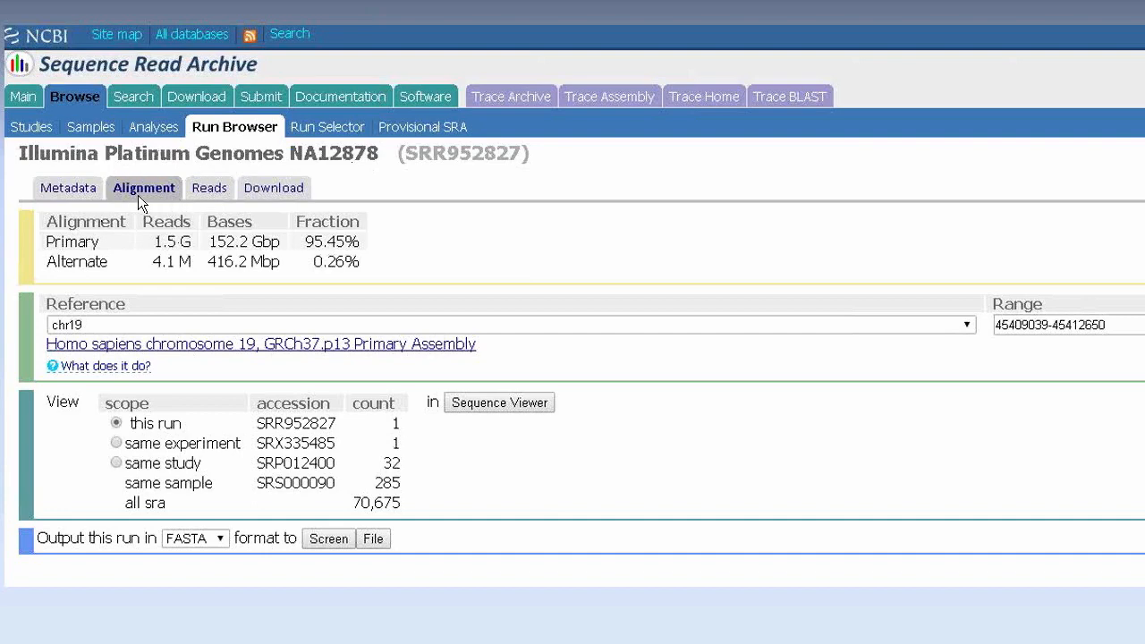
pyautogui.moveTo(453, 302)
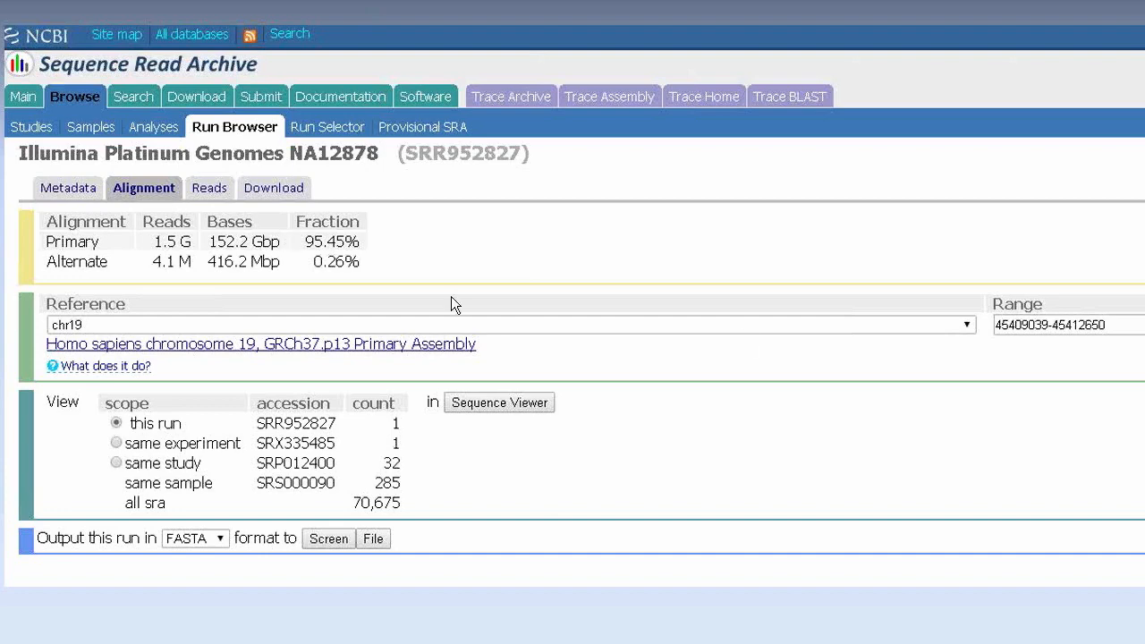
pyautogui.moveTo(760, 295)
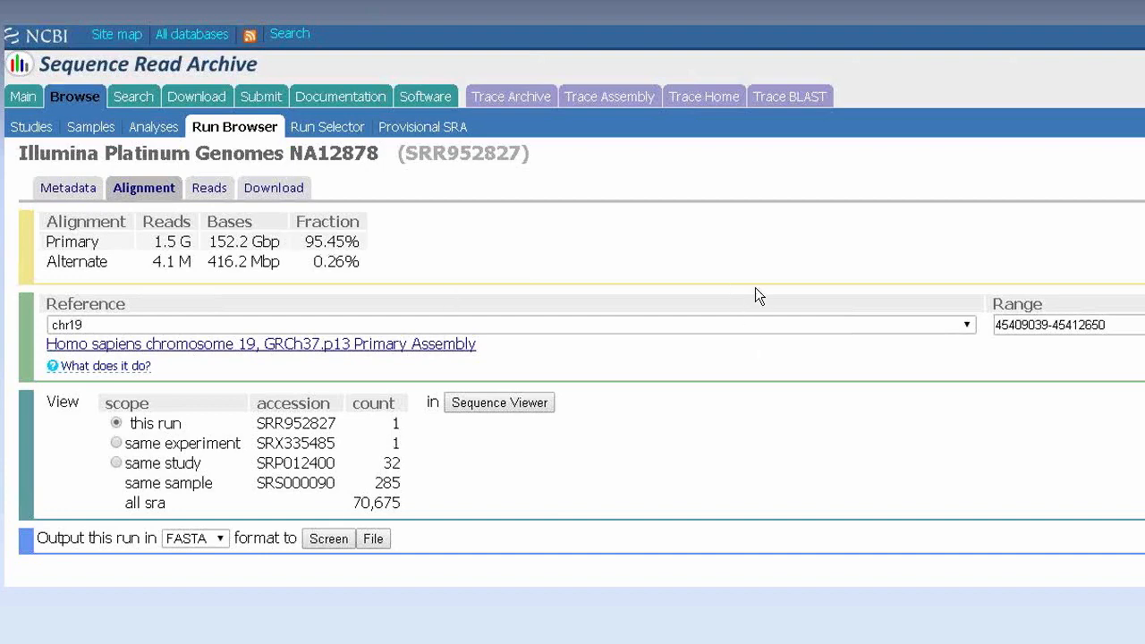
pyautogui.moveTo(502, 395)
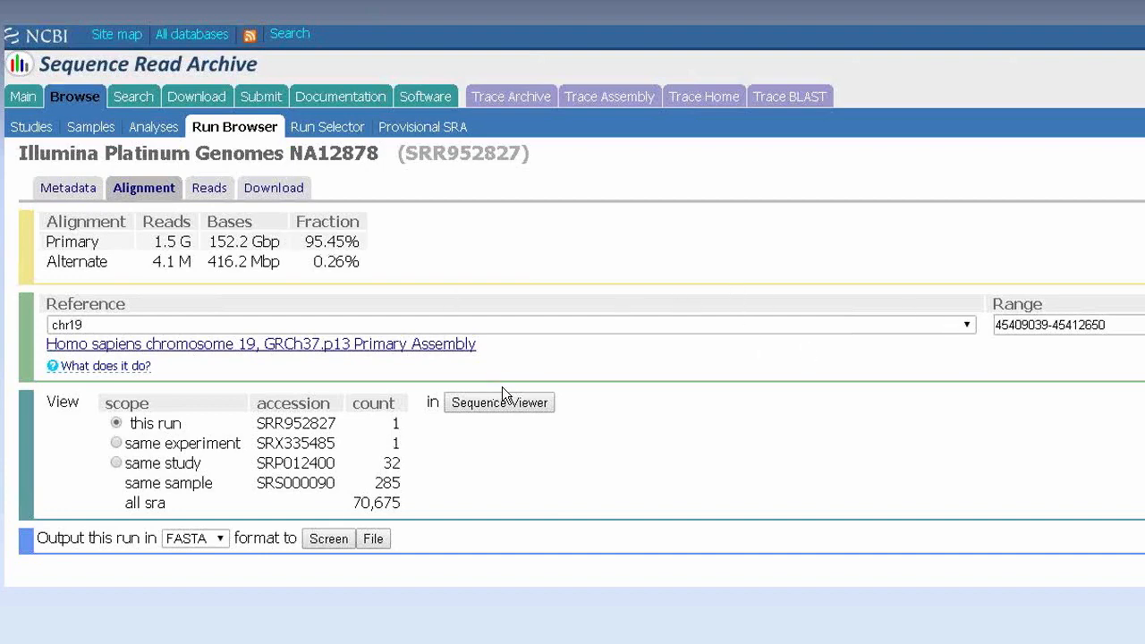
pyautogui.moveTo(624, 401)
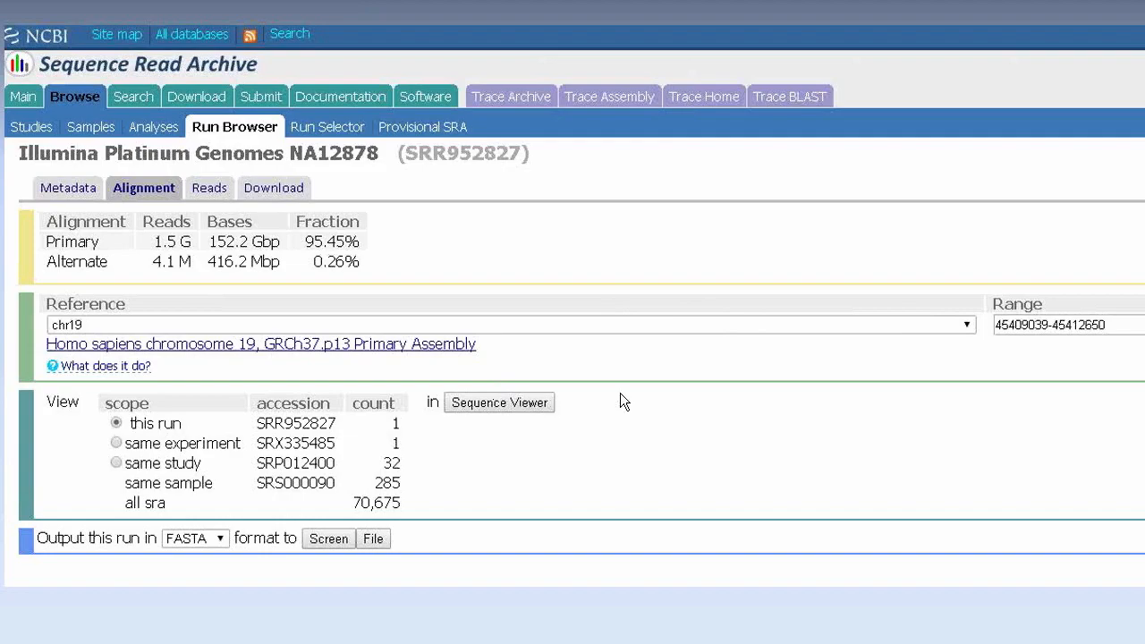
# Open the SRR952827 reads pileup in Sequence Viewer to inspect SNP rs769450
pyautogui.click(499, 402)
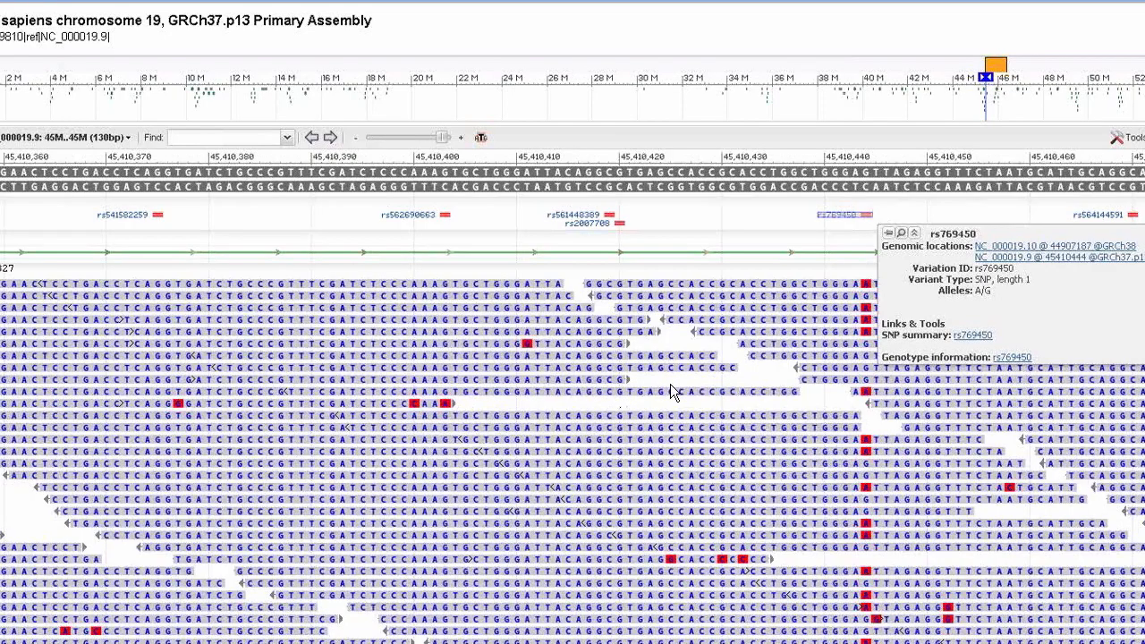
pyautogui.moveTo(644, 379)
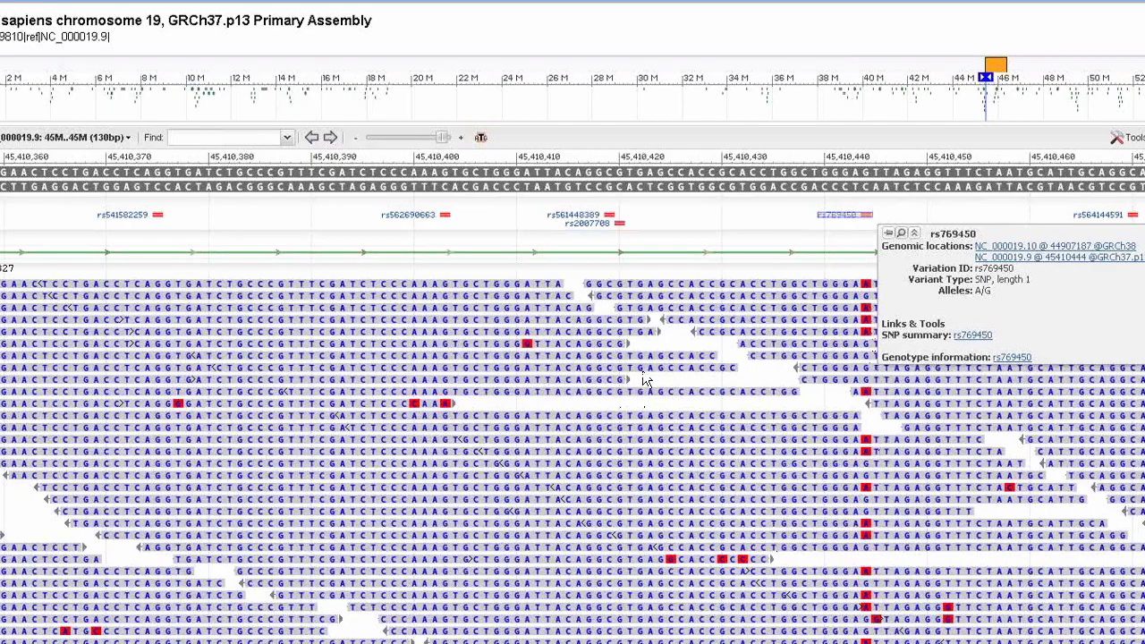
pyautogui.moveTo(876, 371)
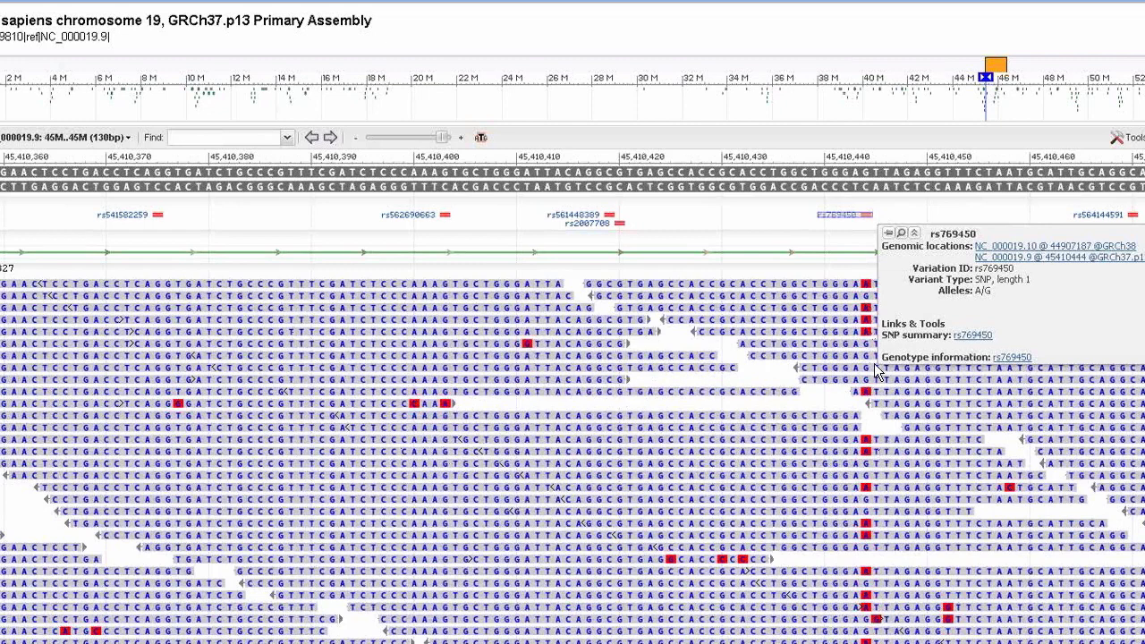
pyautogui.moveTo(867, 291)
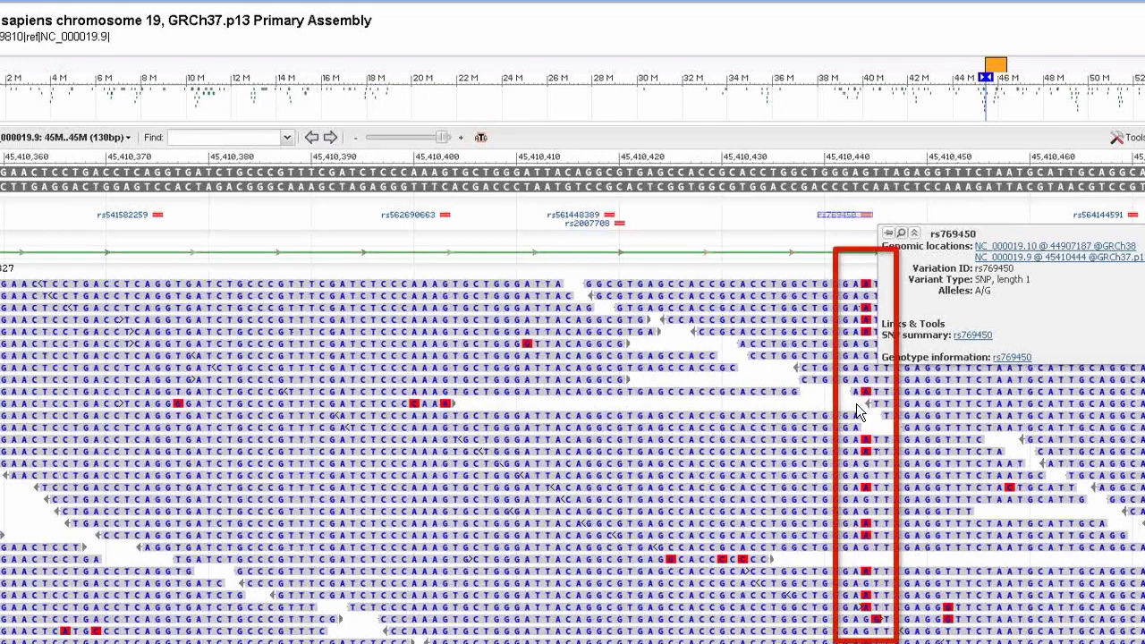
pyautogui.moveTo(863, 474)
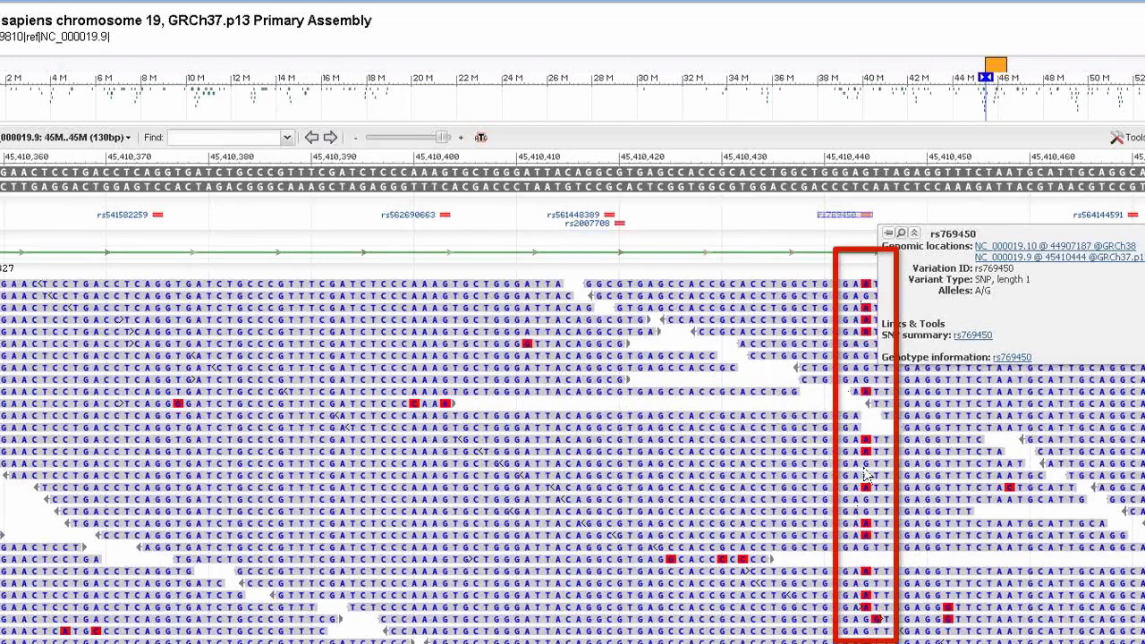
pyautogui.moveTo(874, 324)
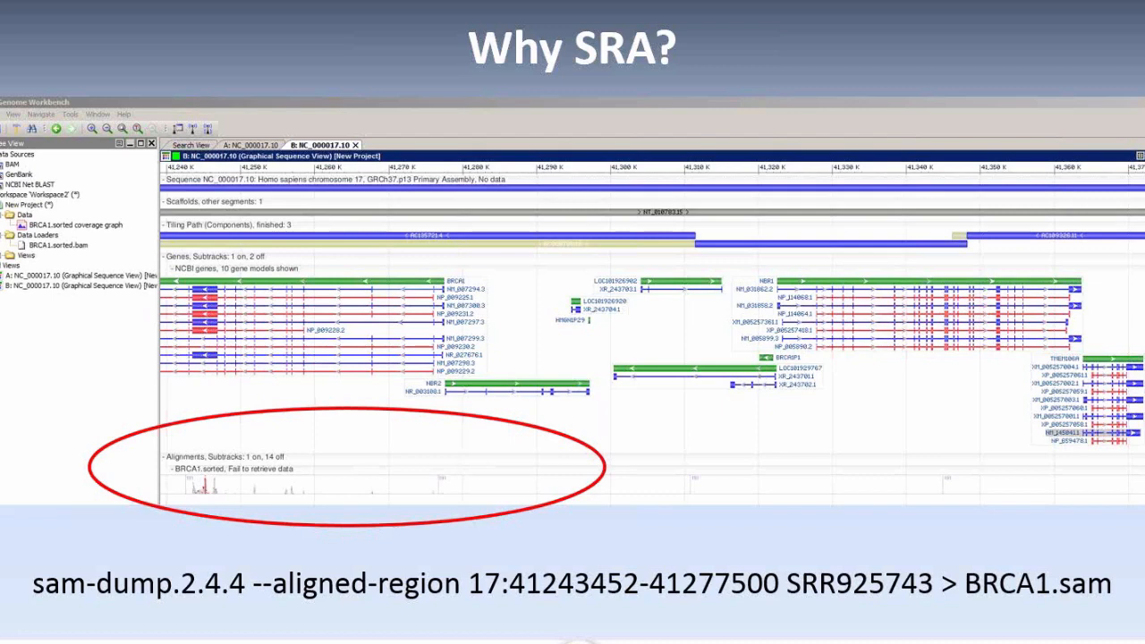
pyautogui.moveTo(250, 616)
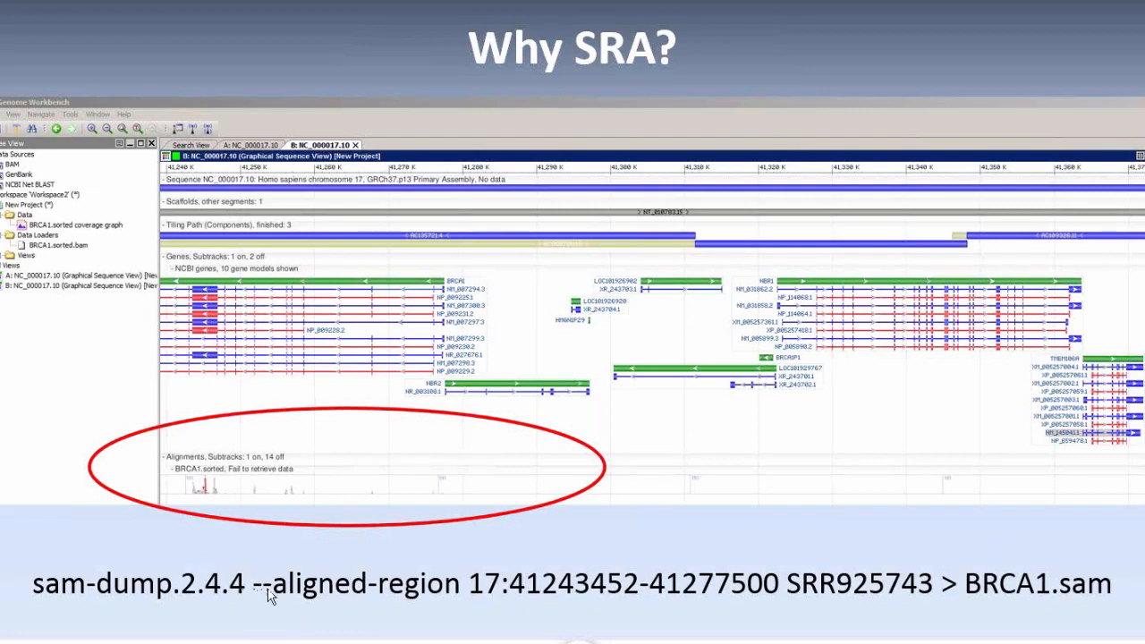
pyautogui.moveTo(298, 624)
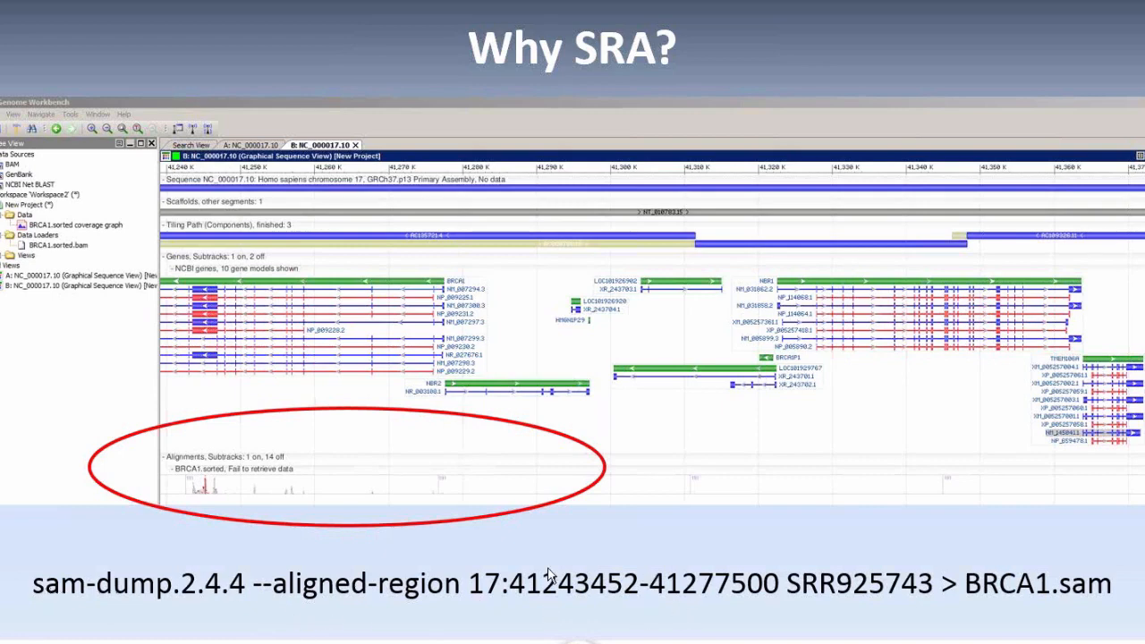
pyautogui.moveTo(513, 562)
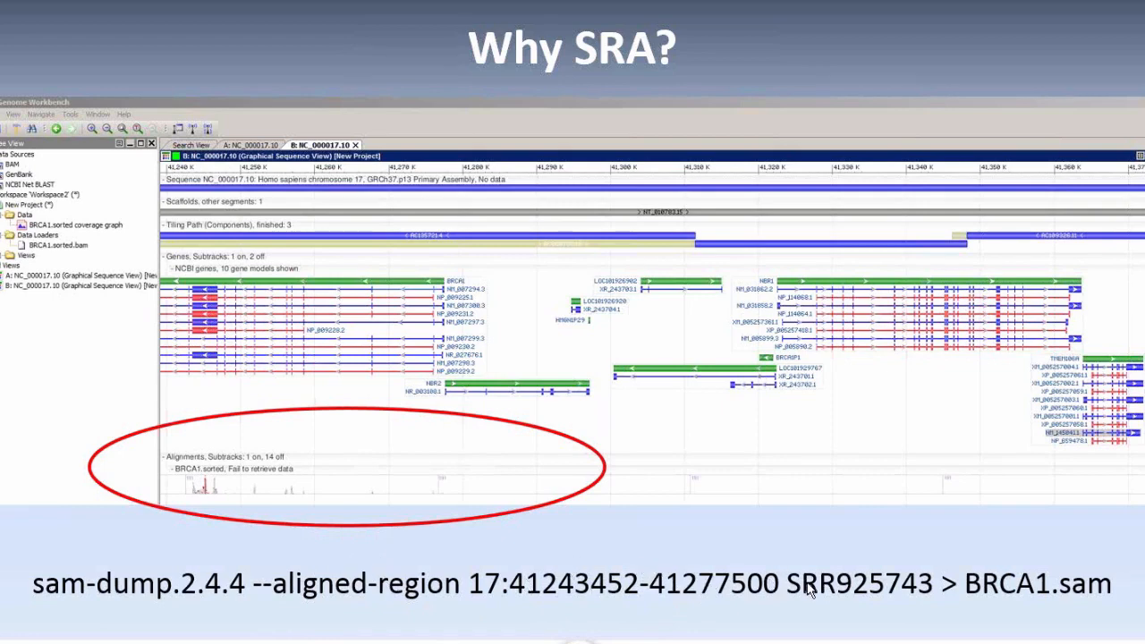
pyautogui.moveTo(901, 601)
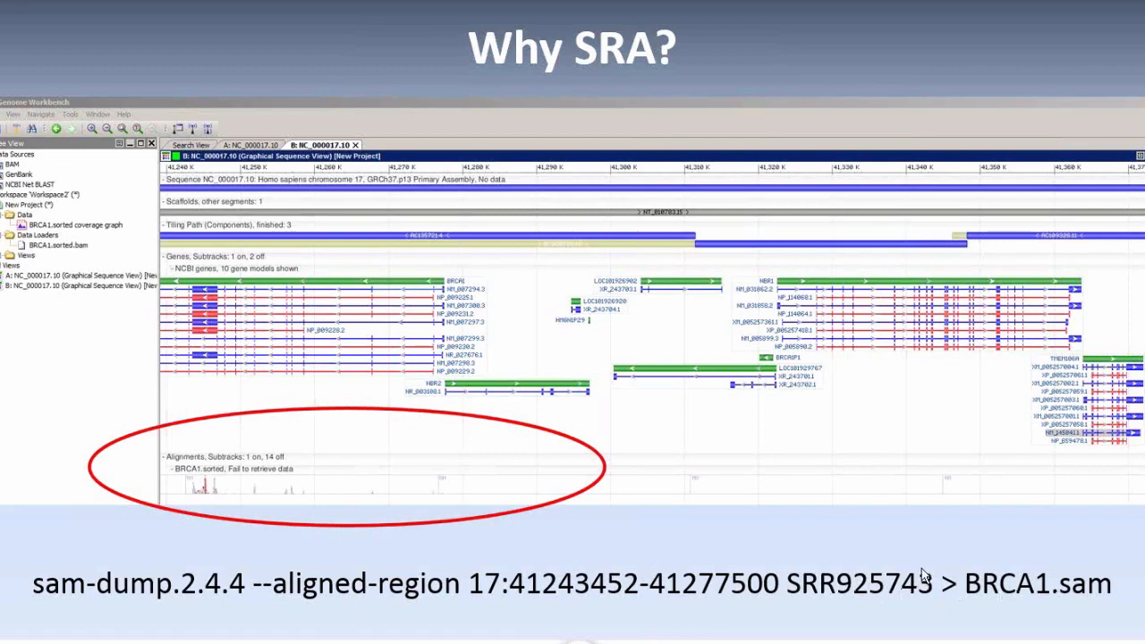
pyautogui.moveTo(532, 333)
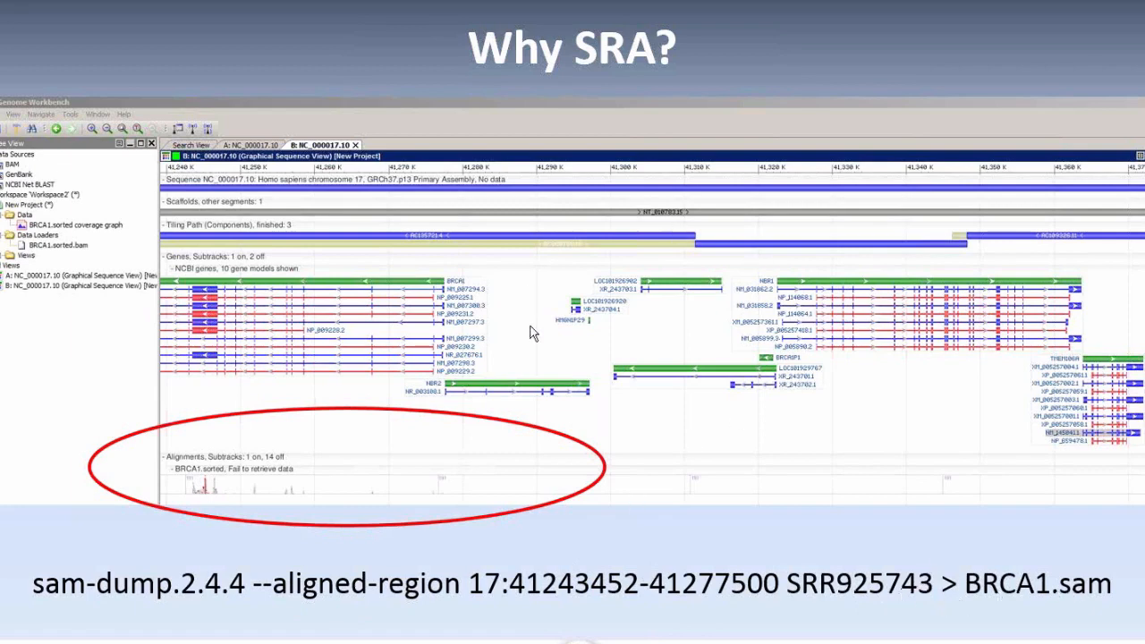
pyautogui.moveTo(784, 488)
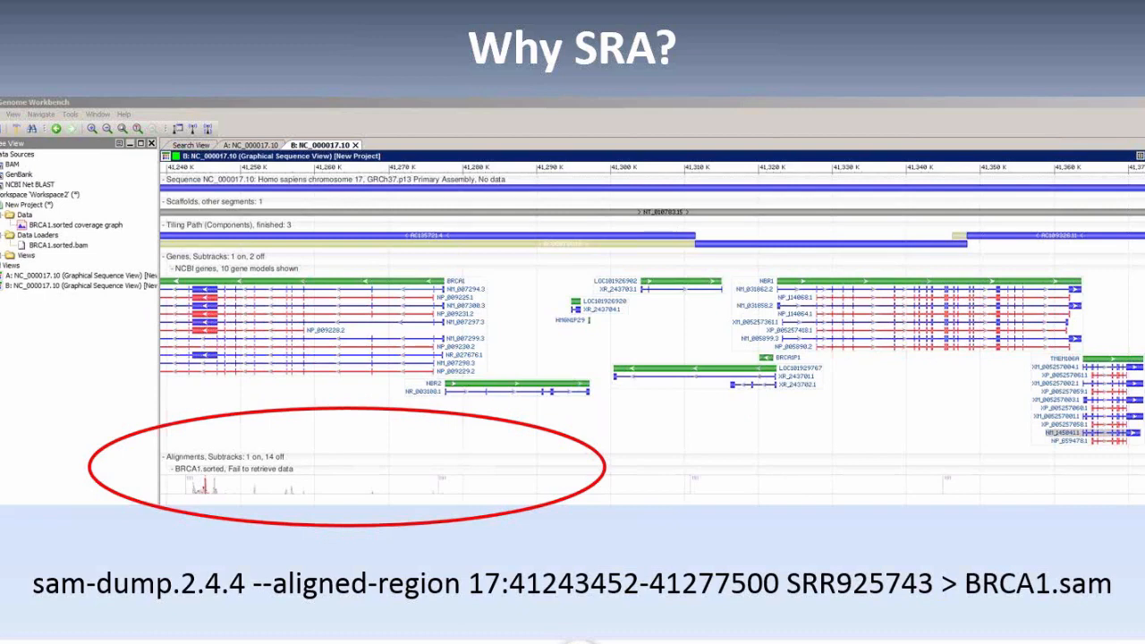
# Advance from the sam-dump Why SRA? slide to the BRCA1 breast-cancer Why SRA? slide
pyautogui.press('Right')
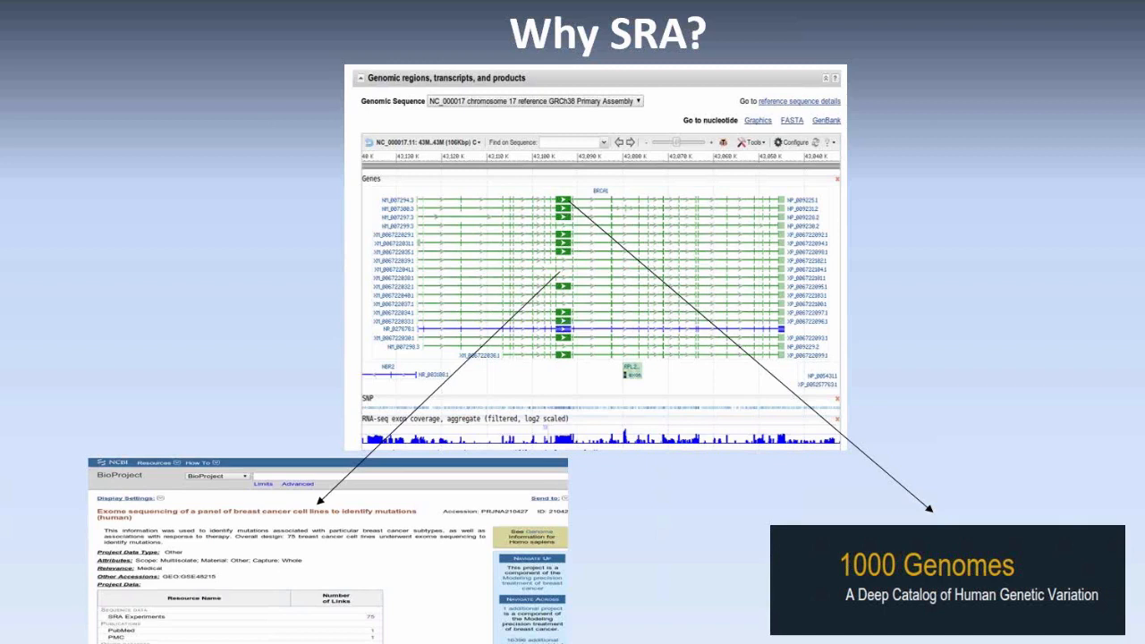
pyautogui.moveTo(626, 435)
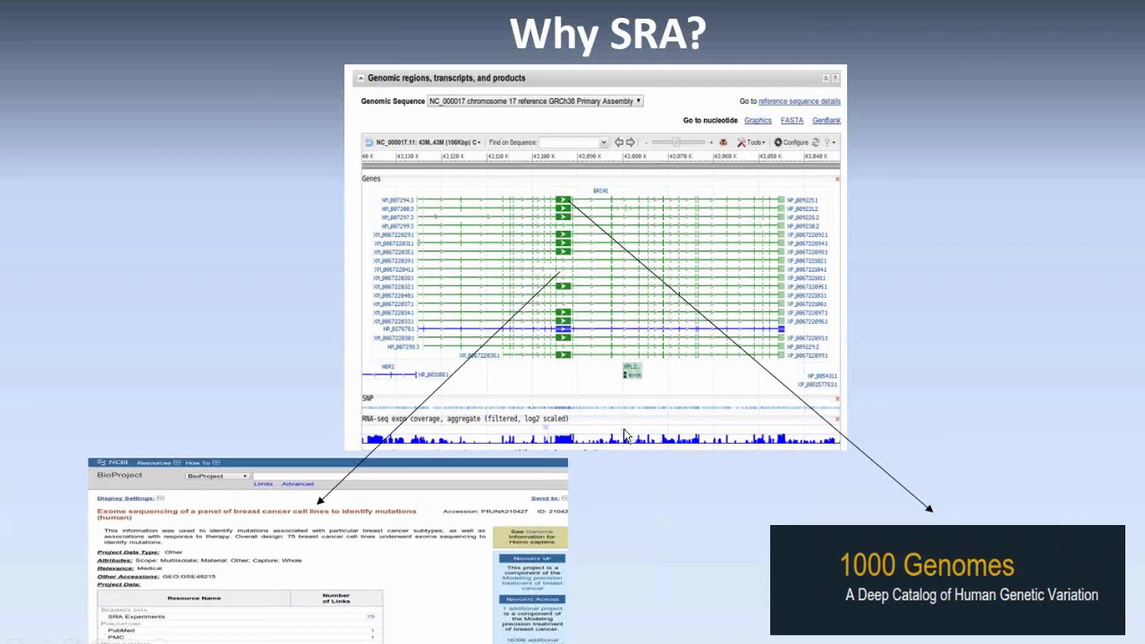
pyautogui.moveTo(1029, 512)
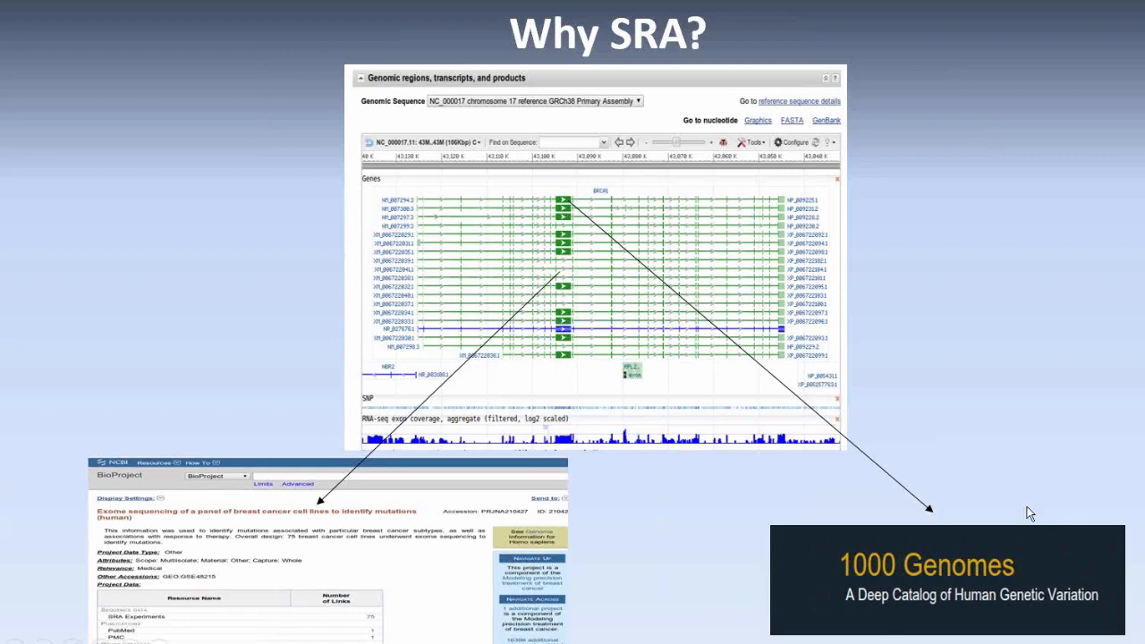
pyautogui.moveTo(884, 631)
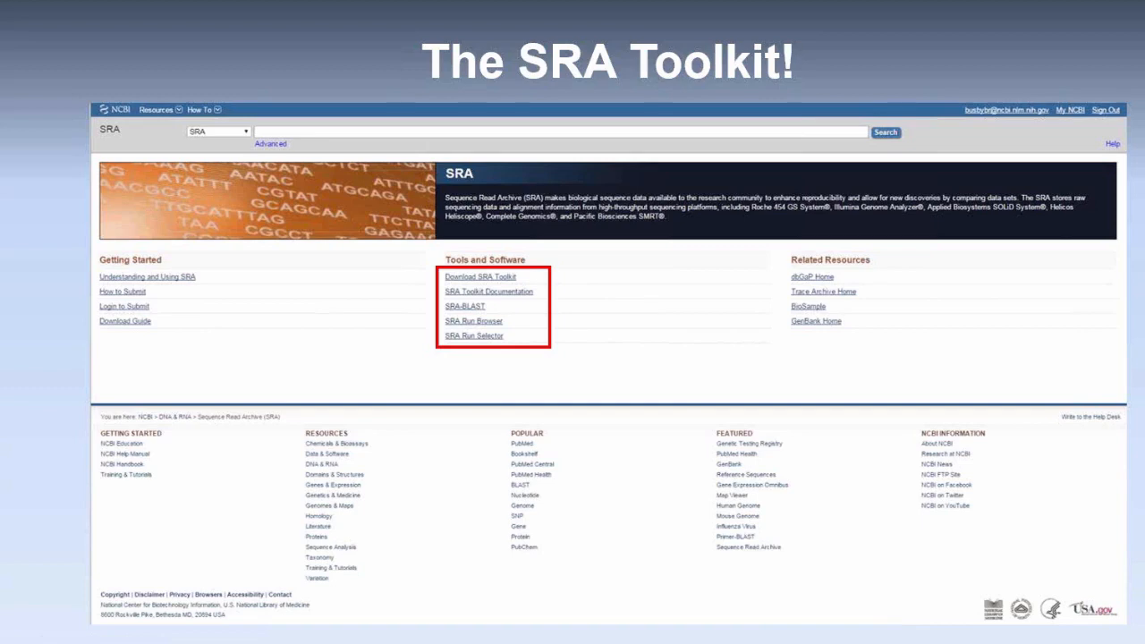
pyautogui.moveTo(623, 317)
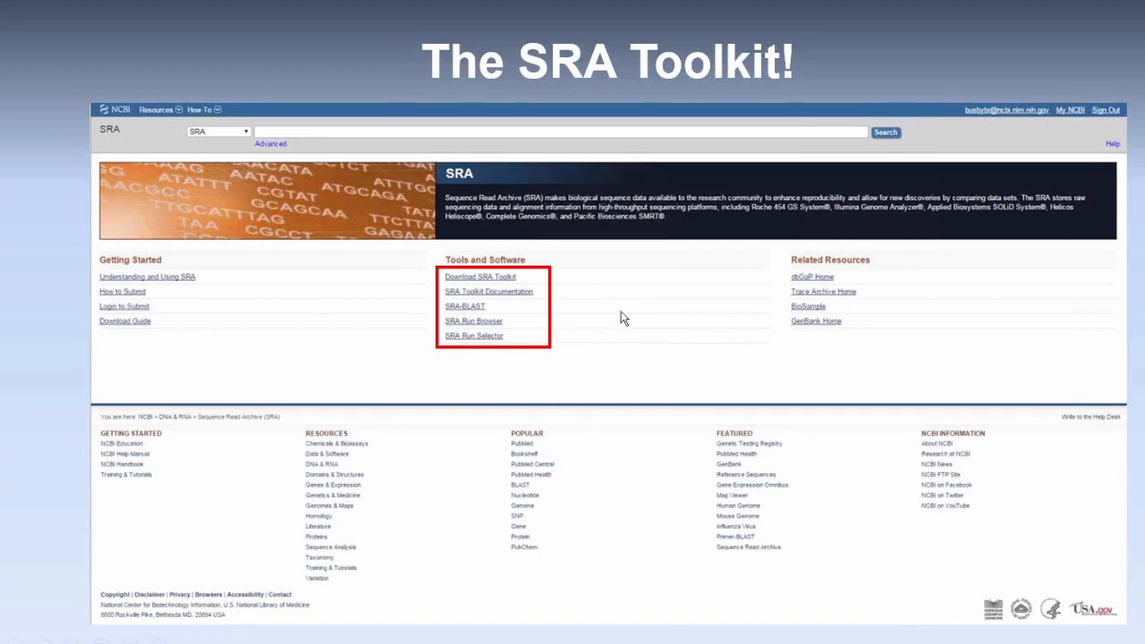
pyautogui.moveTo(510, 280)
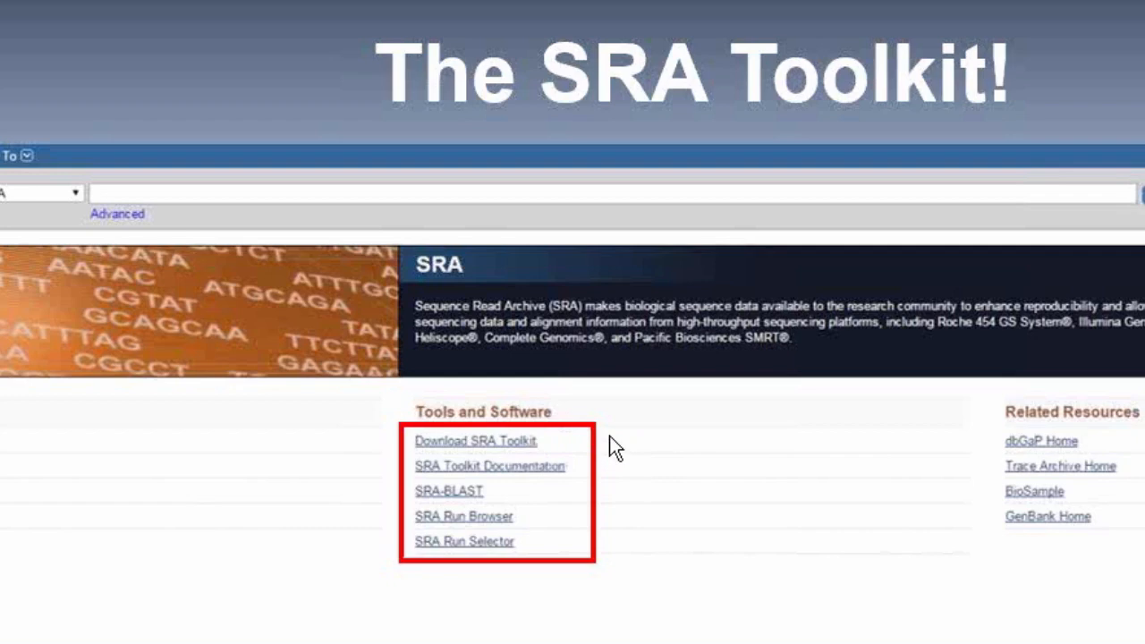
pyautogui.moveTo(575, 471)
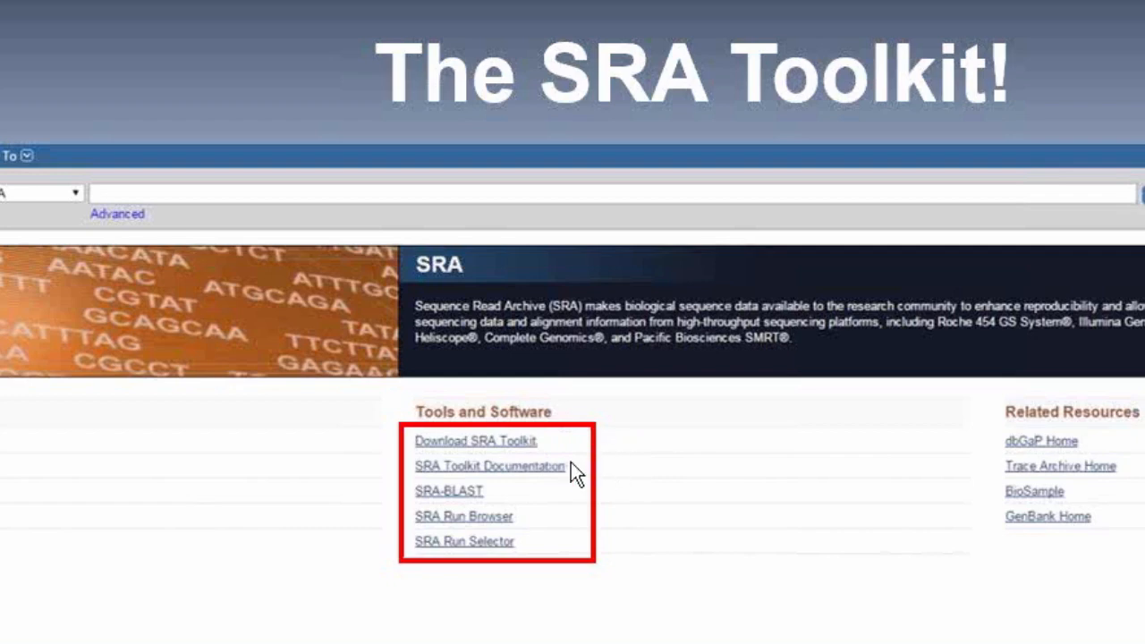
pyautogui.moveTo(653, 472)
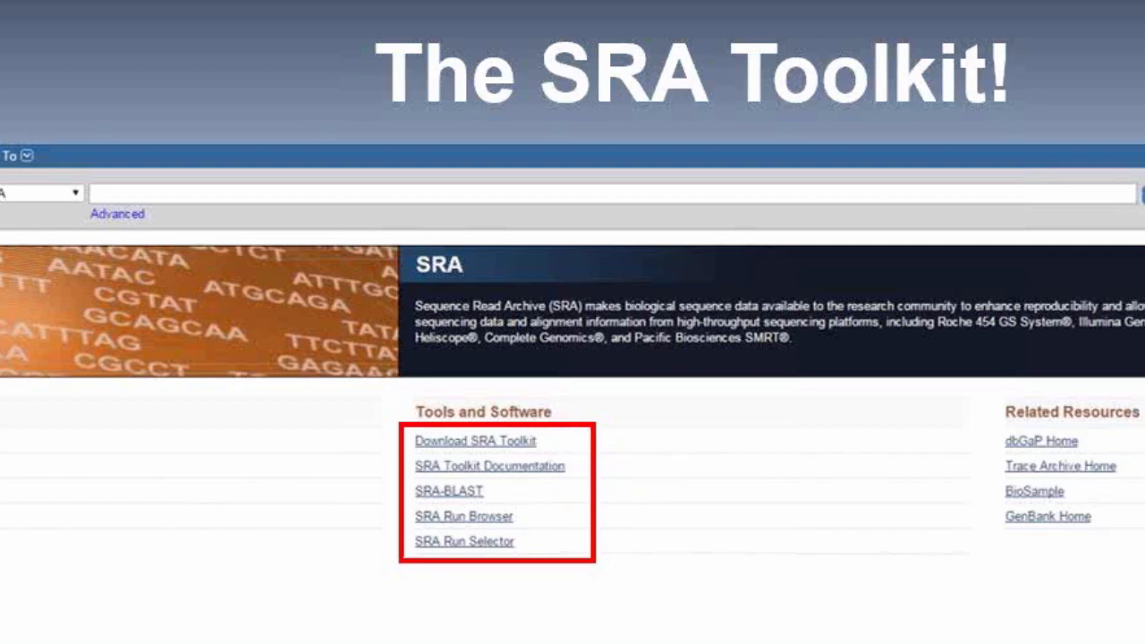
pyautogui.moveTo(551, 556)
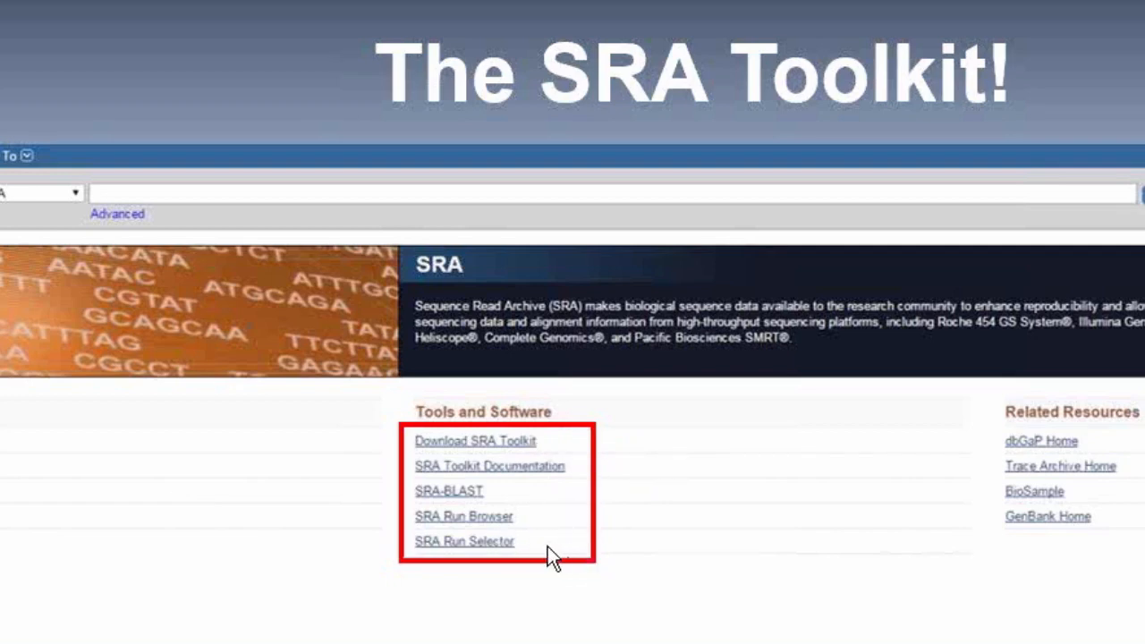
pyautogui.moveTo(563, 547)
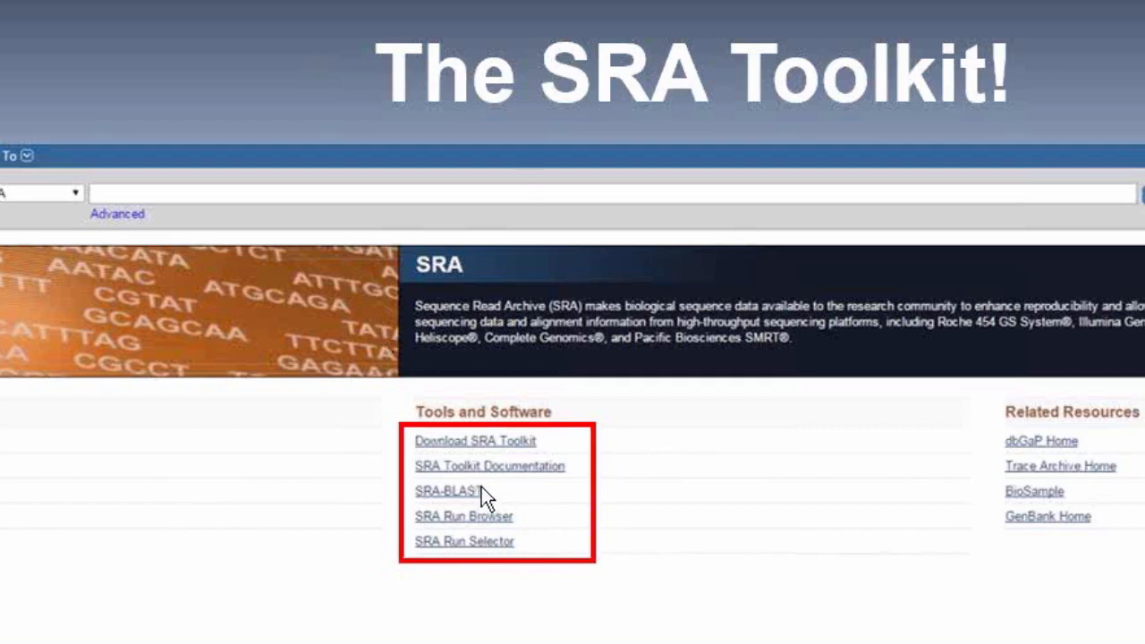
pyautogui.moveTo(499, 498)
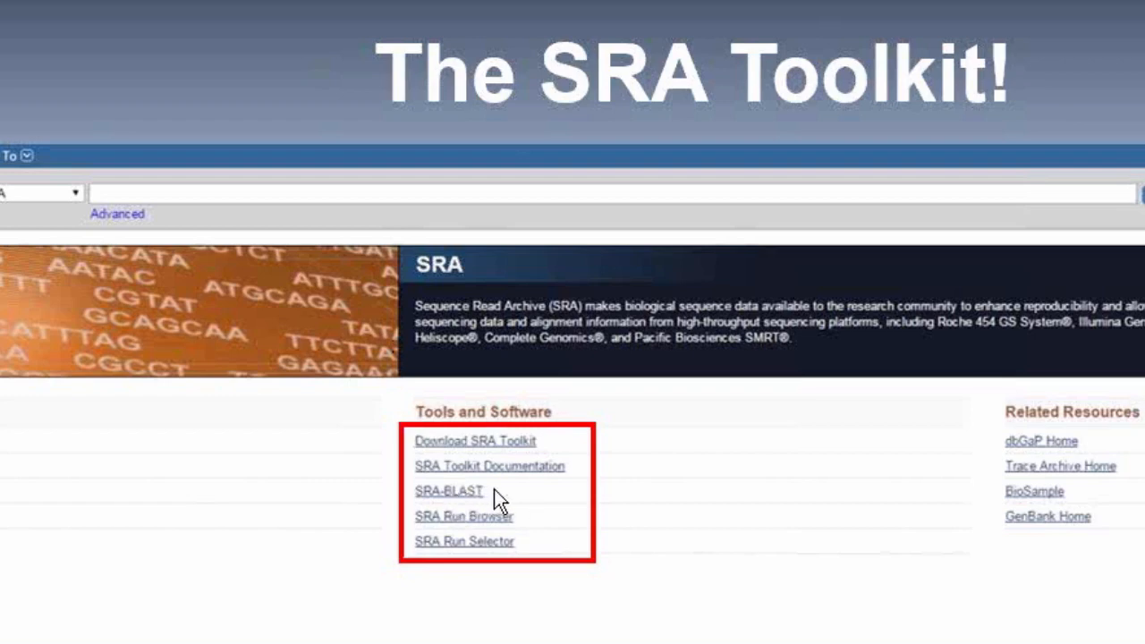
pyautogui.moveTo(554, 508)
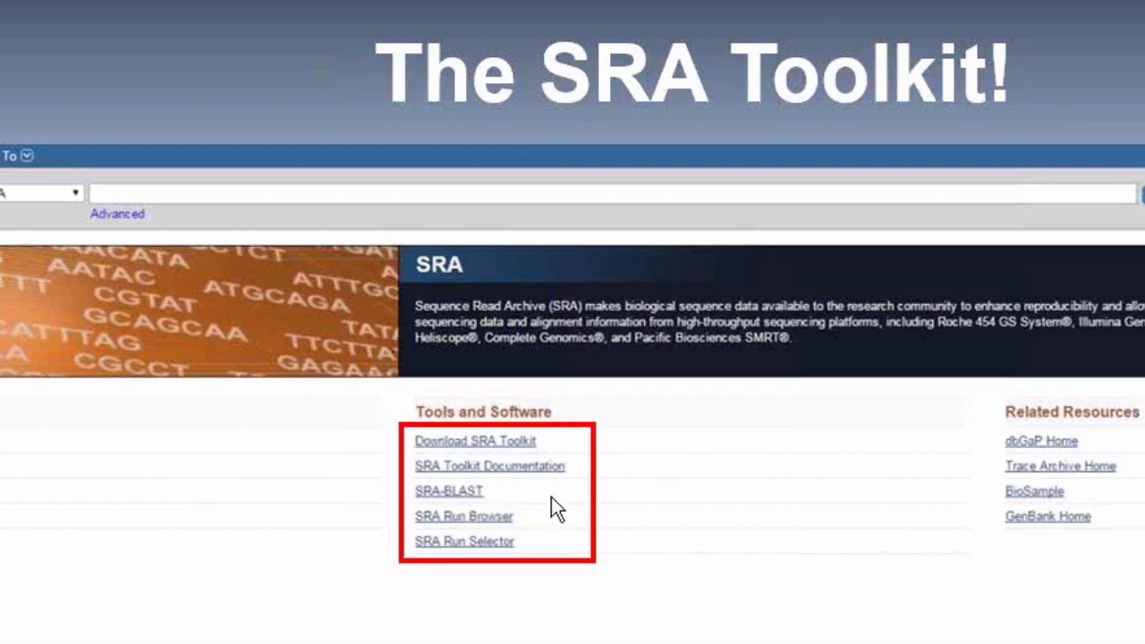
pyautogui.moveTo(514, 505)
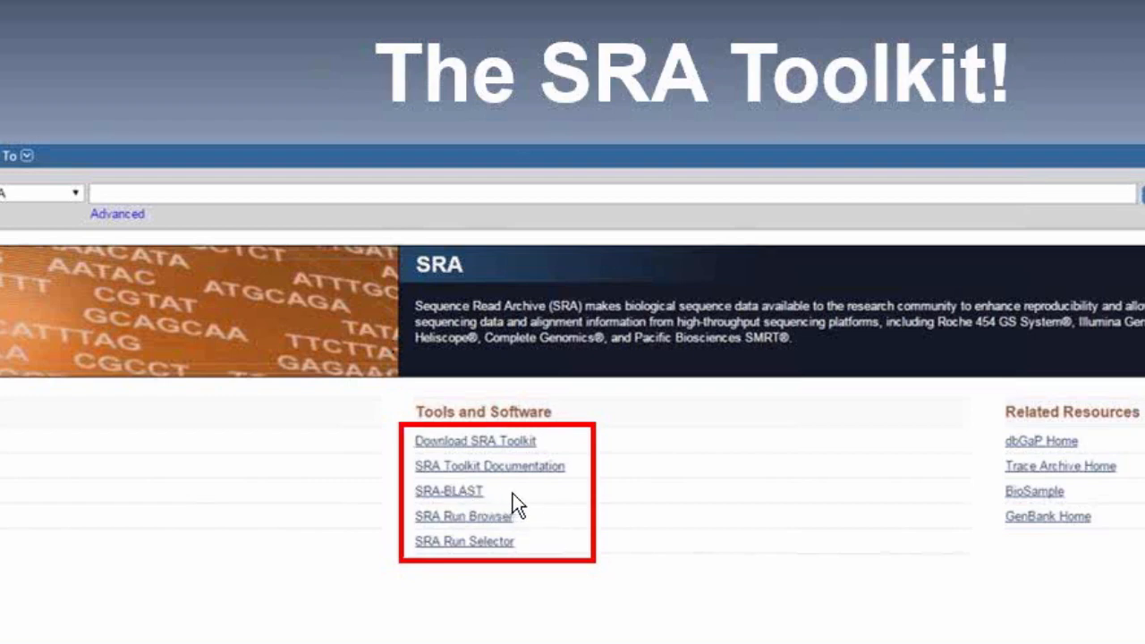
pyautogui.moveTo(509, 501)
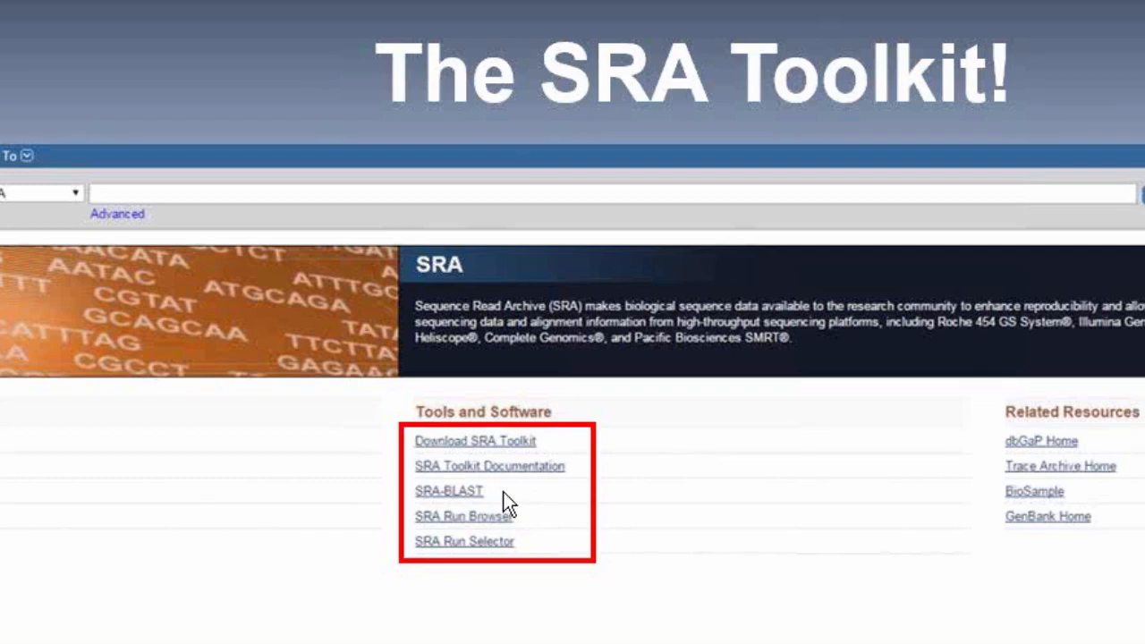
pyautogui.moveTo(507, 503)
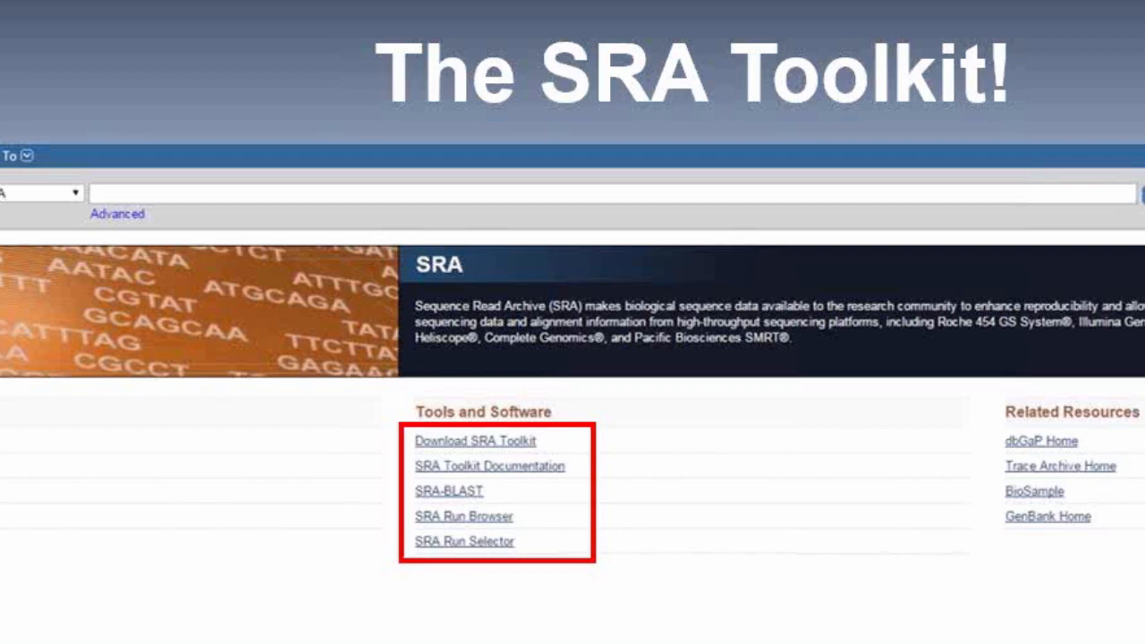
pyautogui.moveTo(523, 512)
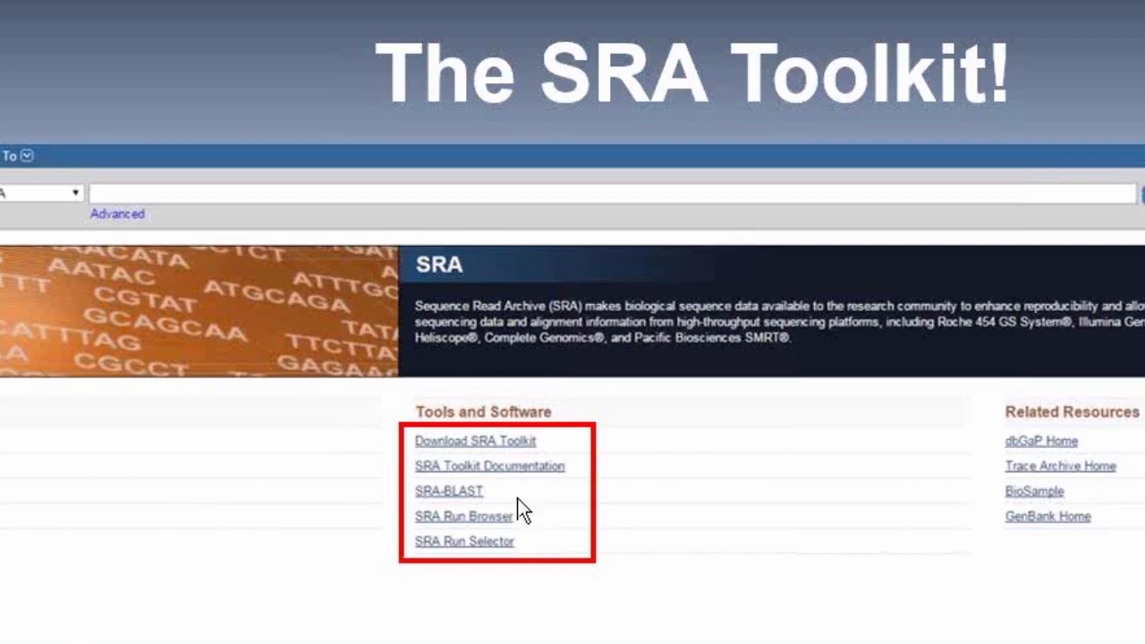
pyautogui.moveTo(532, 505)
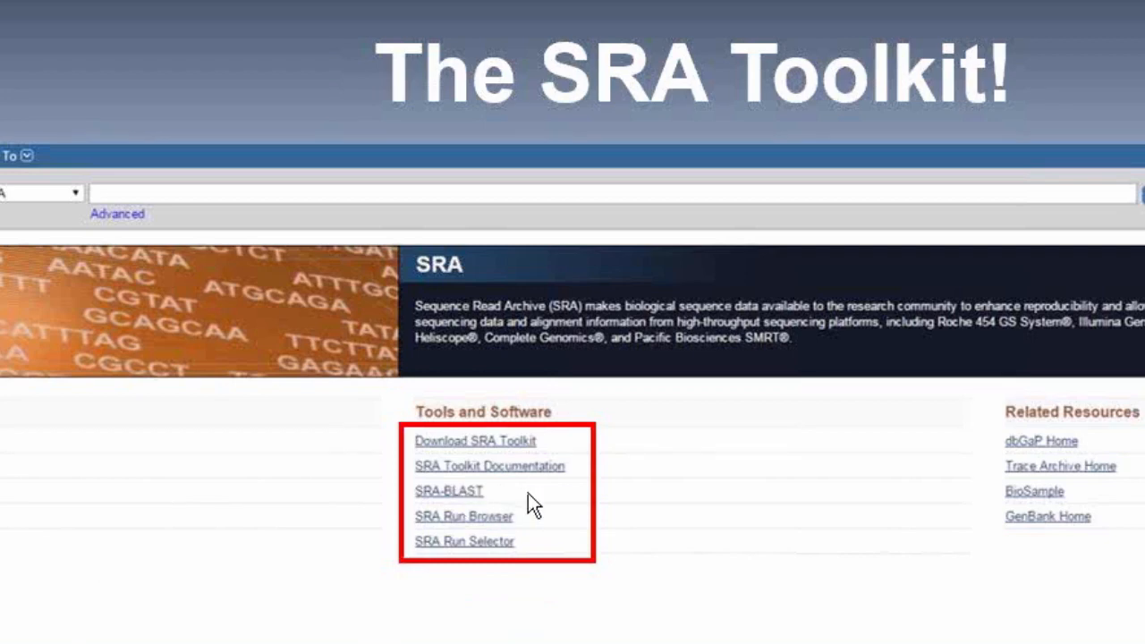
pyautogui.moveTo(590, 494)
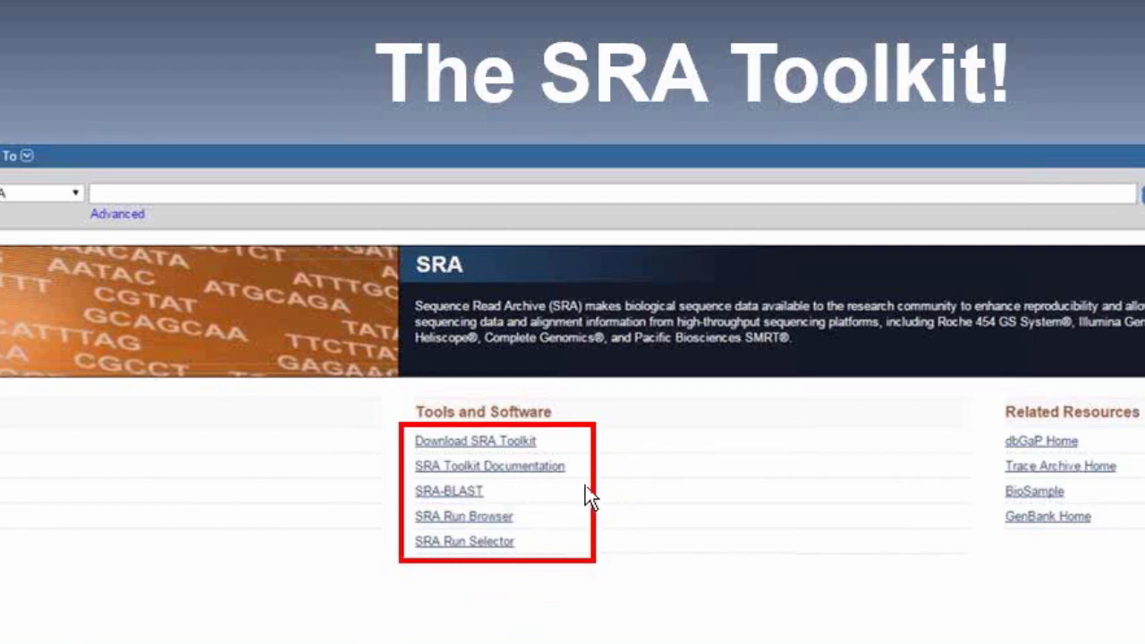
pyautogui.moveTo(558, 508)
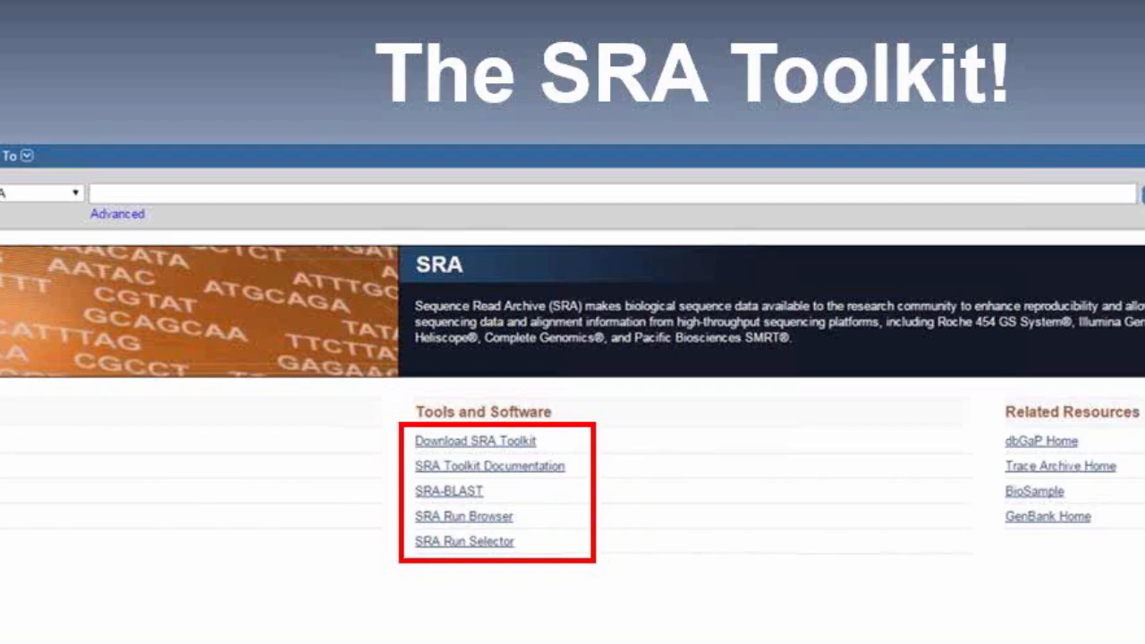
# Advance from The SRA Toolkit! slide to the Downloading the Data slide
pyautogui.click(475, 440)
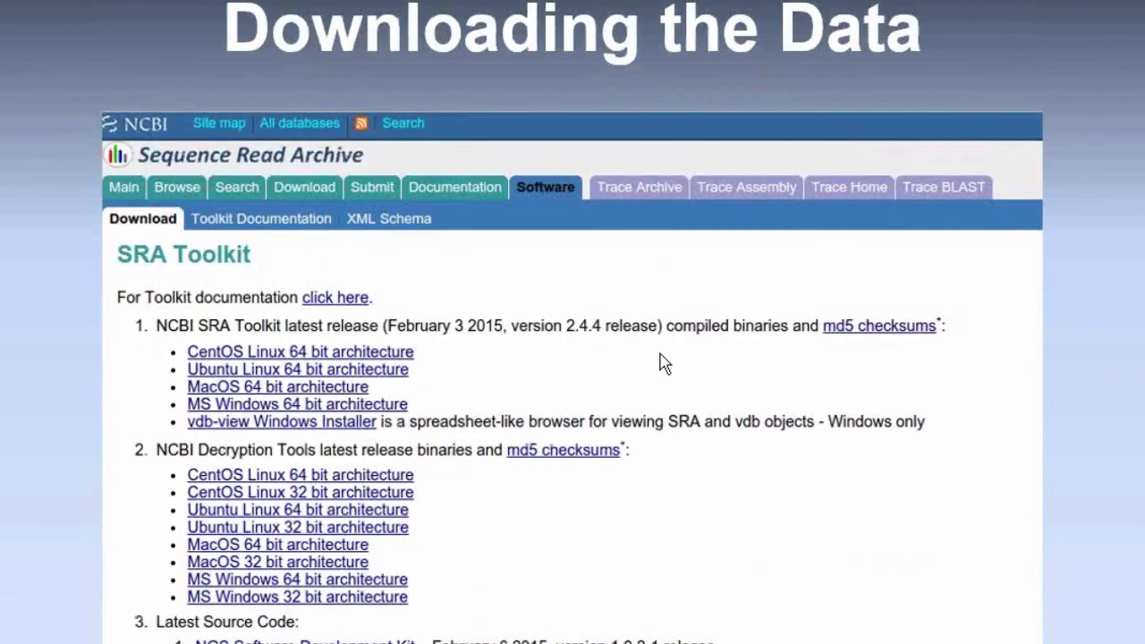
pyautogui.moveTo(631, 445)
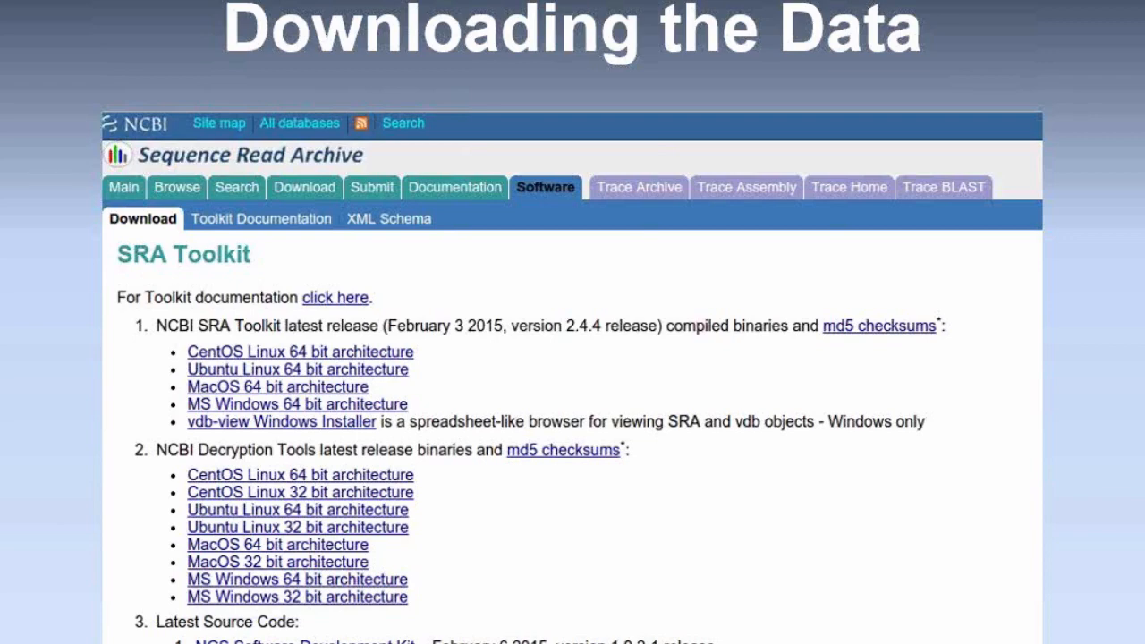
pyautogui.moveTo(416, 377)
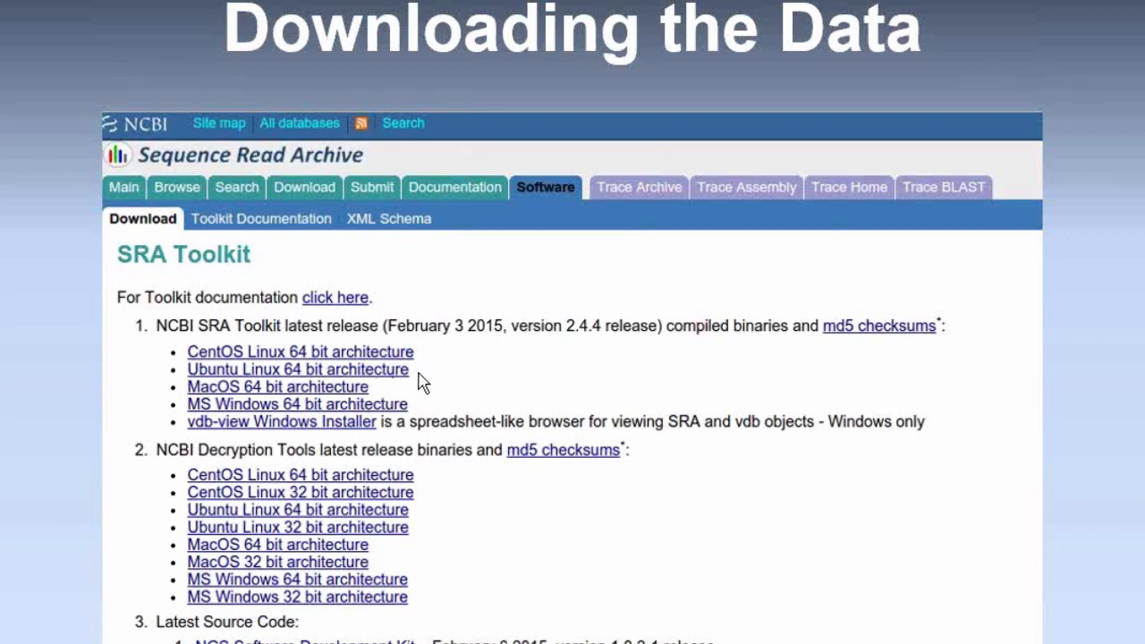
pyautogui.moveTo(272, 374)
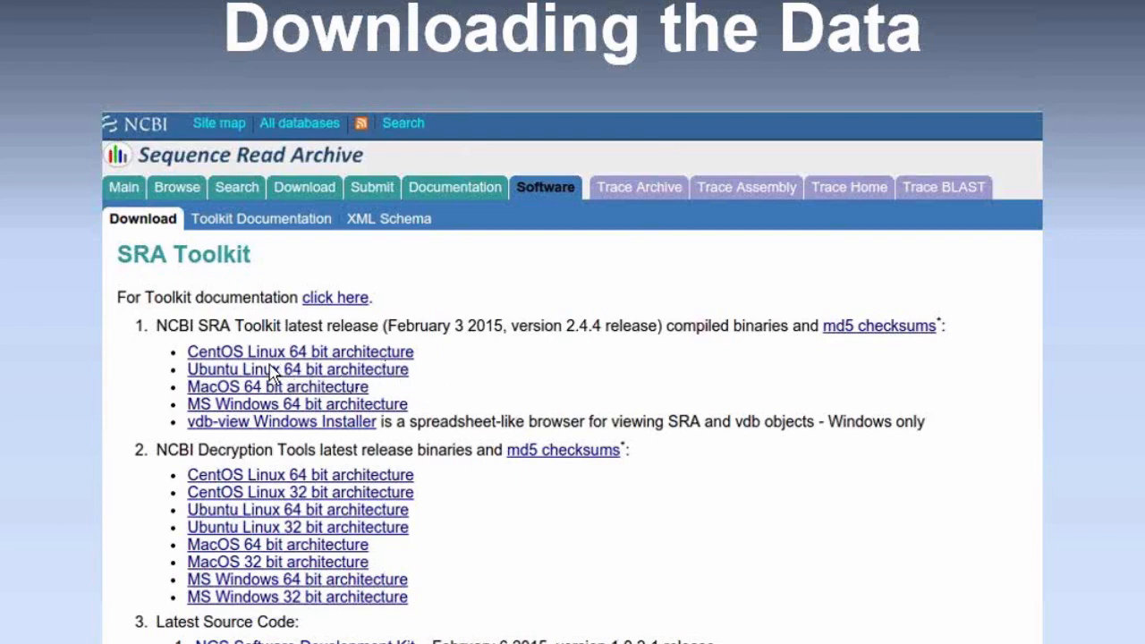
pyautogui.moveTo(384, 369)
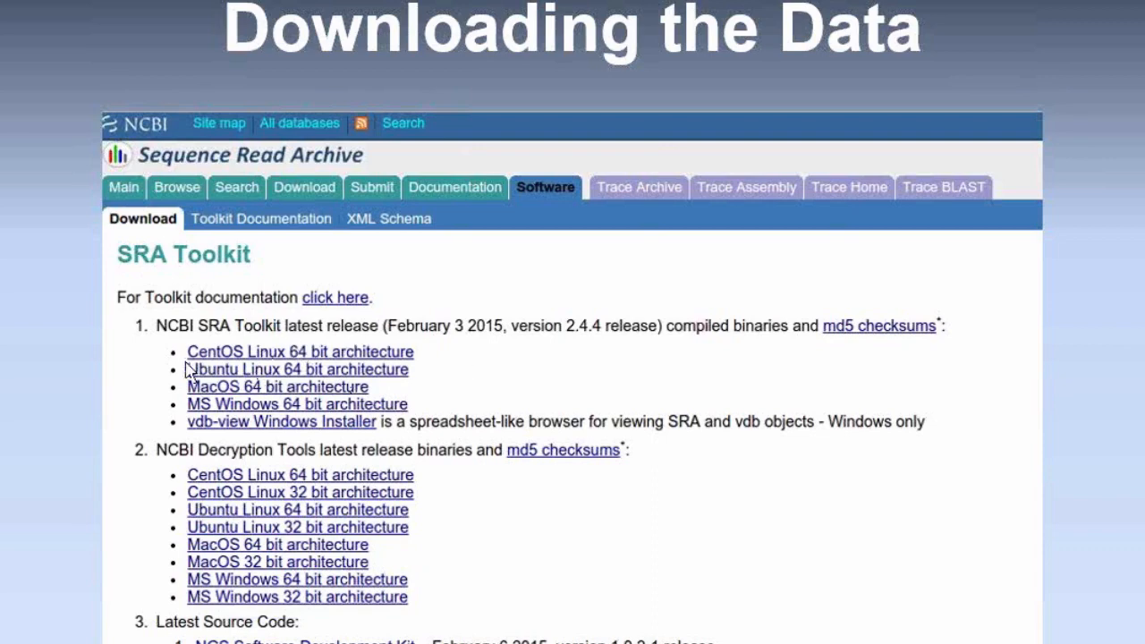
pyautogui.moveTo(445, 371)
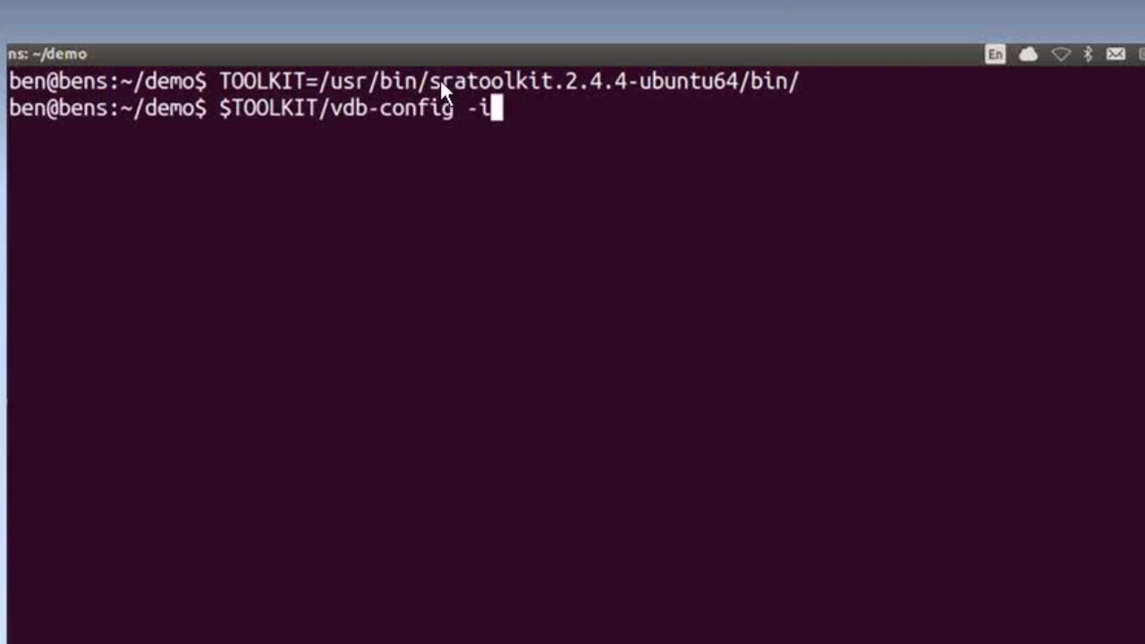
pyautogui.moveTo(805, 108)
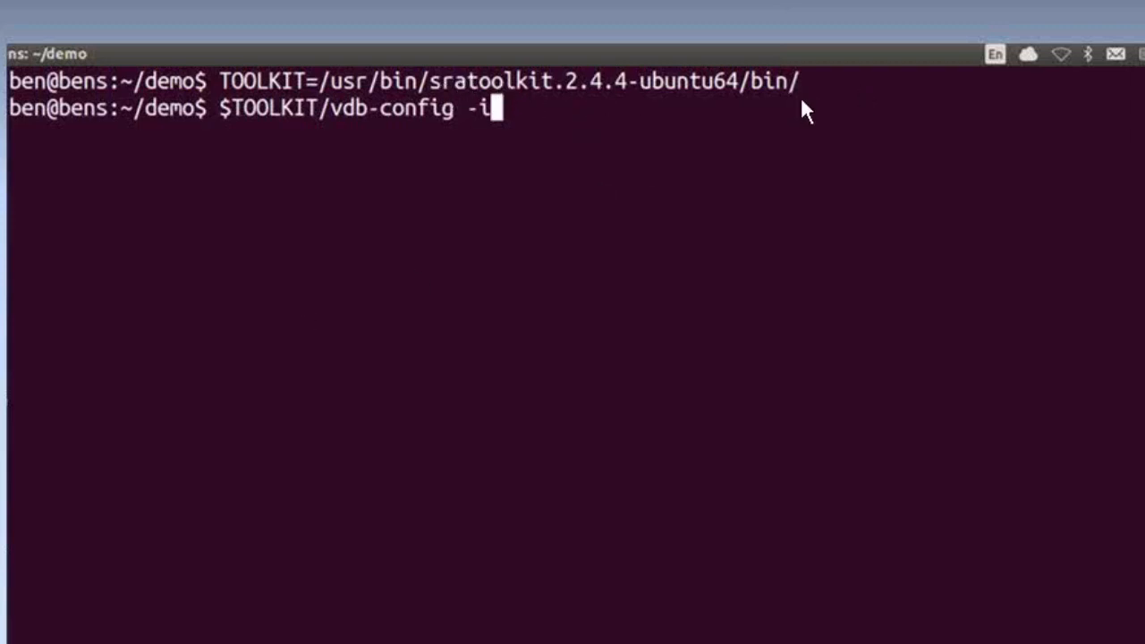
pyautogui.moveTo(224, 94)
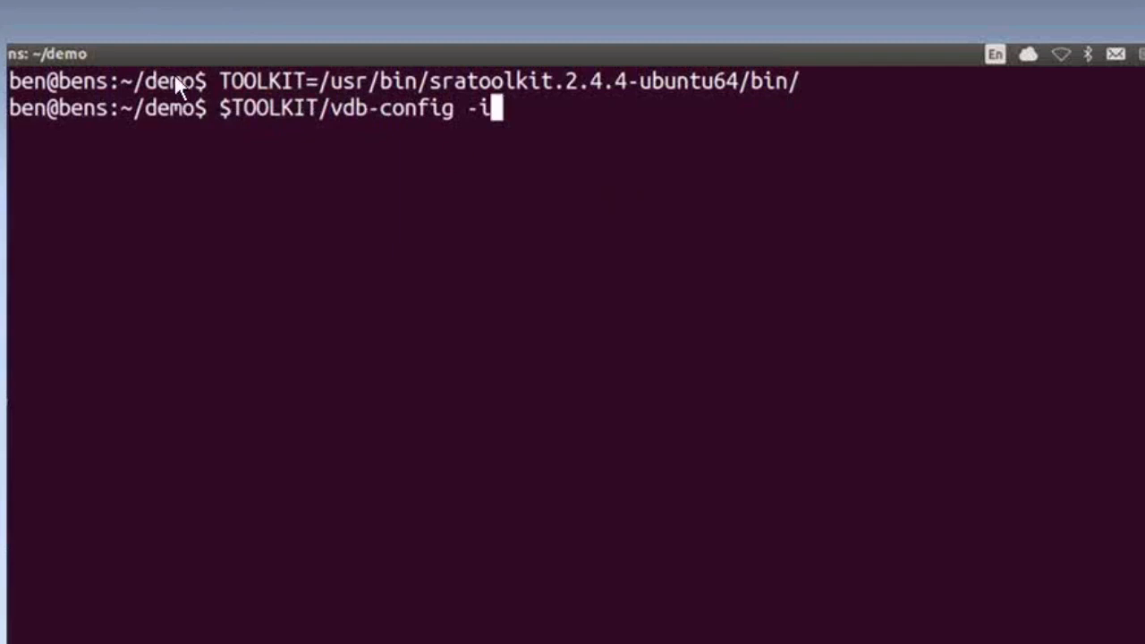
pyautogui.moveTo(514, 134)
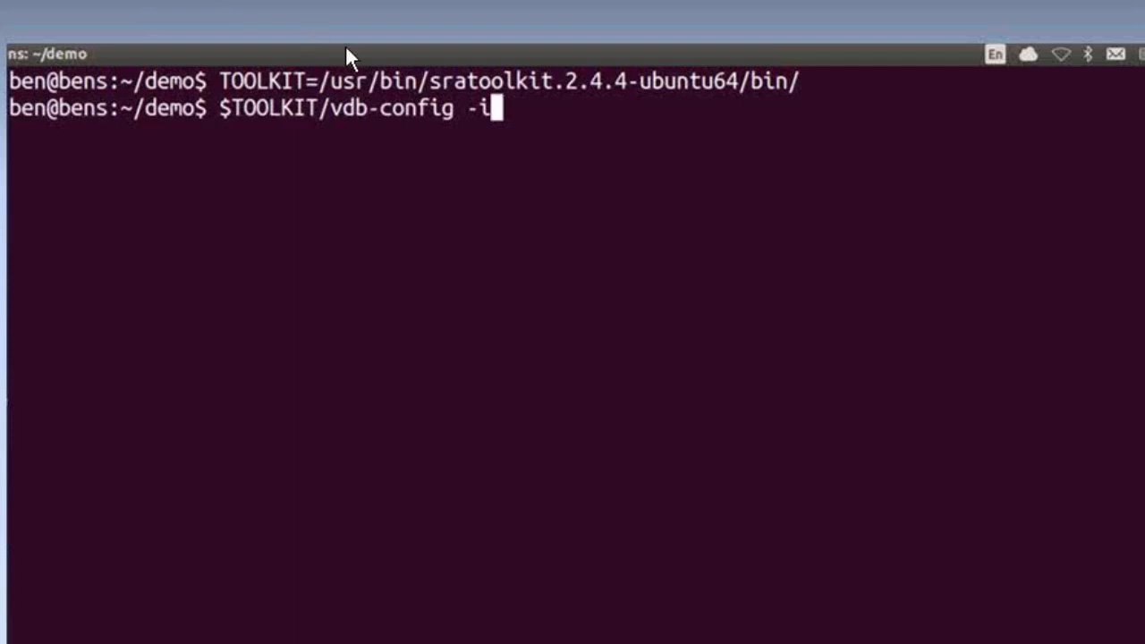
pyautogui.moveTo(496, 143)
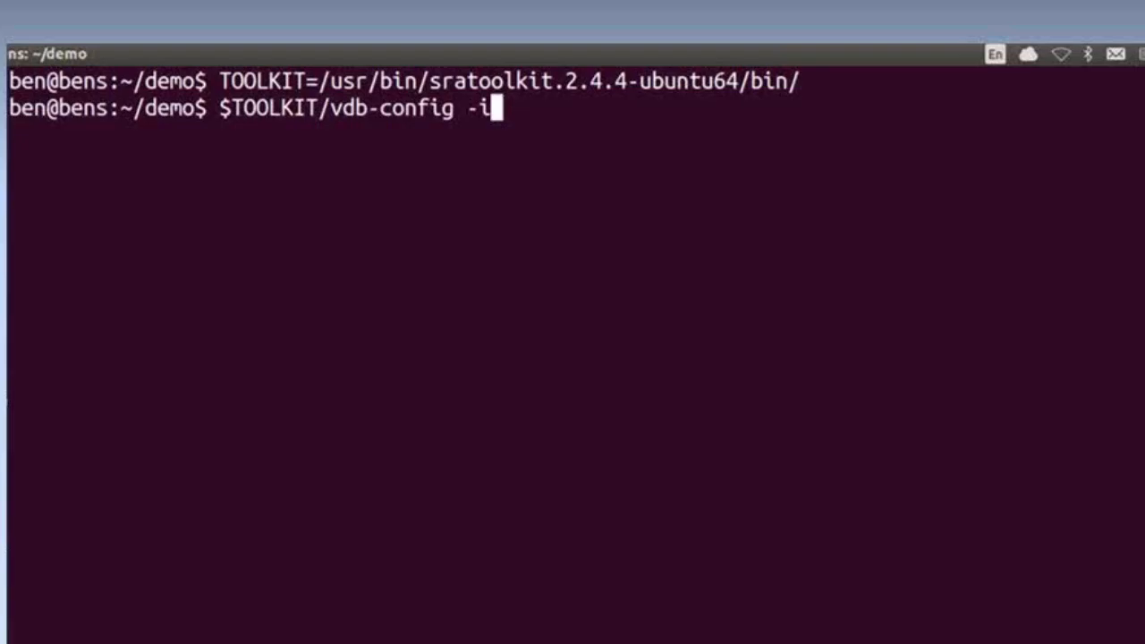
# Run $TOOLKIT/vdb-config -i to show remote access and local caching enabled
pyautogui.press('Return')
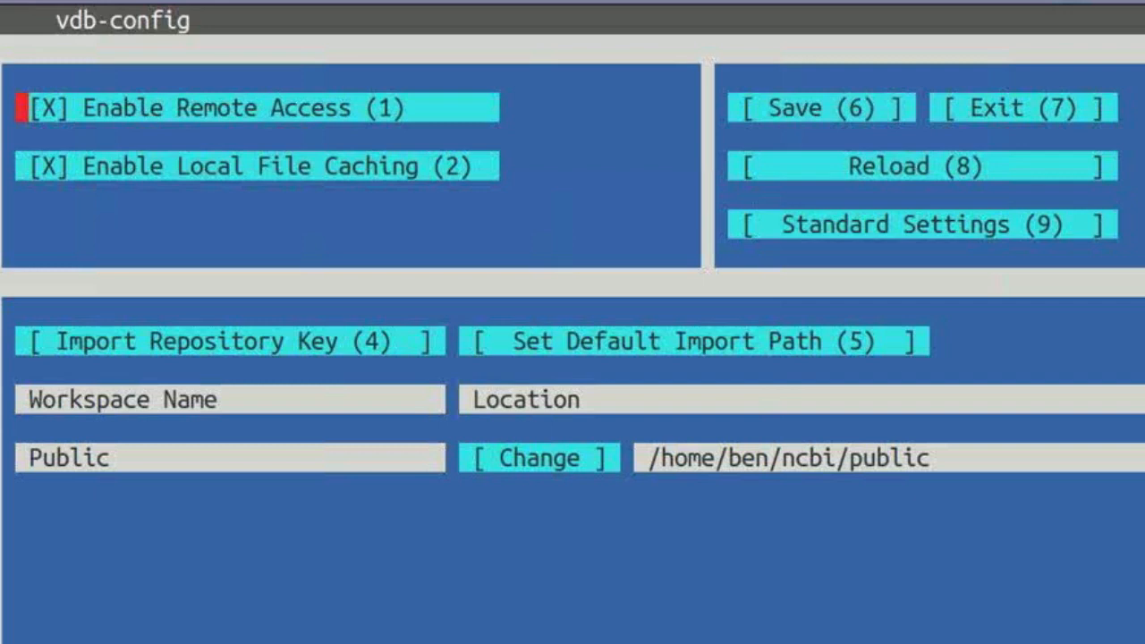
# Choose Set Default Import Path to browse from /home/ben/ncbi
pyautogui.click(537, 457)
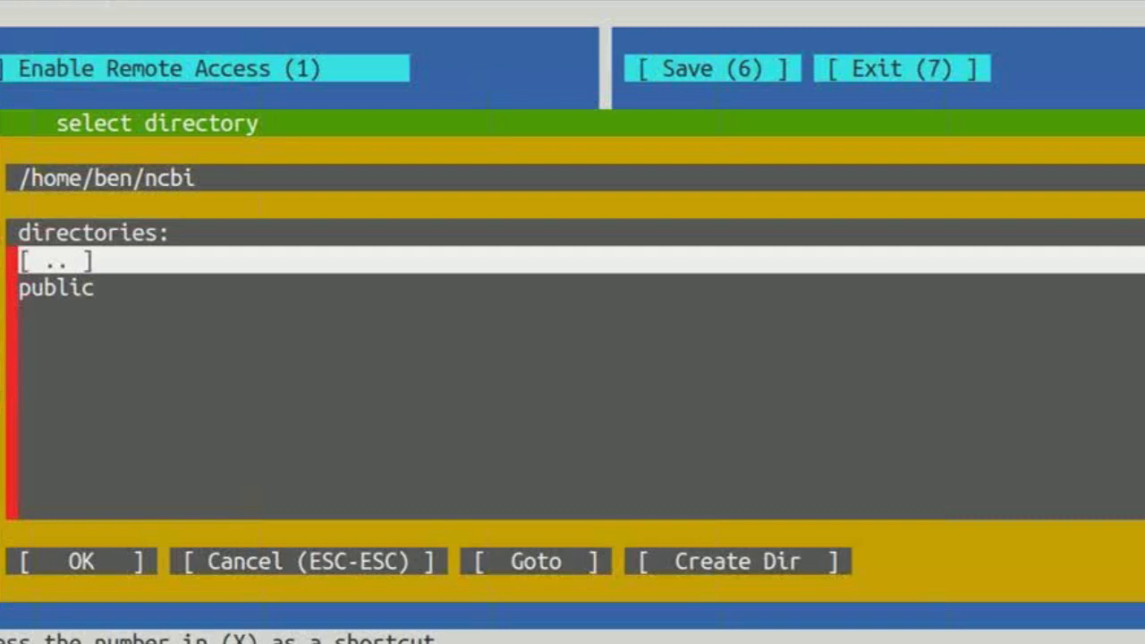
# Create a 'dbGaP_secure' sub-directory in the ncbi folder and set it as import path
pyautogui.click(736, 561)
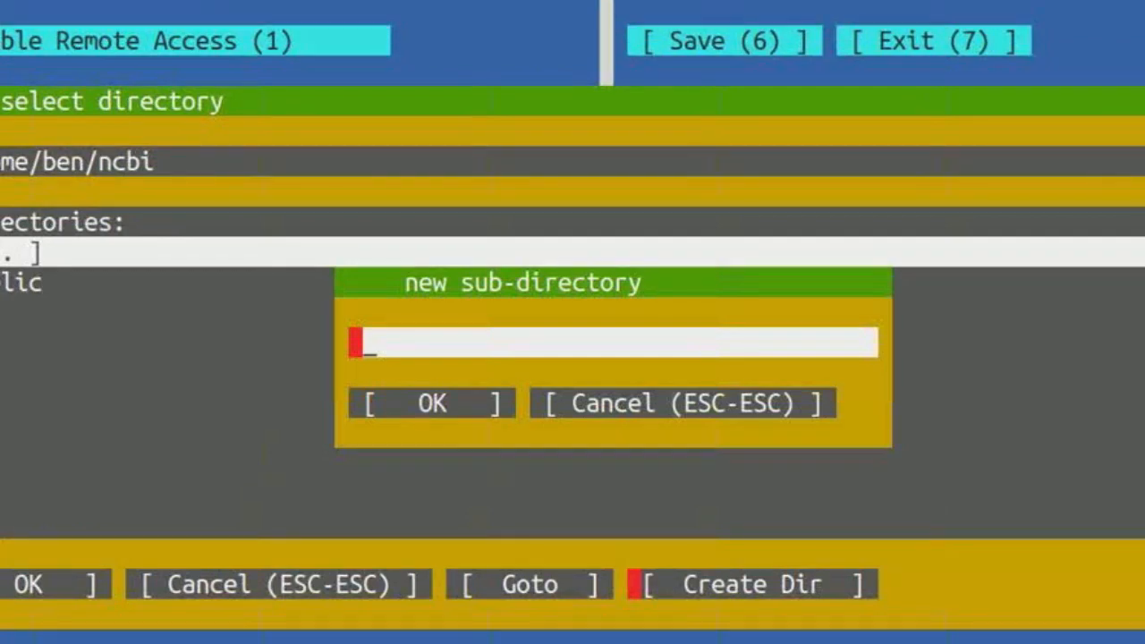
pyautogui.write('dbGaP_secure')
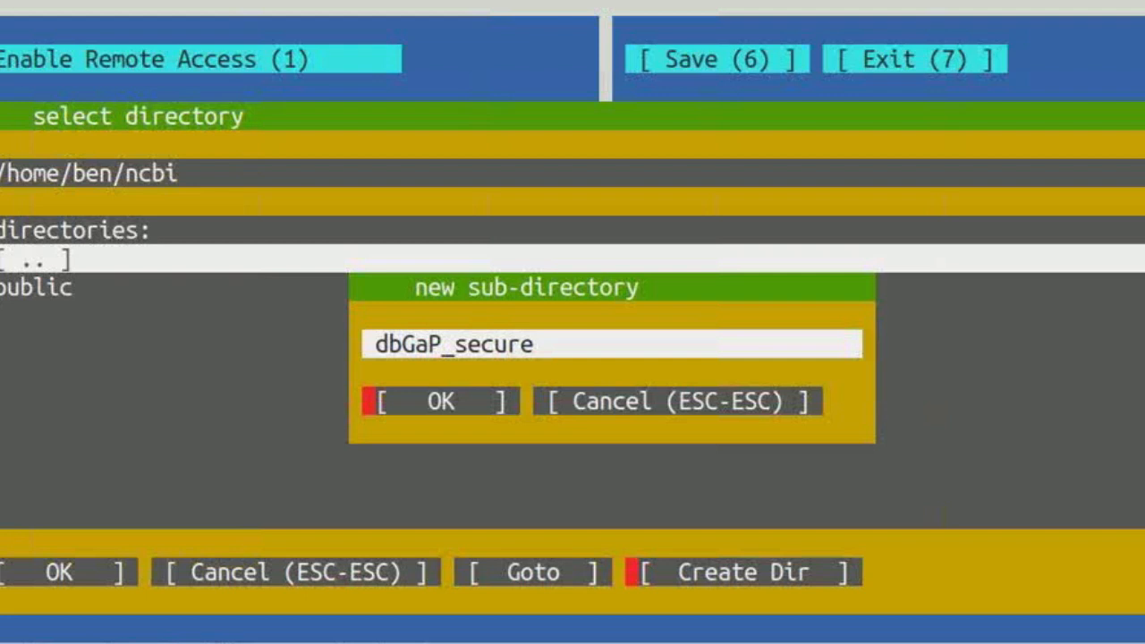
pyautogui.click(438, 400)
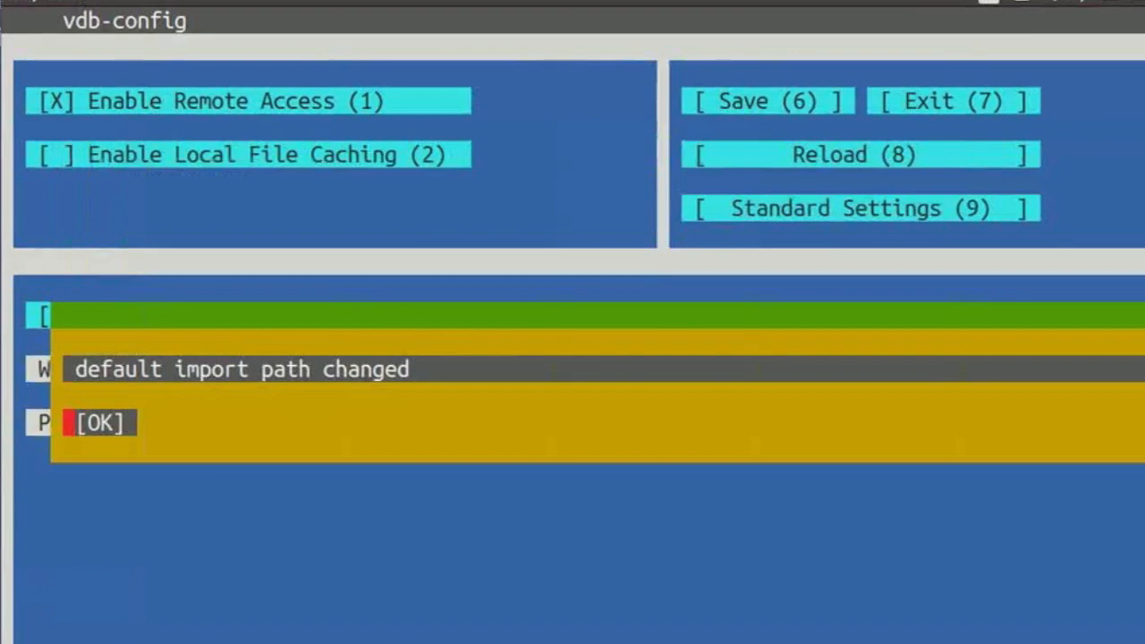
# Acknowledge the import path change, moving to the sam-dump SRR925743 BRCA1 slide
pyautogui.click(100, 422)
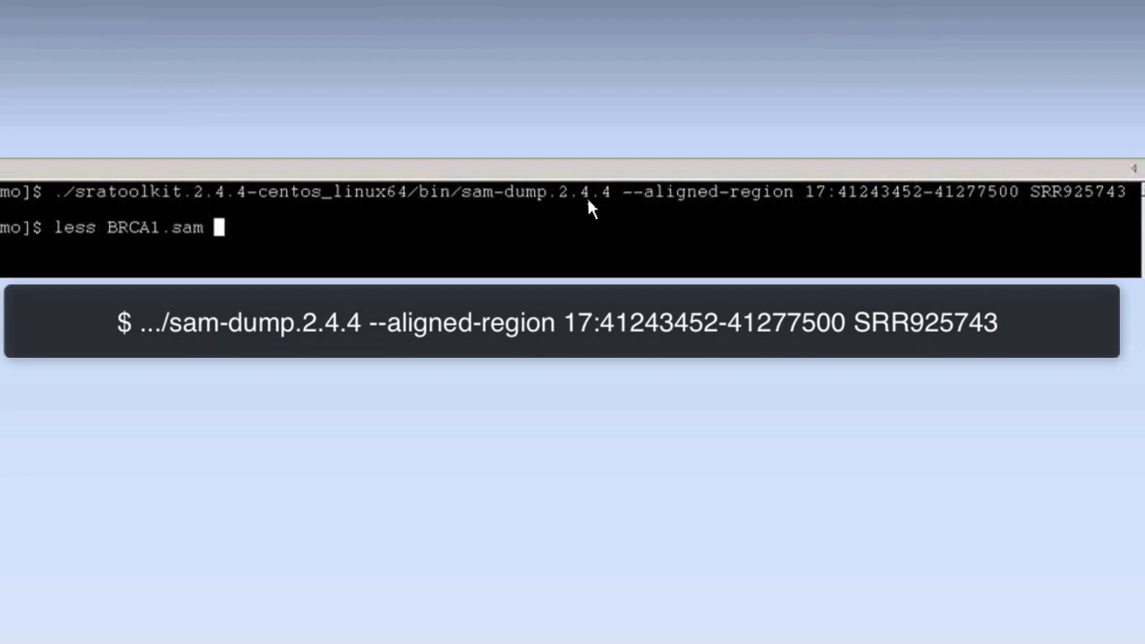
pyautogui.moveTo(573, 206)
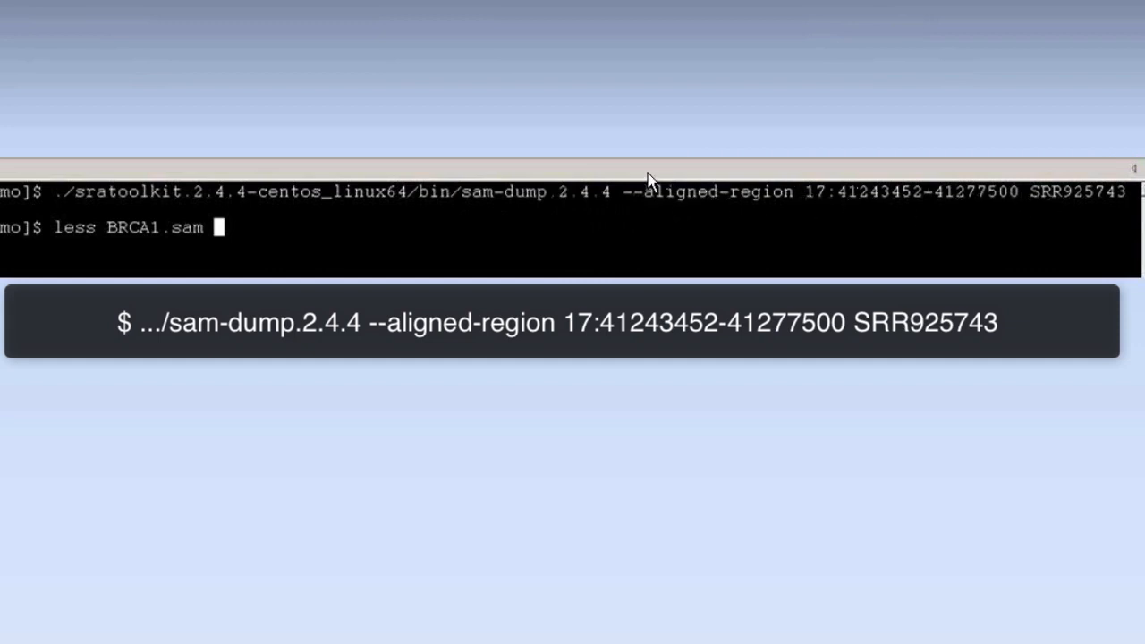
pyautogui.moveTo(936, 198)
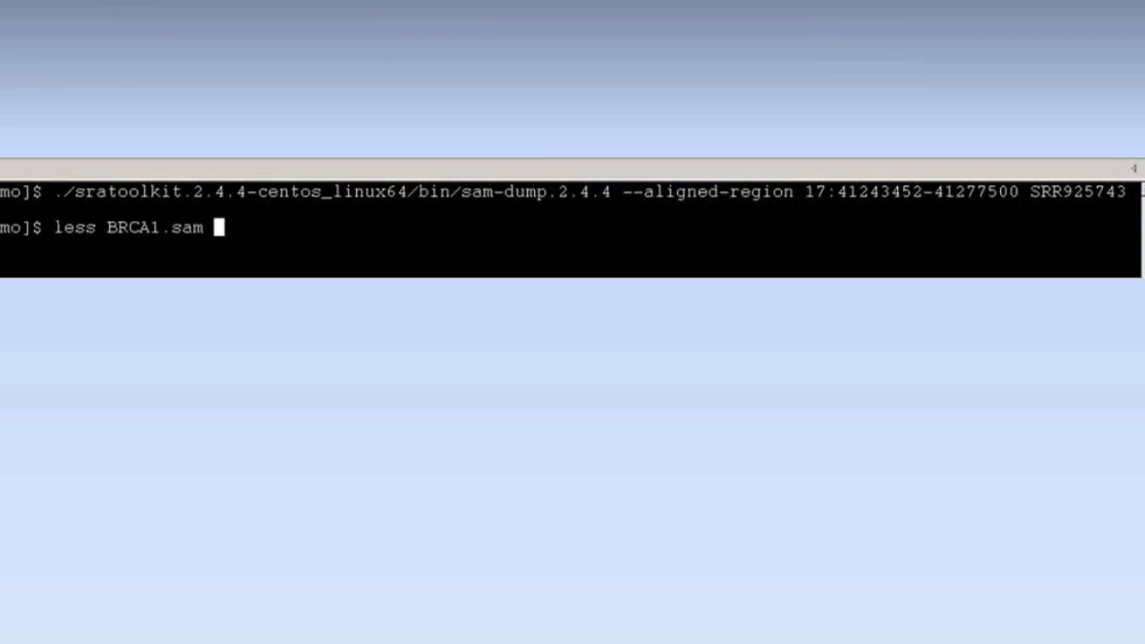
# Advance past the sam-dump caption to the SRR925743 SRA run page
pyautogui.press('Return')
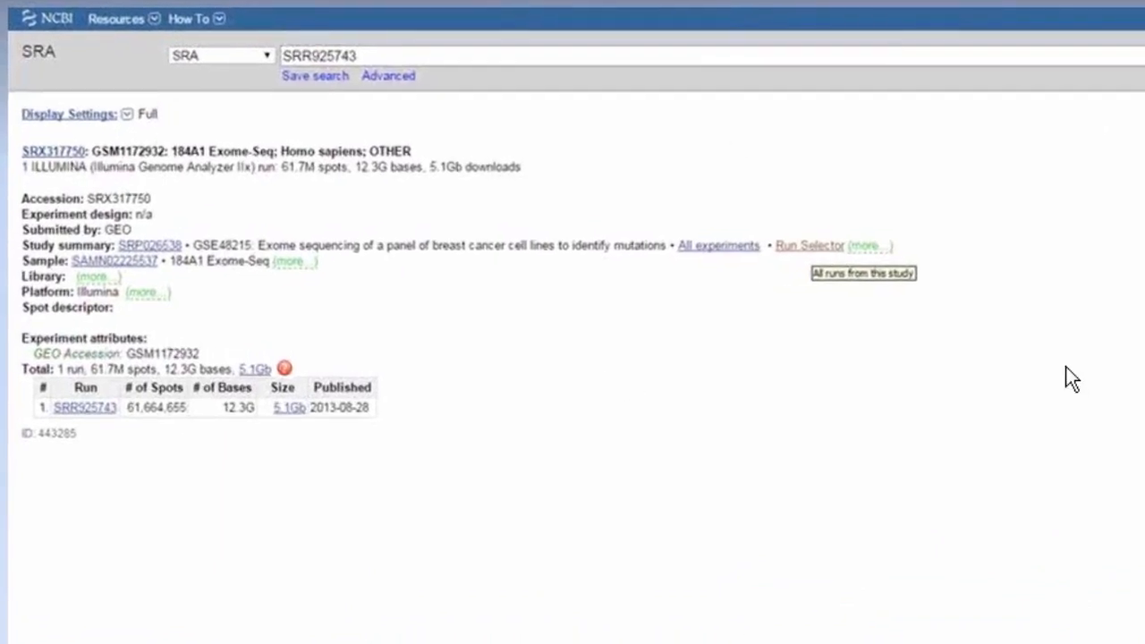
pyautogui.moveTo(1016, 262)
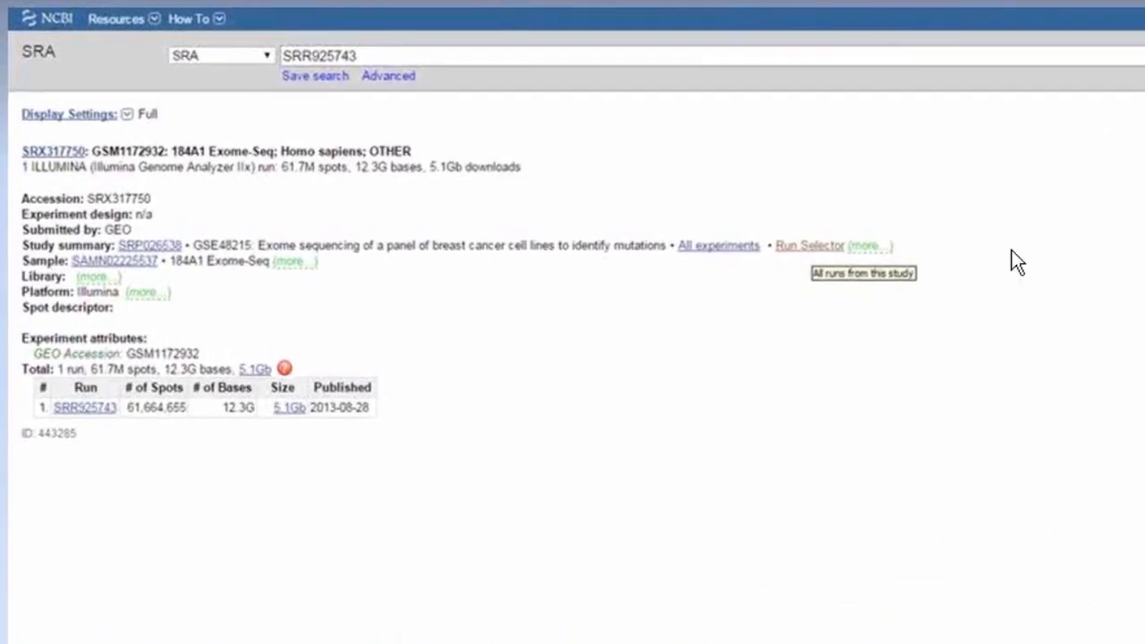
pyautogui.moveTo(814, 235)
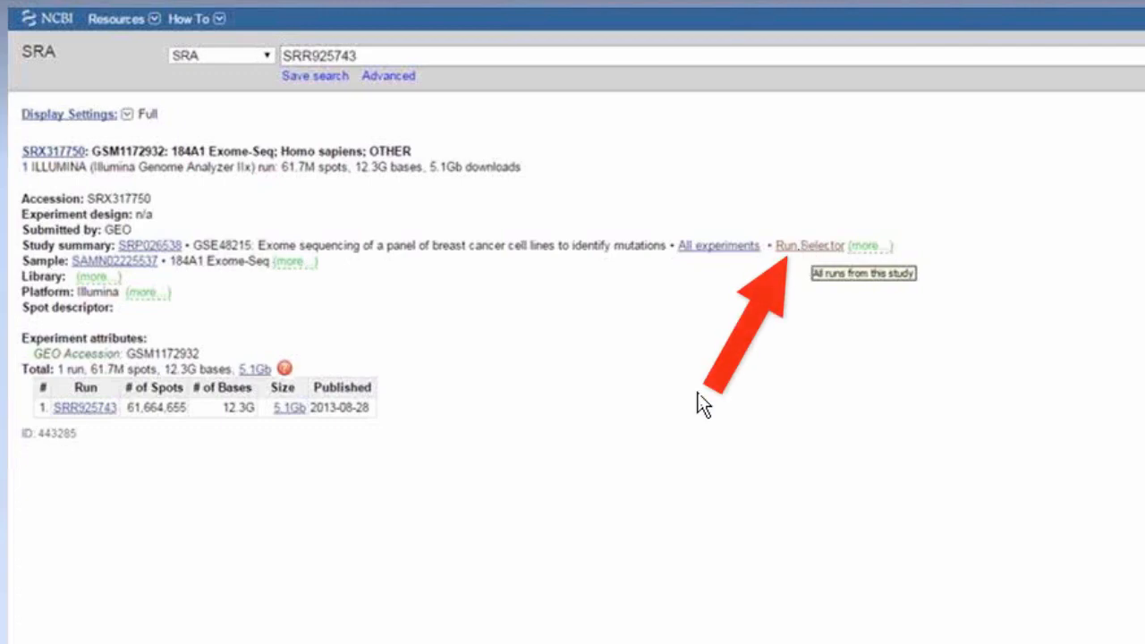
# Advance to the Run Selector slide with 10 basal runs (58.20 G) selected
pyautogui.click(810, 245)
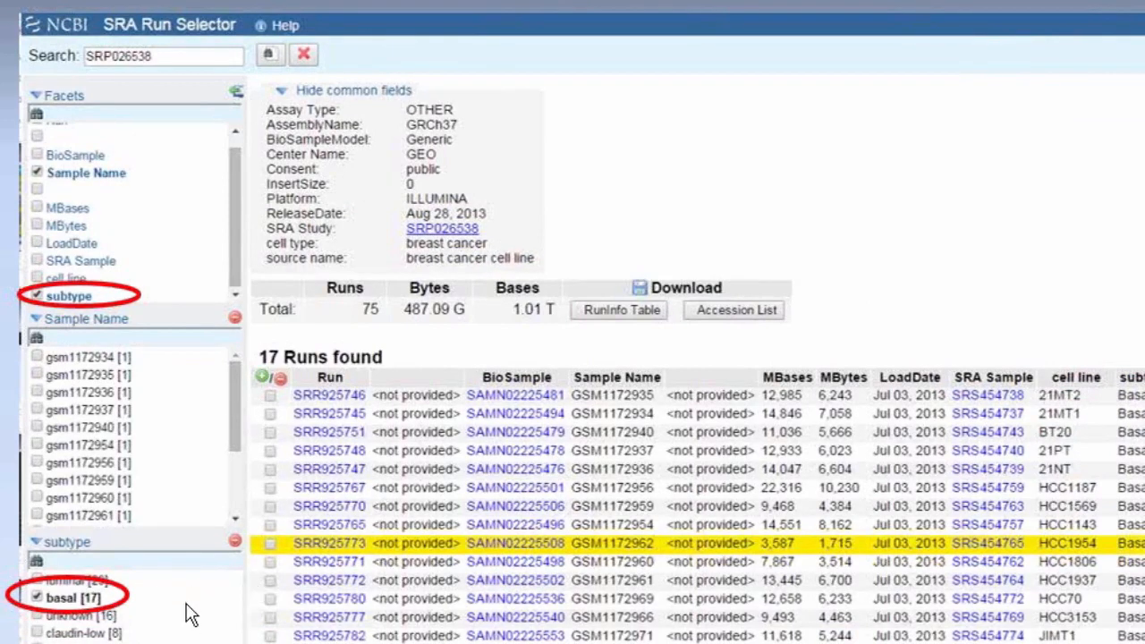
pyautogui.moveTo(756, 398)
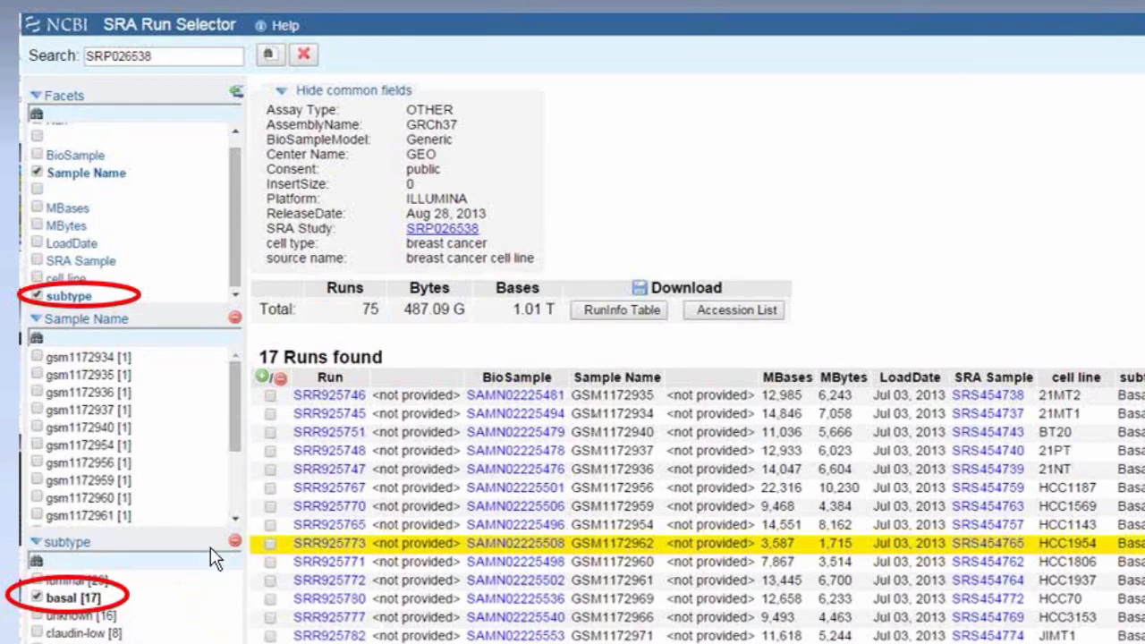
pyautogui.moveTo(43, 593)
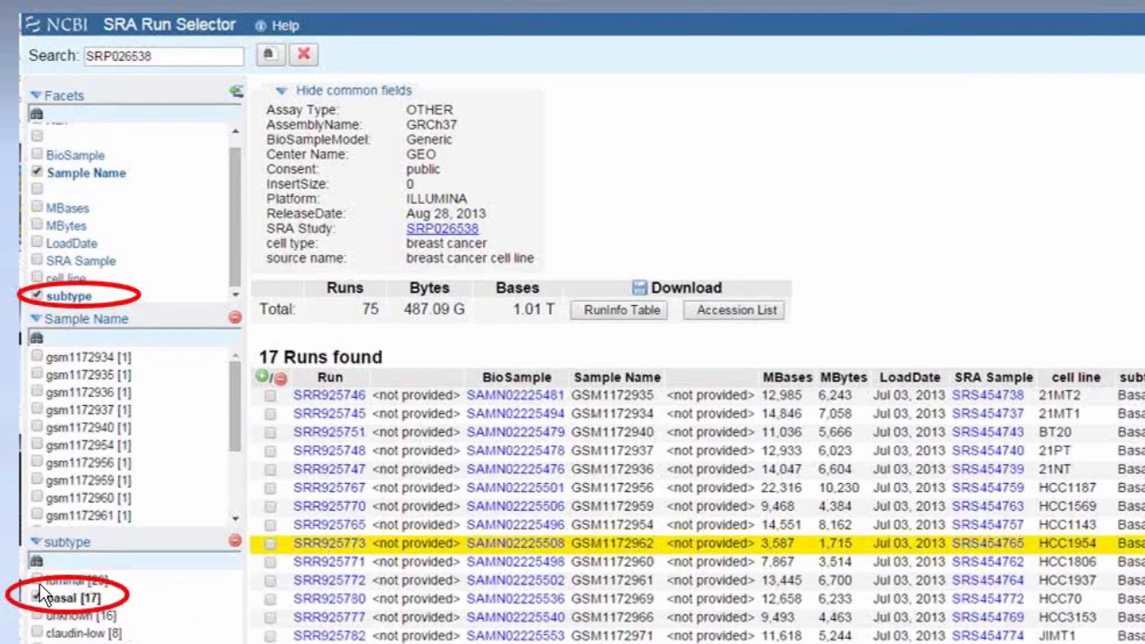
pyautogui.click(39, 597)
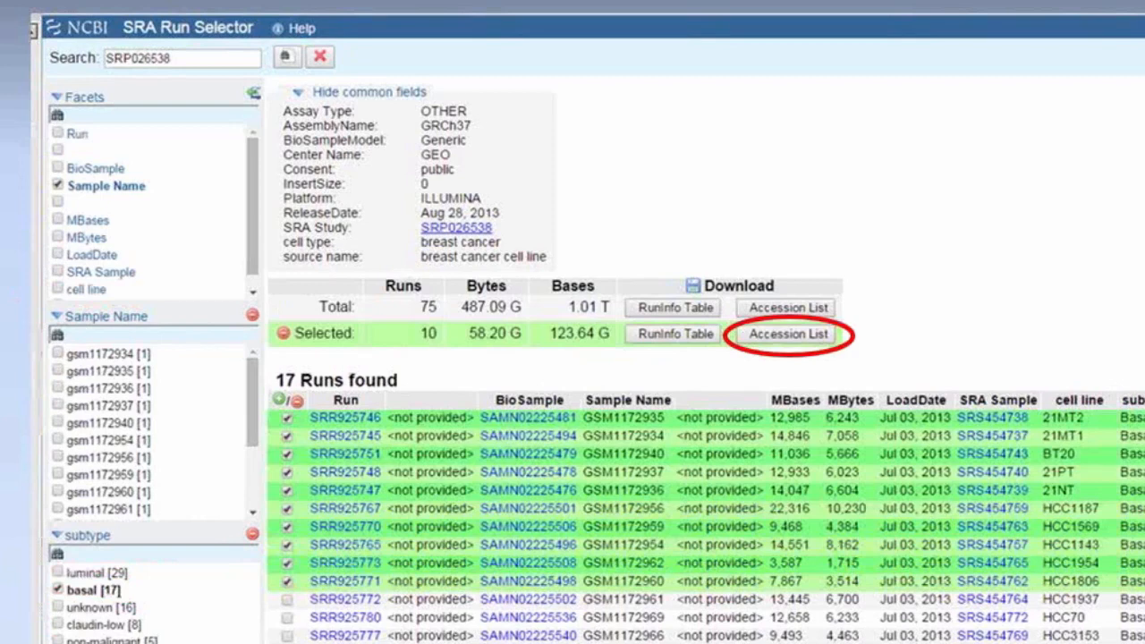
pyautogui.moveTo(896, 341)
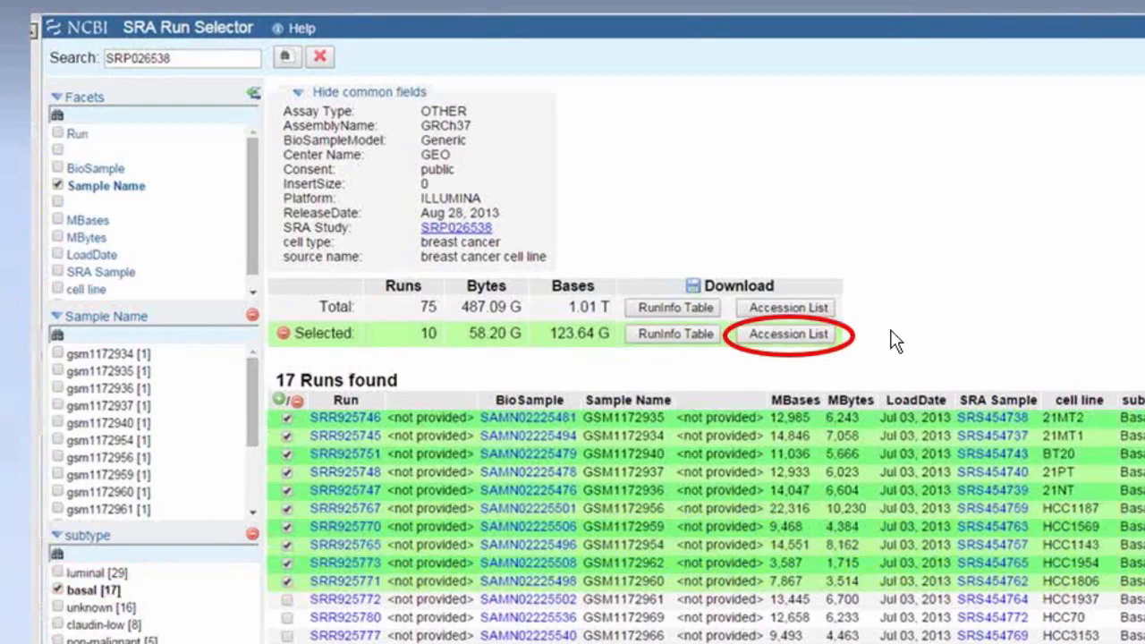
pyautogui.moveTo(787, 333)
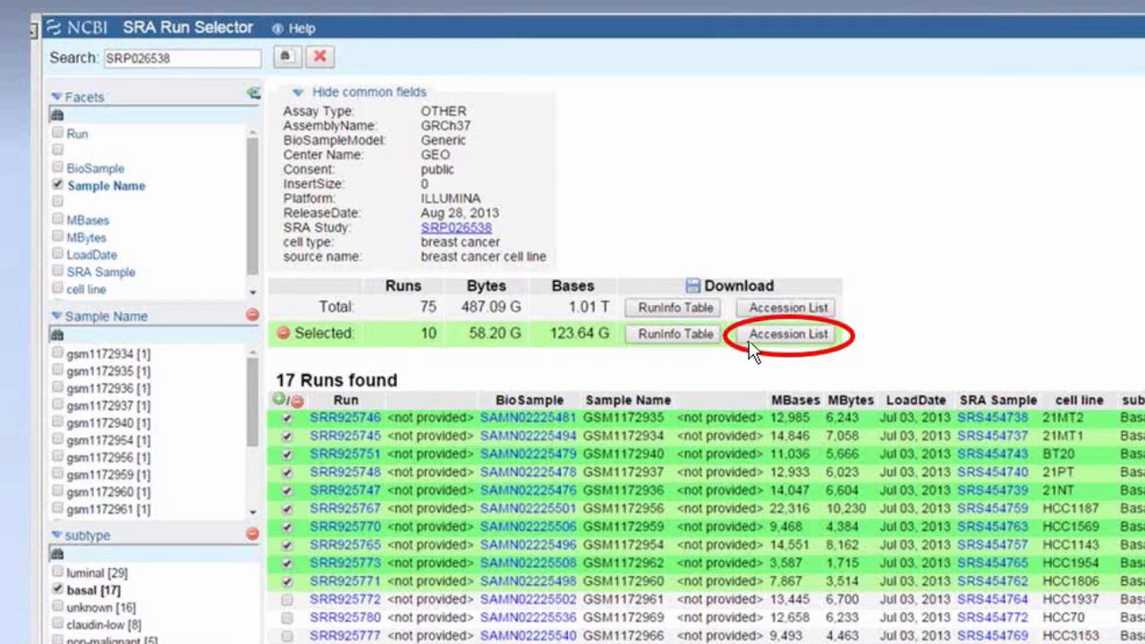
pyautogui.moveTo(951, 347)
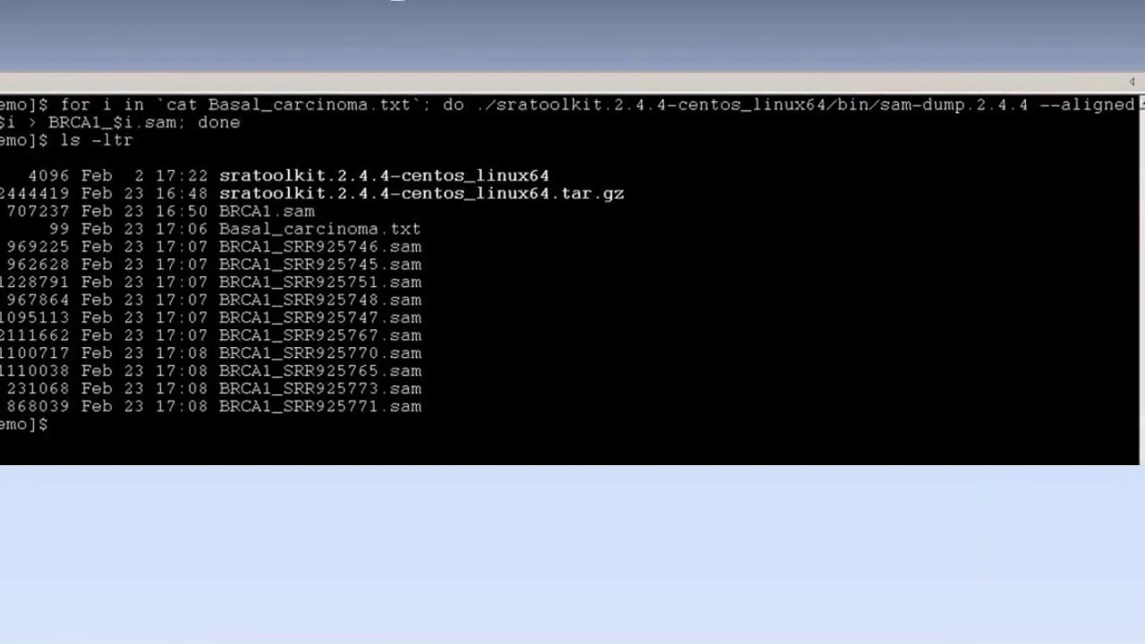
pyautogui.moveTo(465, 132)
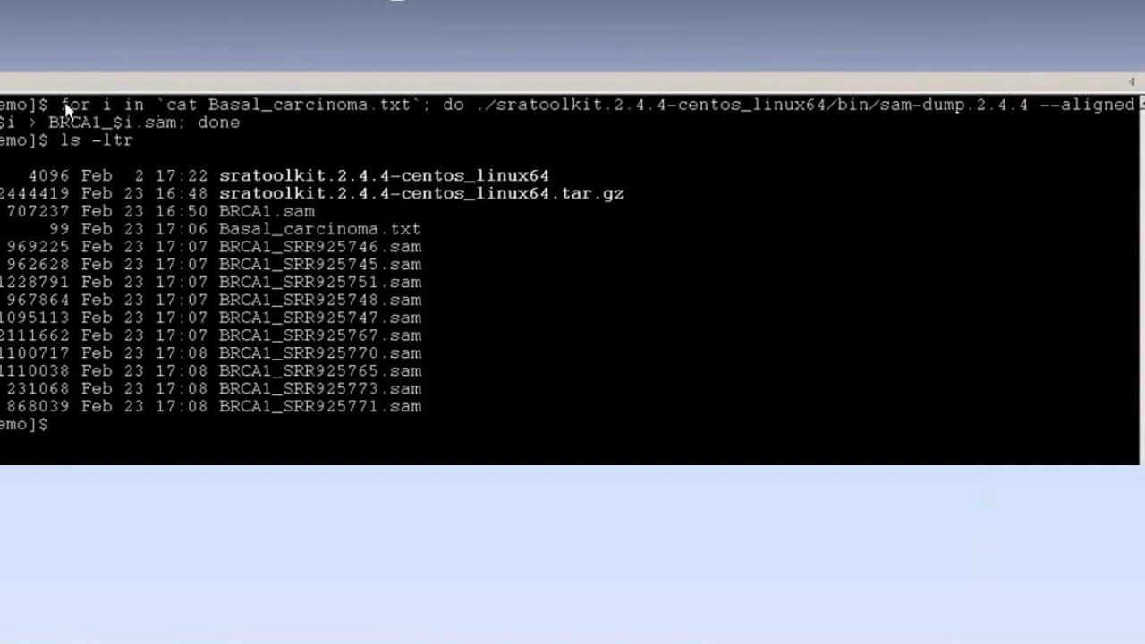
pyautogui.moveTo(152, 107)
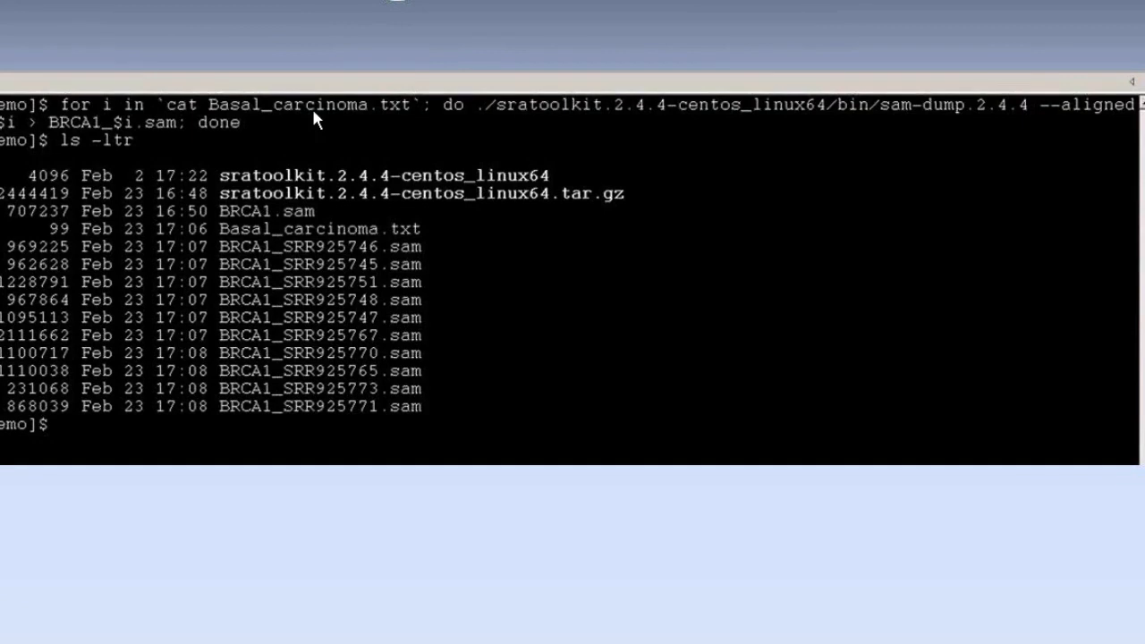
pyautogui.moveTo(315, 121)
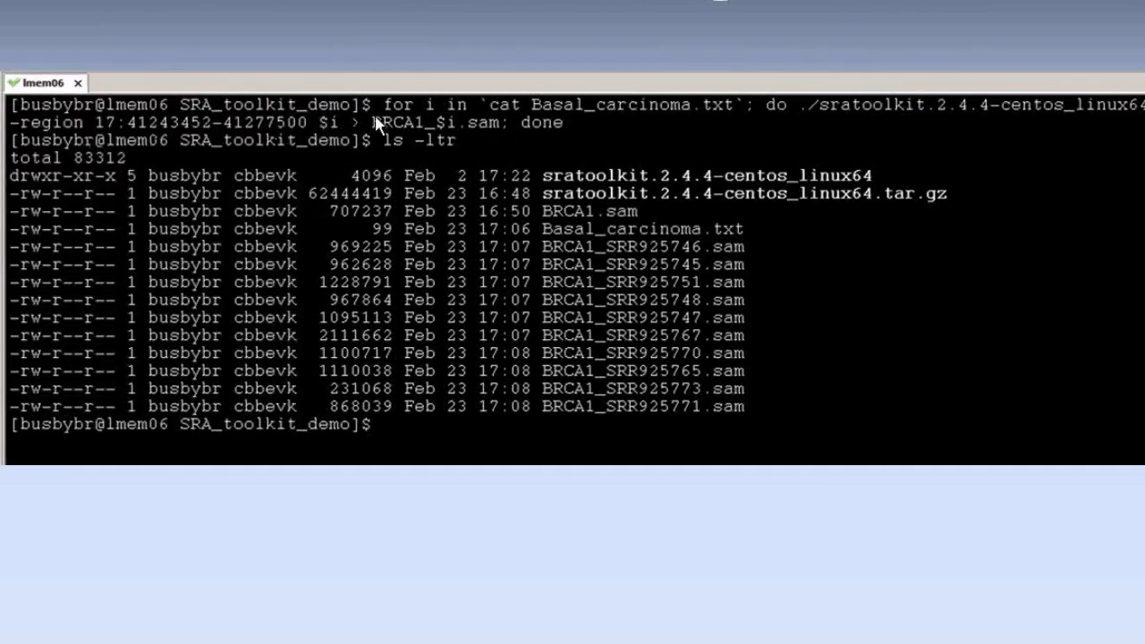
pyautogui.moveTo(494, 143)
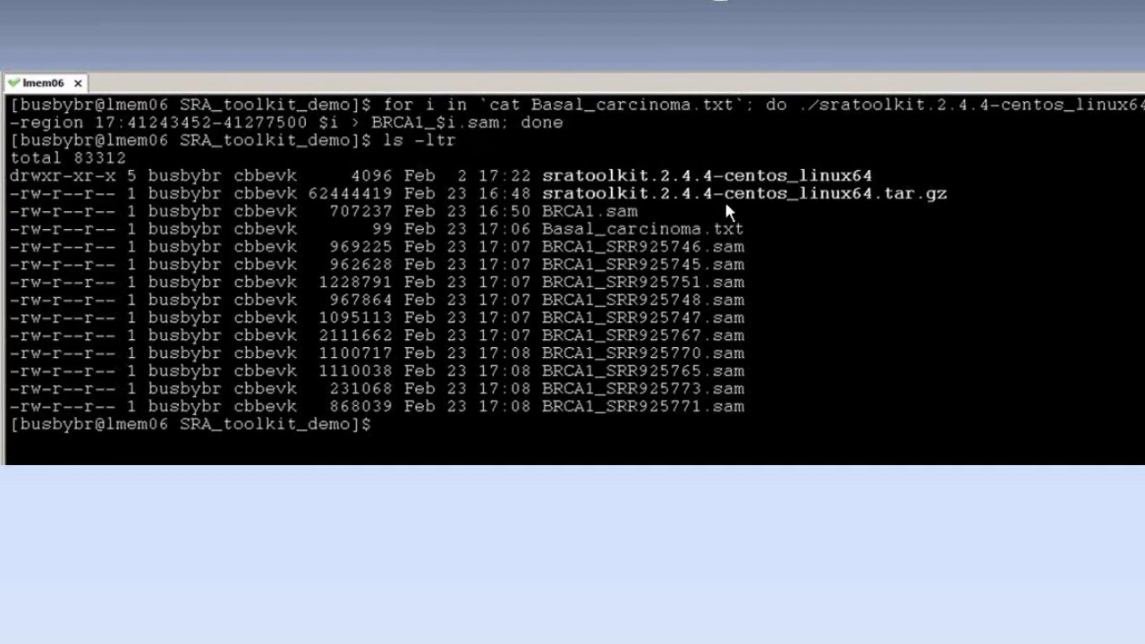
pyautogui.moveTo(599, 362)
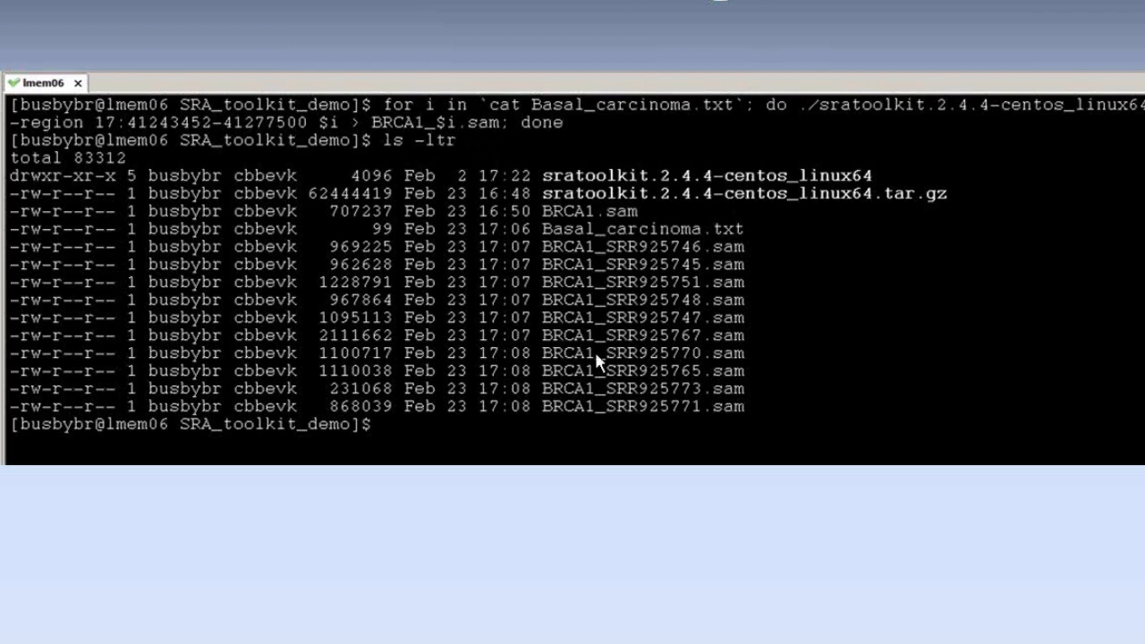
pyautogui.moveTo(606, 257)
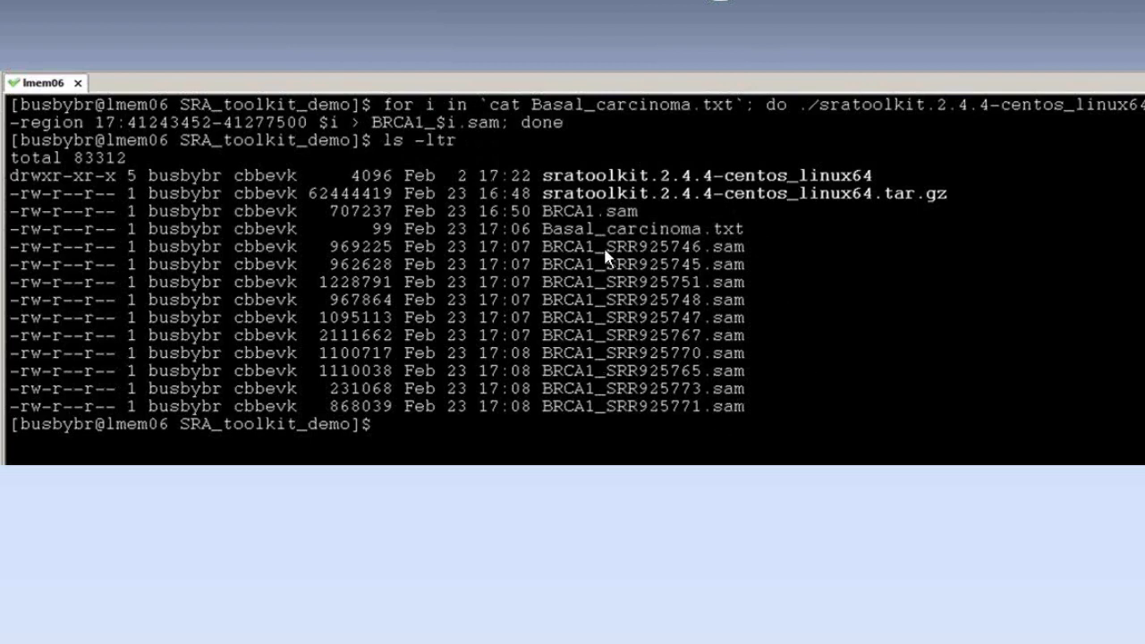
pyautogui.moveTo(662, 237)
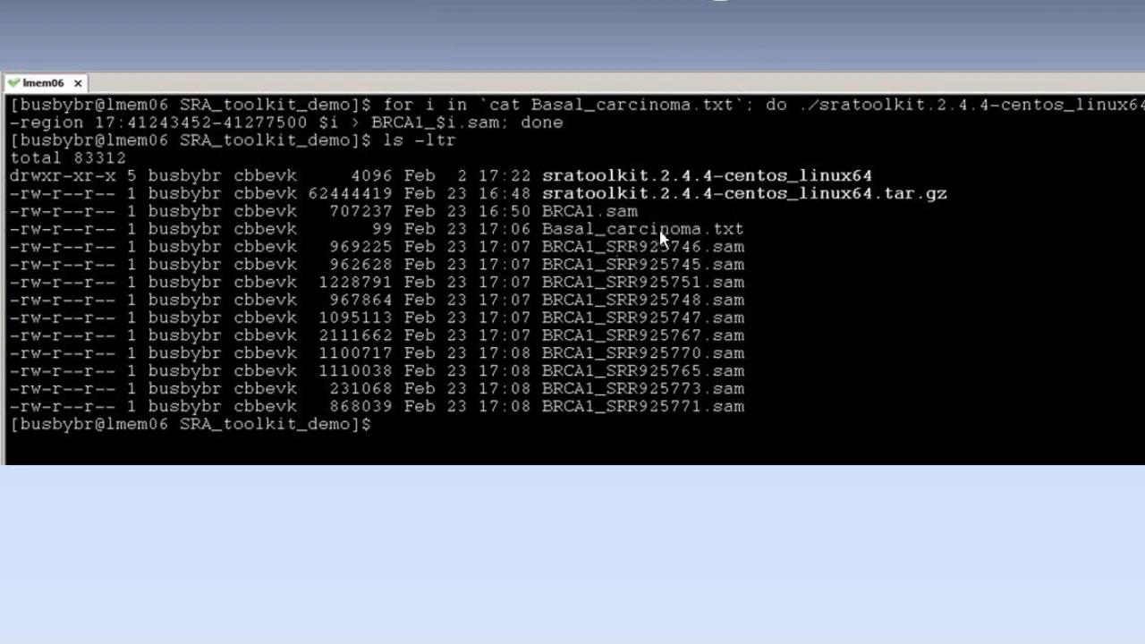
pyautogui.moveTo(555, 231)
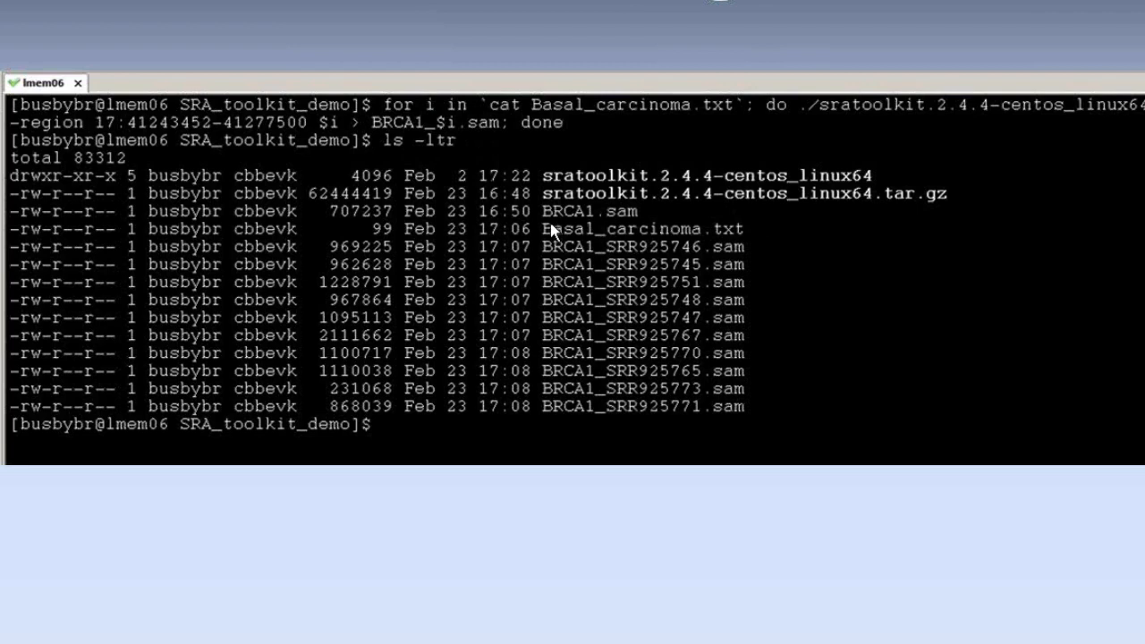
pyautogui.moveTo(552, 231)
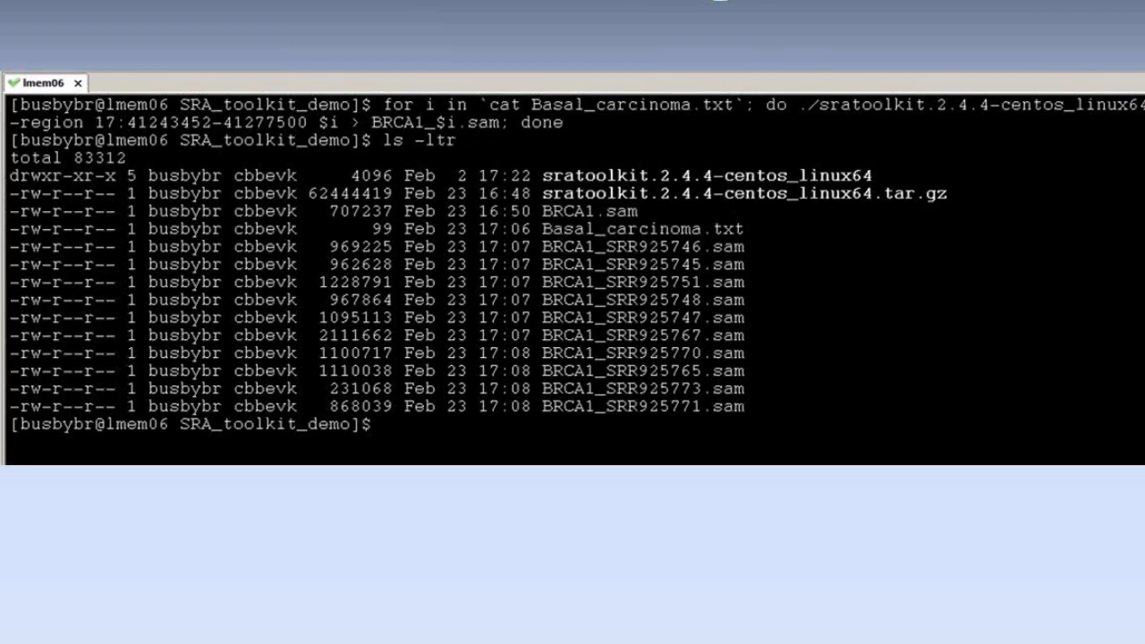
pyautogui.moveTo(688, 310)
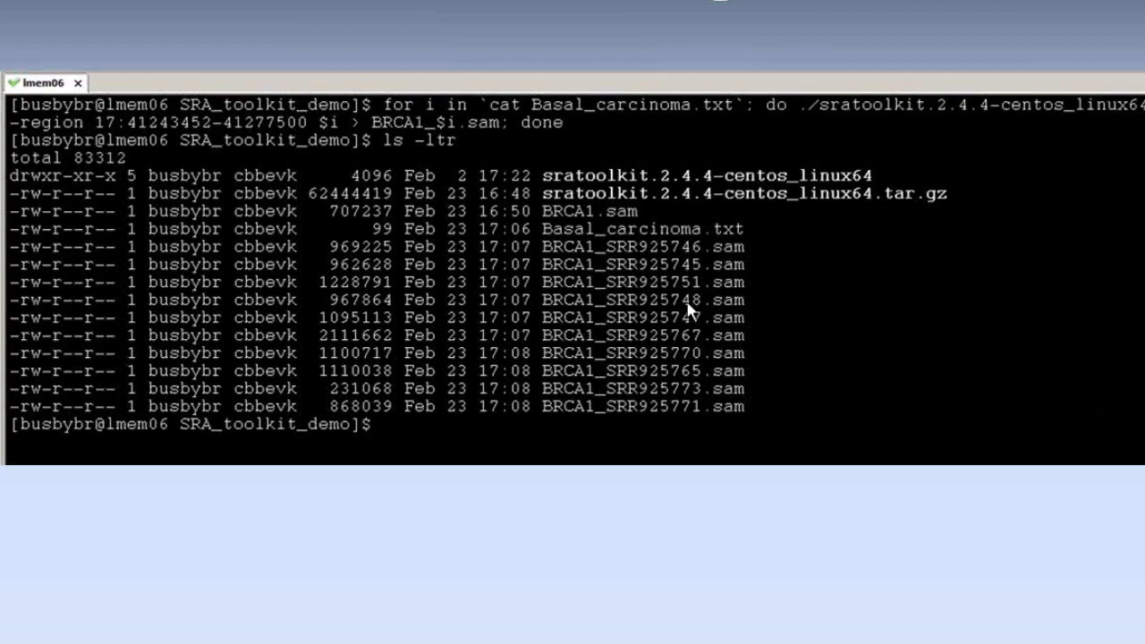
pyautogui.moveTo(689, 318)
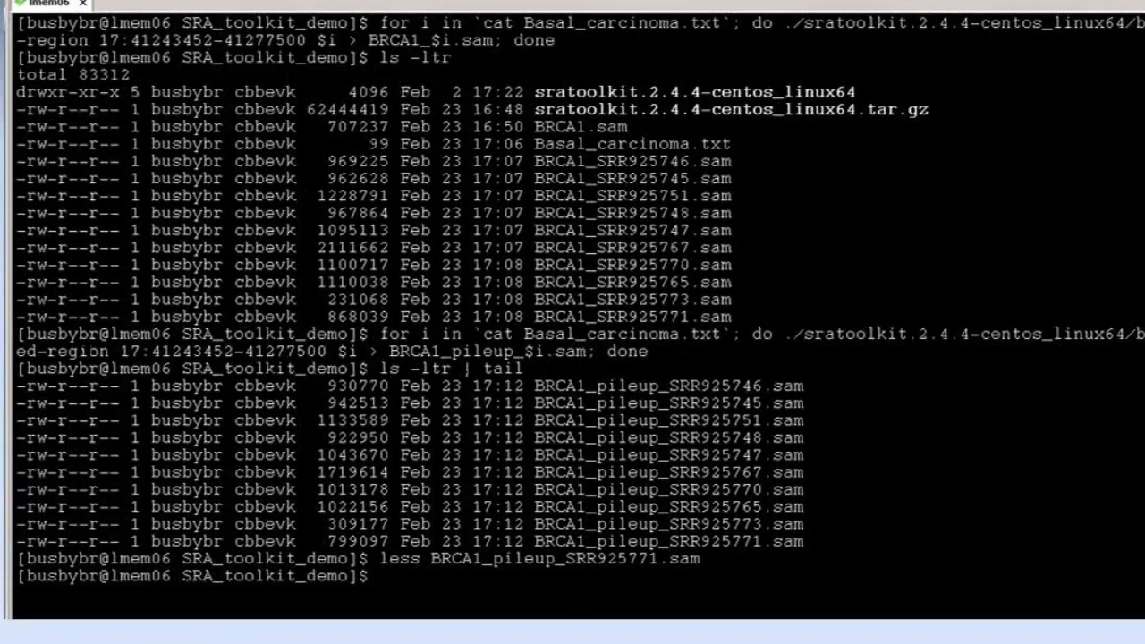
pyautogui.moveTo(626, 295)
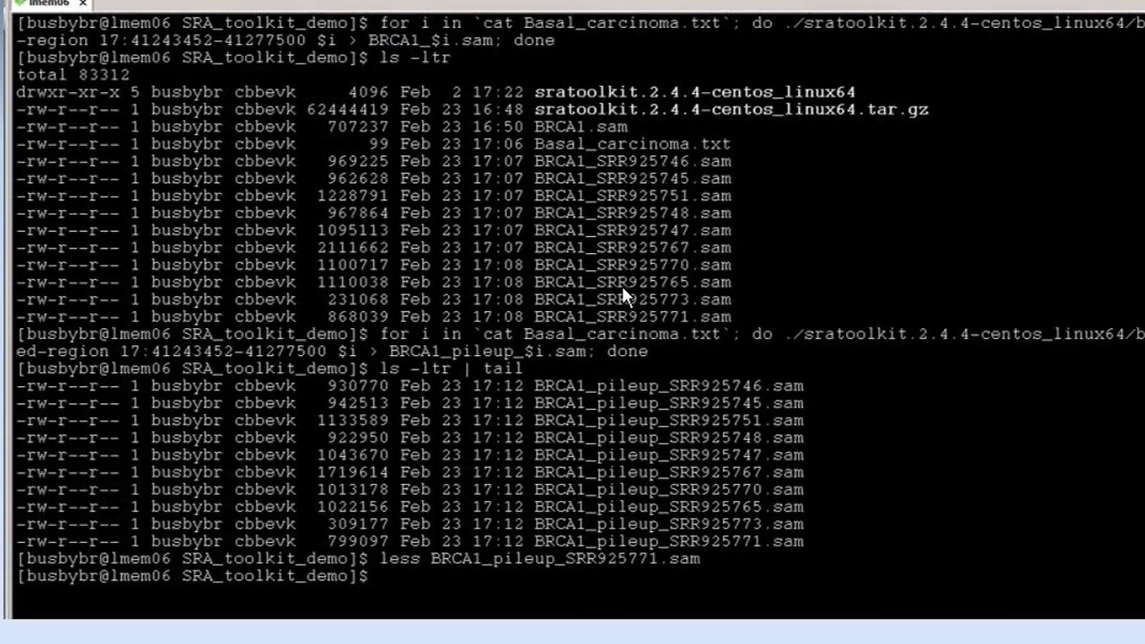
pyautogui.moveTo(738, 40)
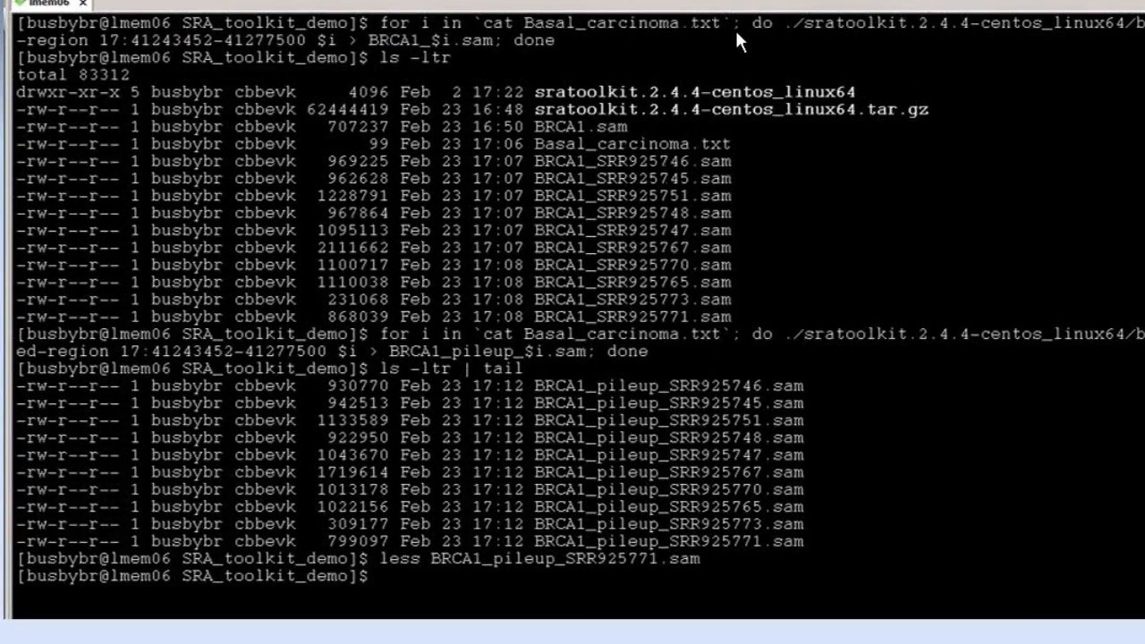
pyautogui.moveTo(506, 344)
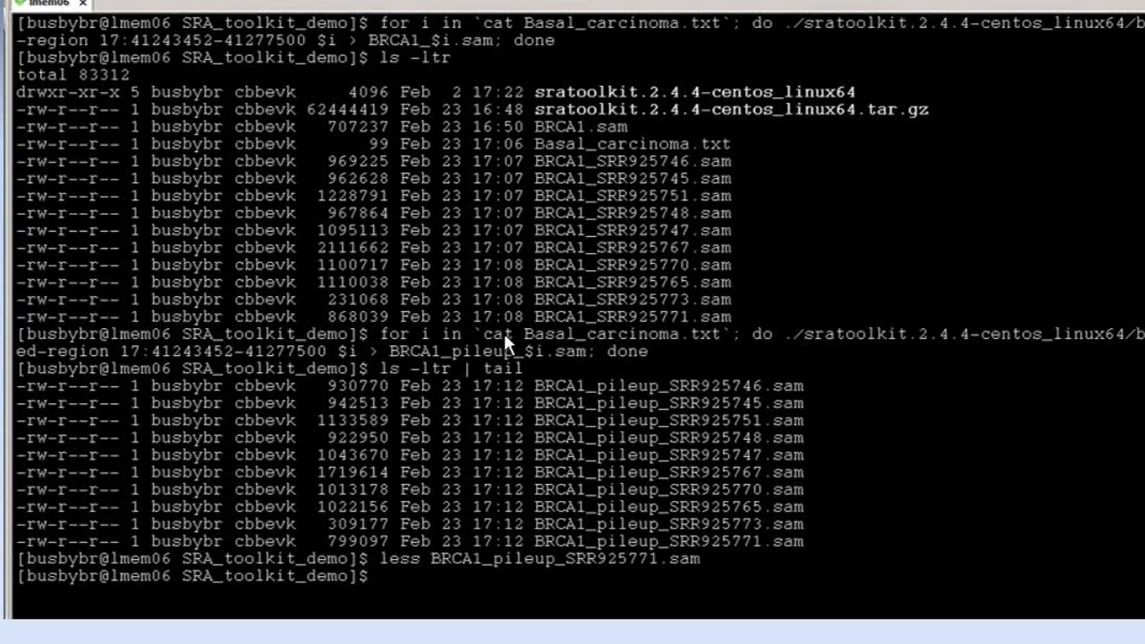
pyautogui.moveTo(720, 367)
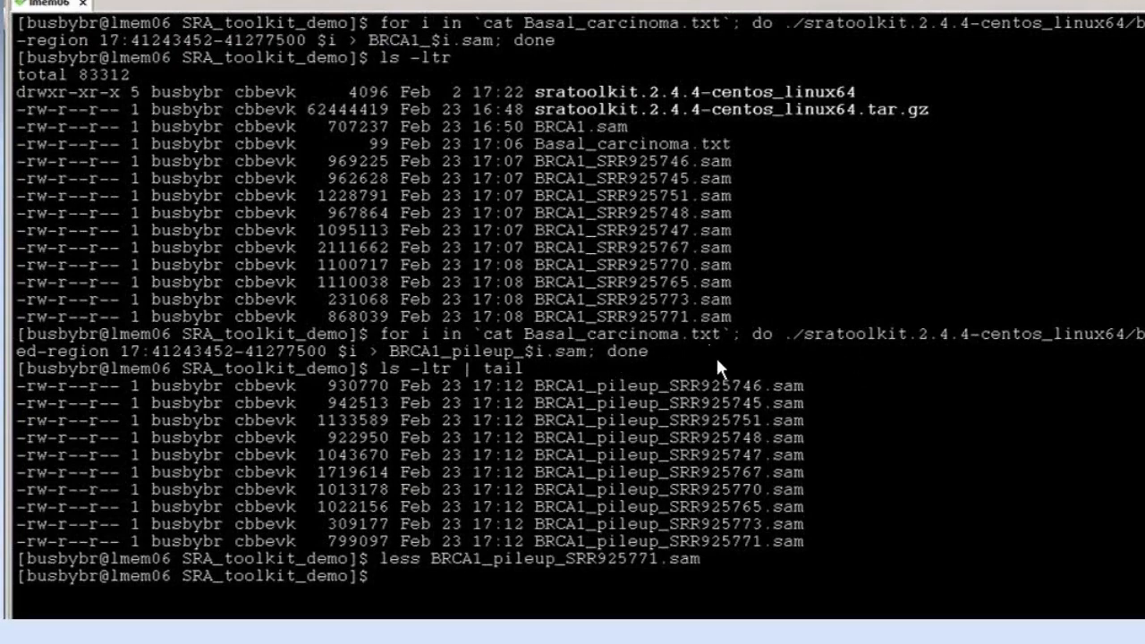
pyautogui.moveTo(429, 370)
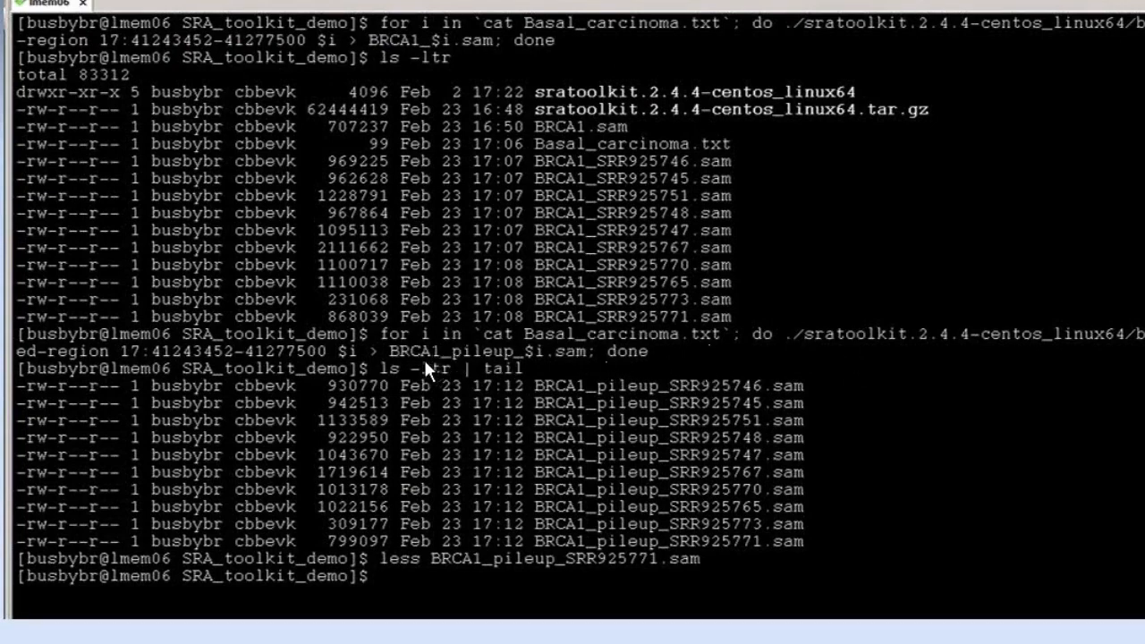
pyautogui.moveTo(586, 508)
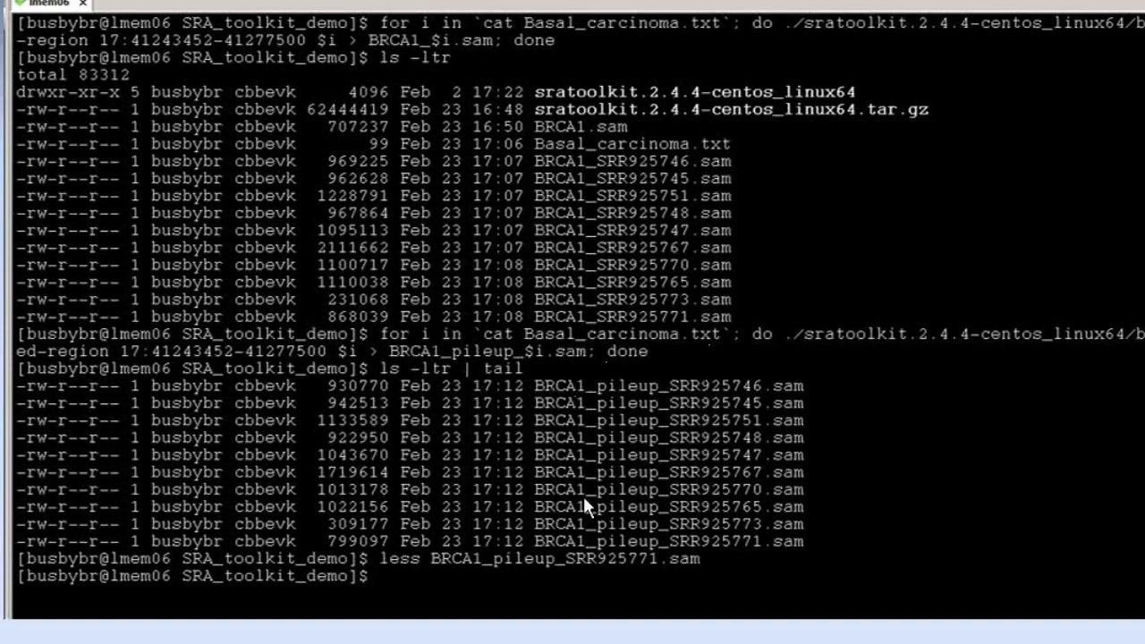
pyautogui.moveTo(804, 518)
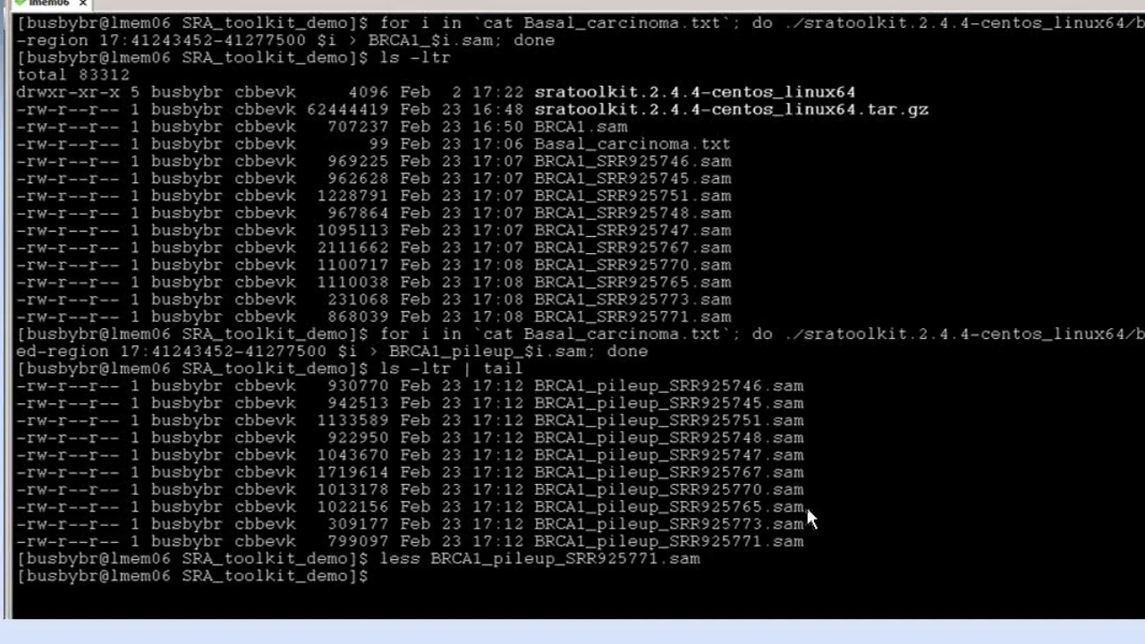
pyautogui.moveTo(809, 518)
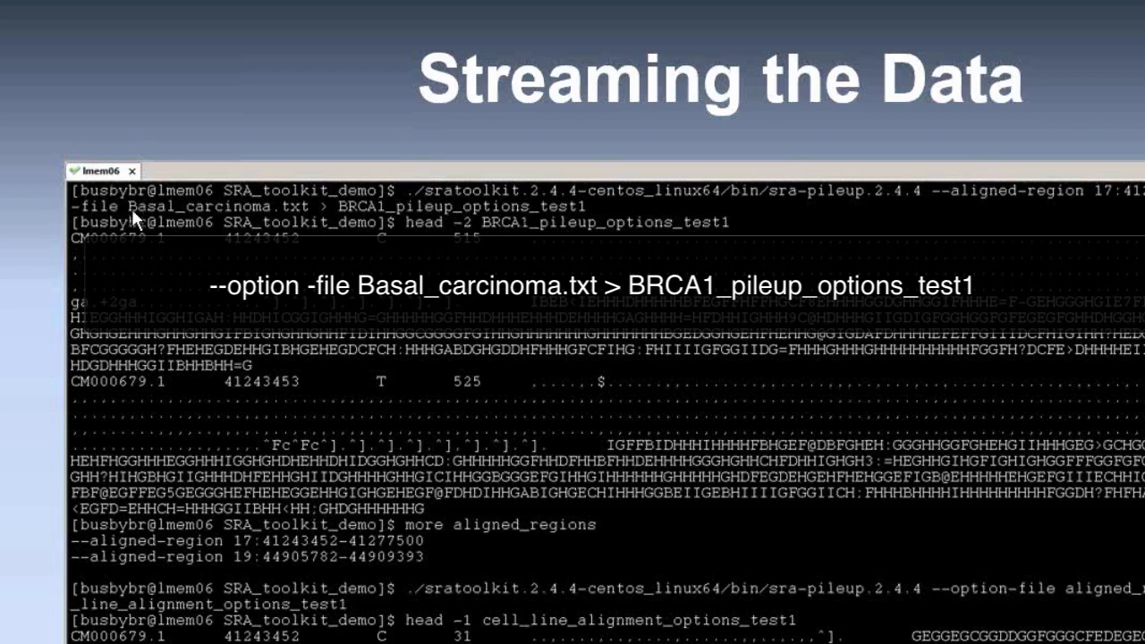
pyautogui.moveTo(76, 232)
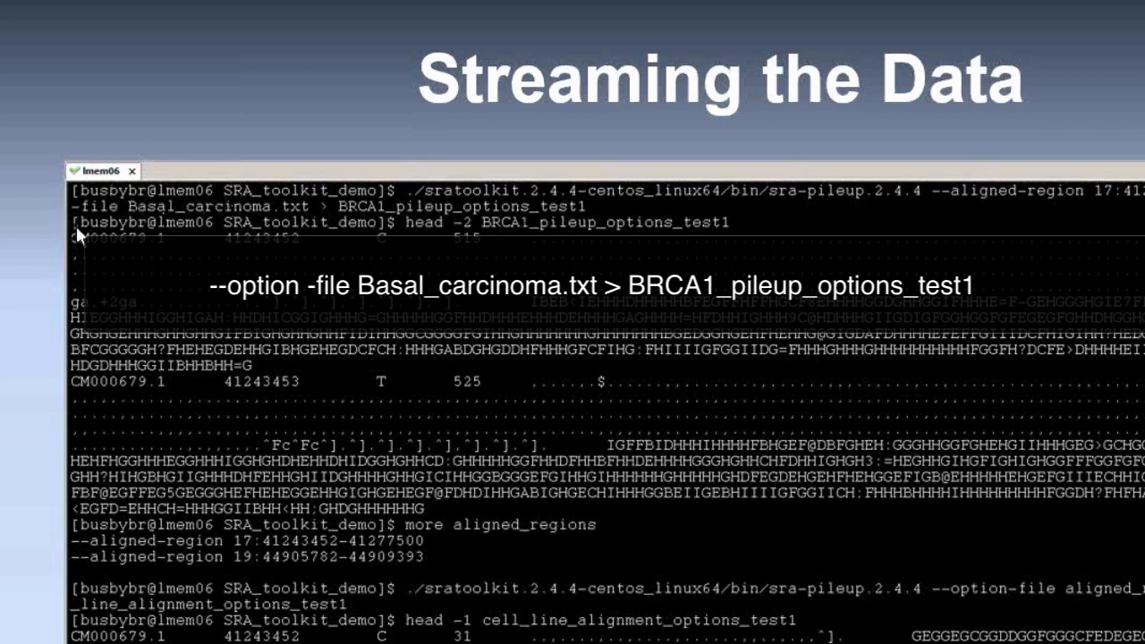
pyautogui.moveTo(432, 235)
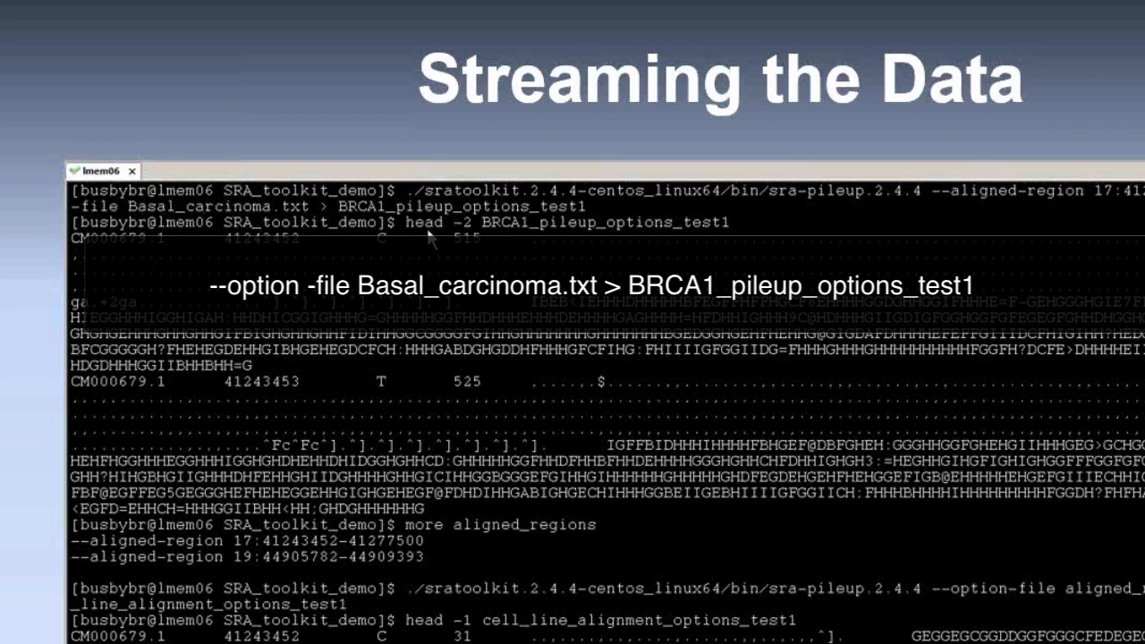
pyautogui.moveTo(591, 235)
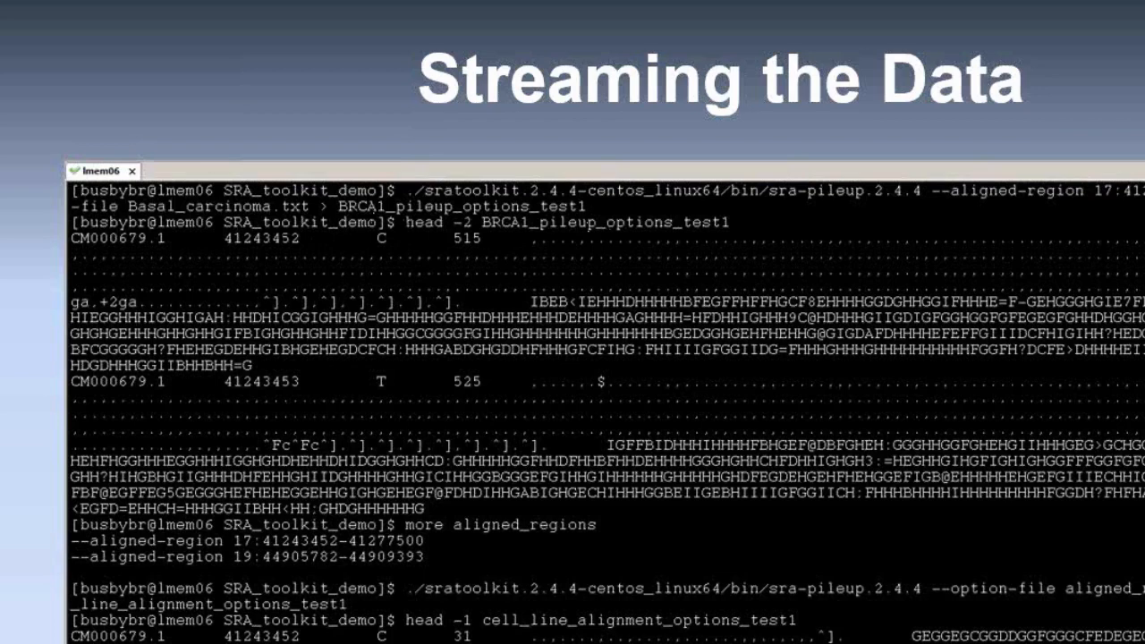
pyautogui.moveTo(577, 407)
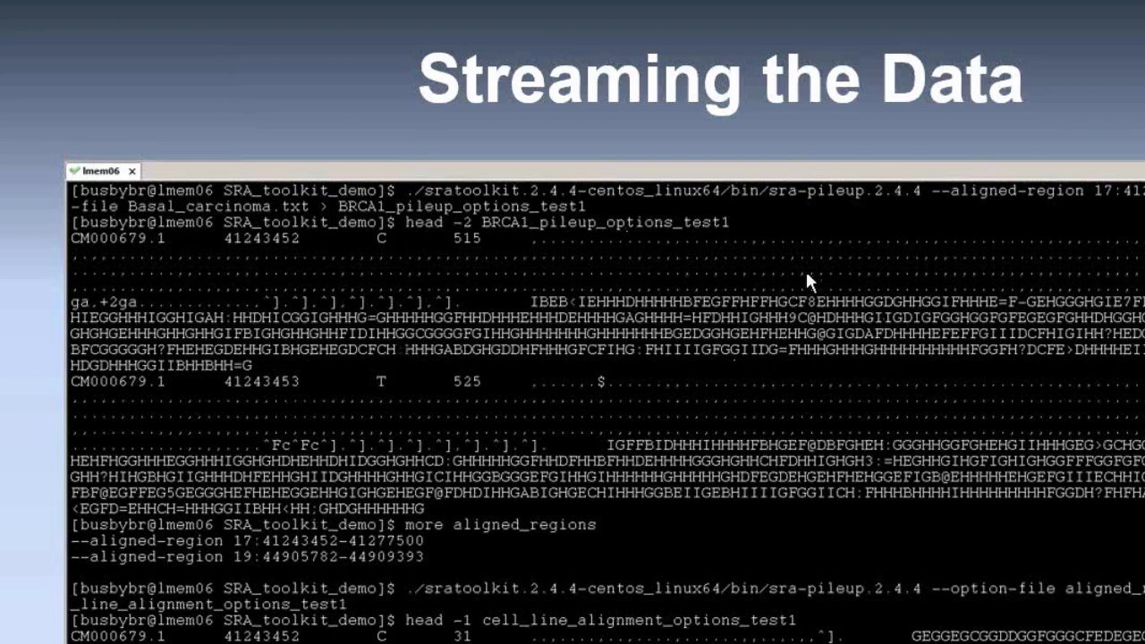
pyautogui.moveTo(839, 406)
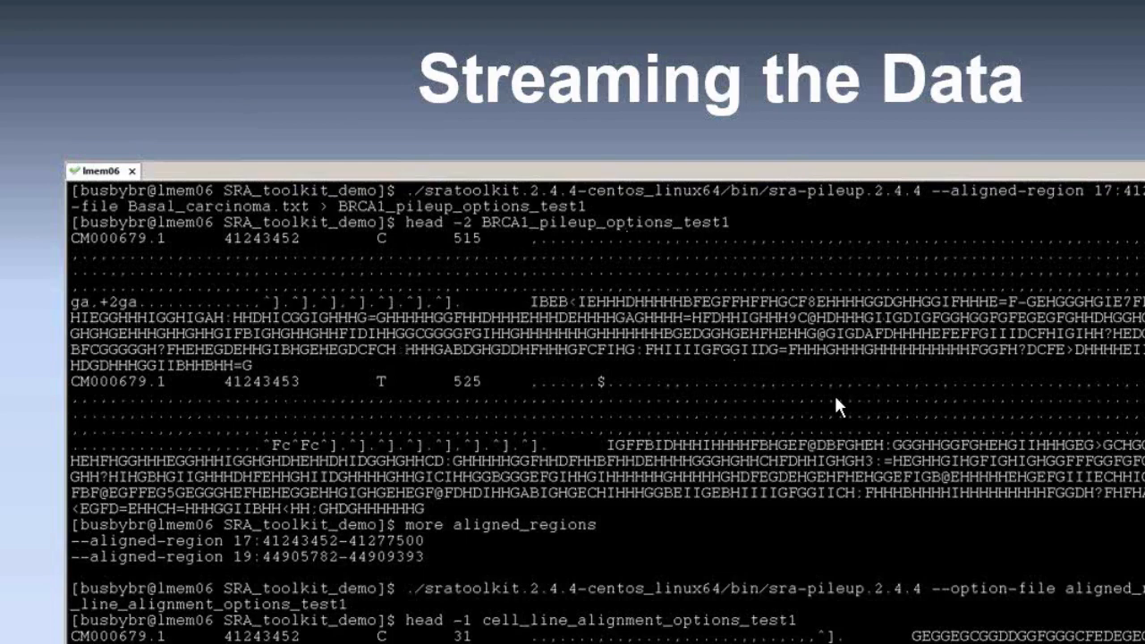
pyautogui.moveTo(621, 577)
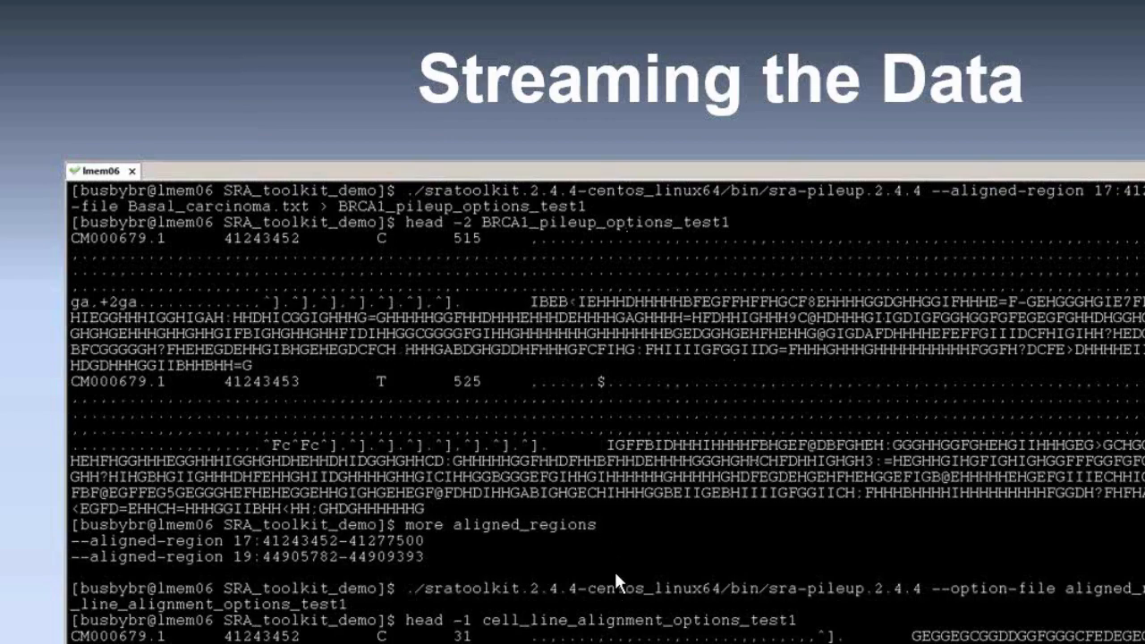
# Scroll to the zoomed terminal showing the Basal_carcinoma.txt pileup for-loop
pyautogui.scroll(-3)
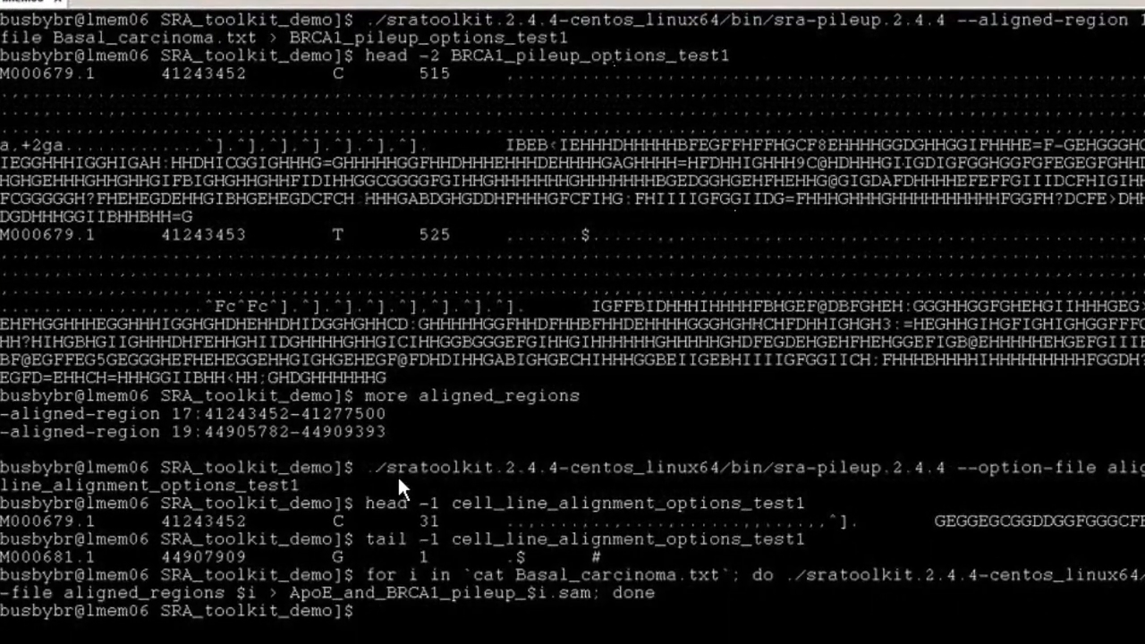
pyautogui.moveTo(617, 521)
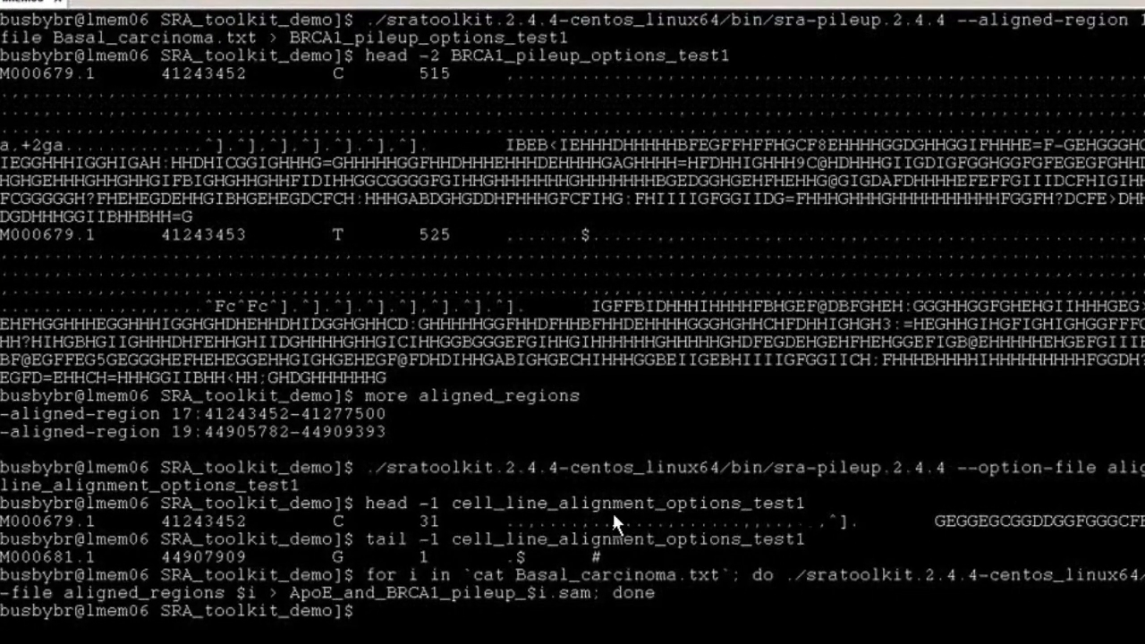
pyautogui.moveTo(277, 393)
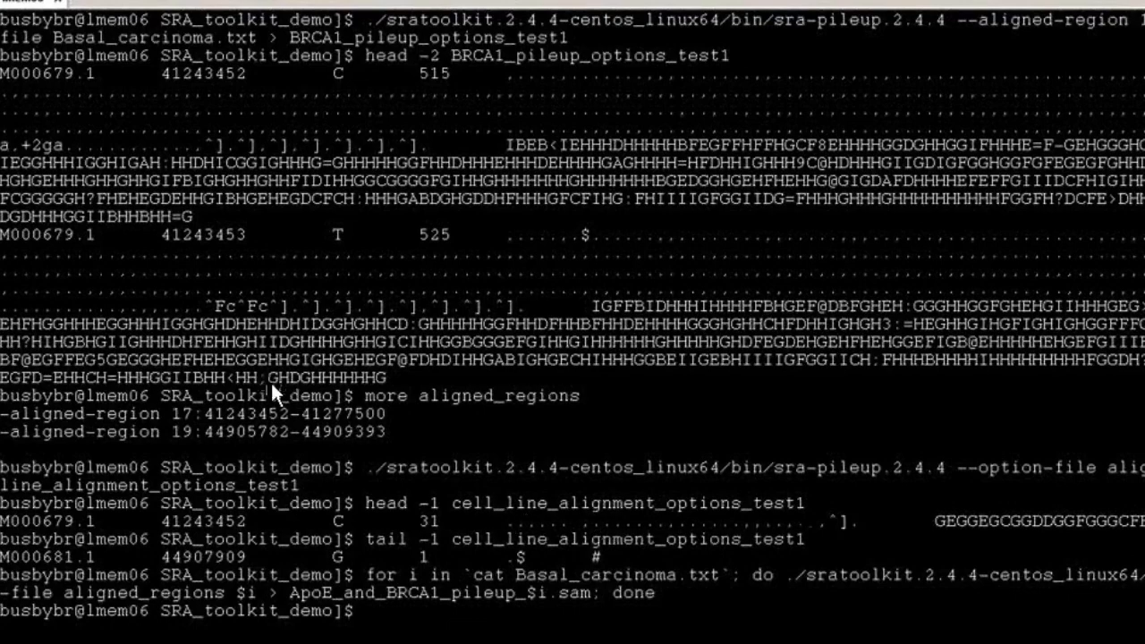
pyautogui.moveTo(348, 432)
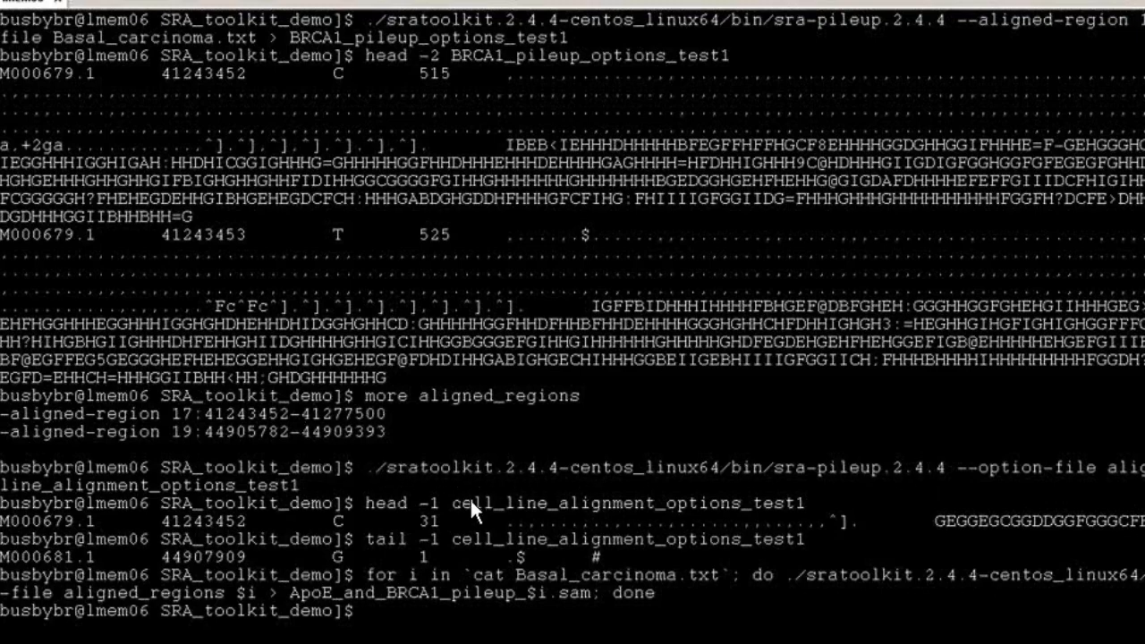
pyautogui.moveTo(463, 513)
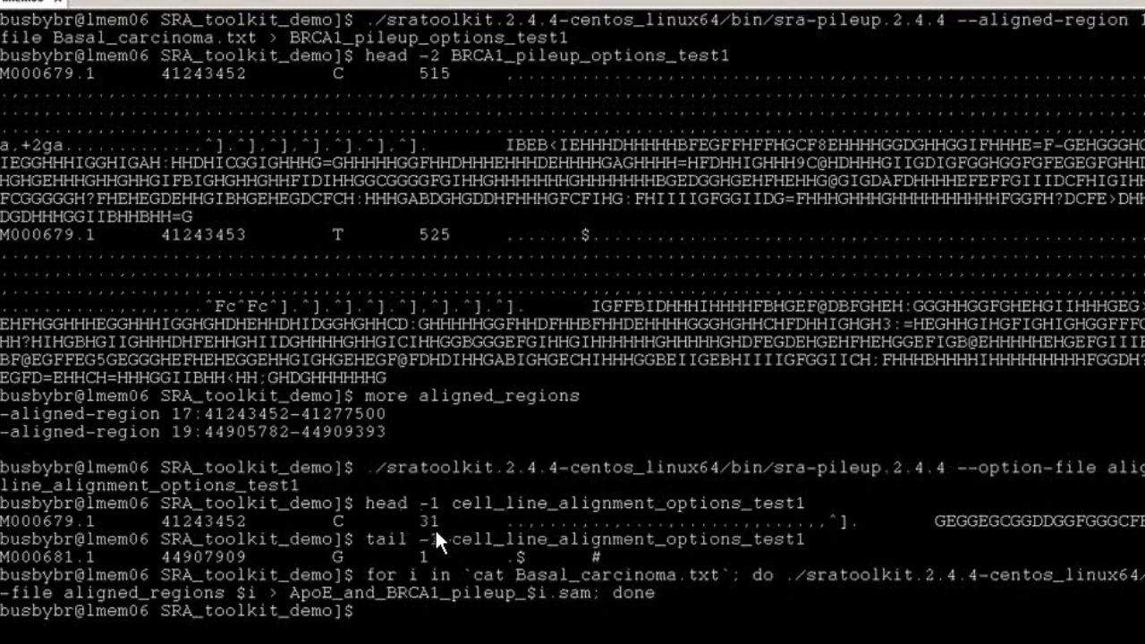
pyautogui.moveTo(438, 546)
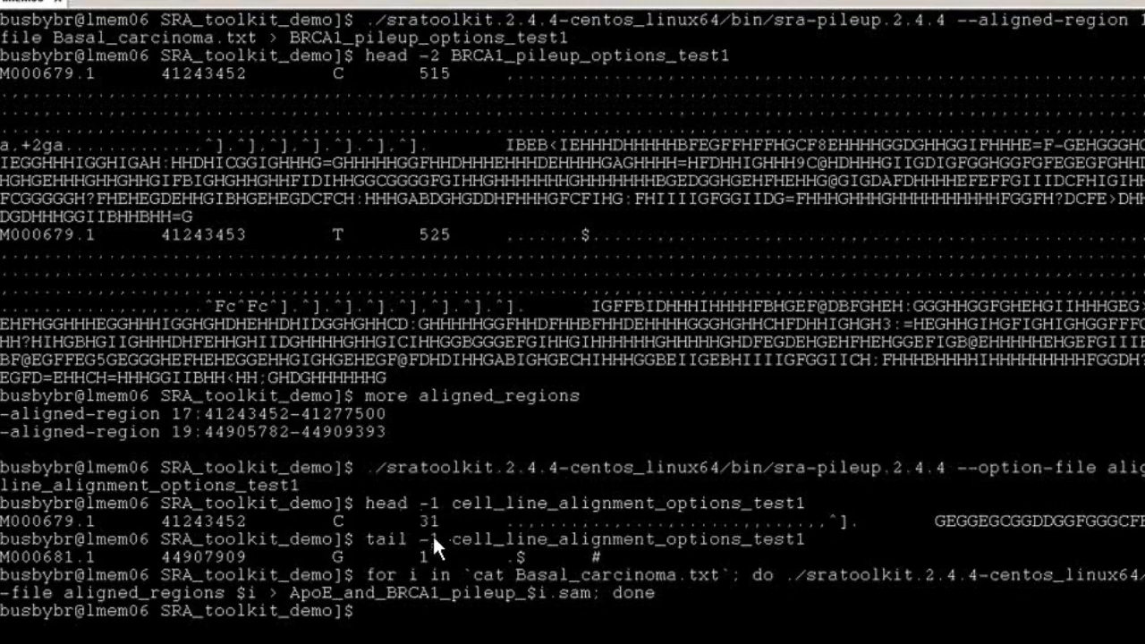
pyautogui.moveTo(438, 550)
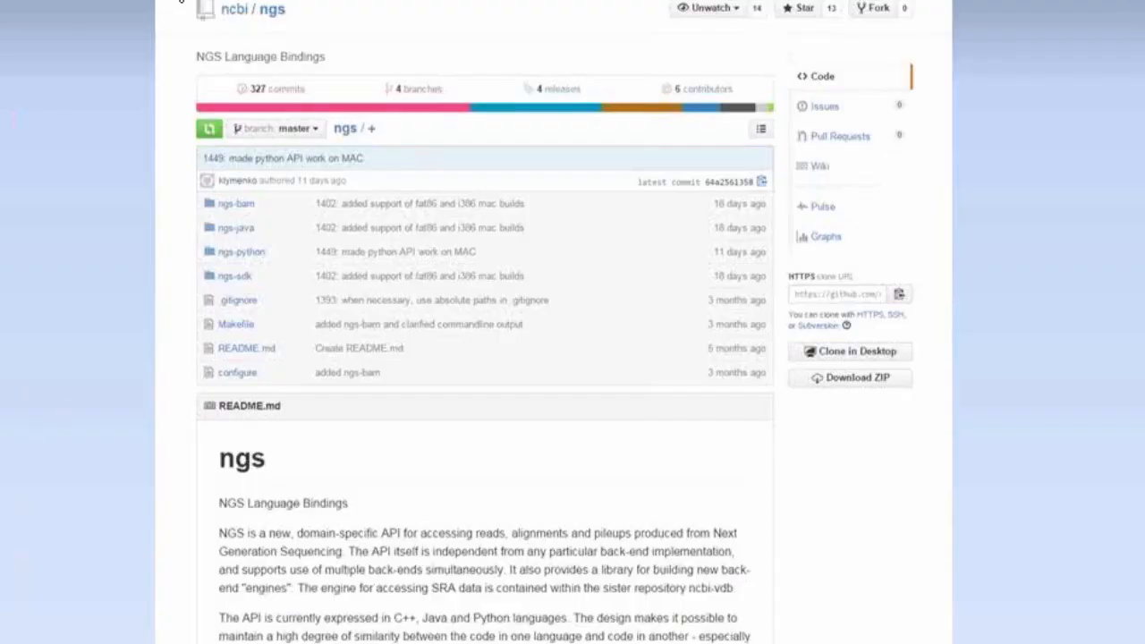
pyautogui.moveTo(353, 161)
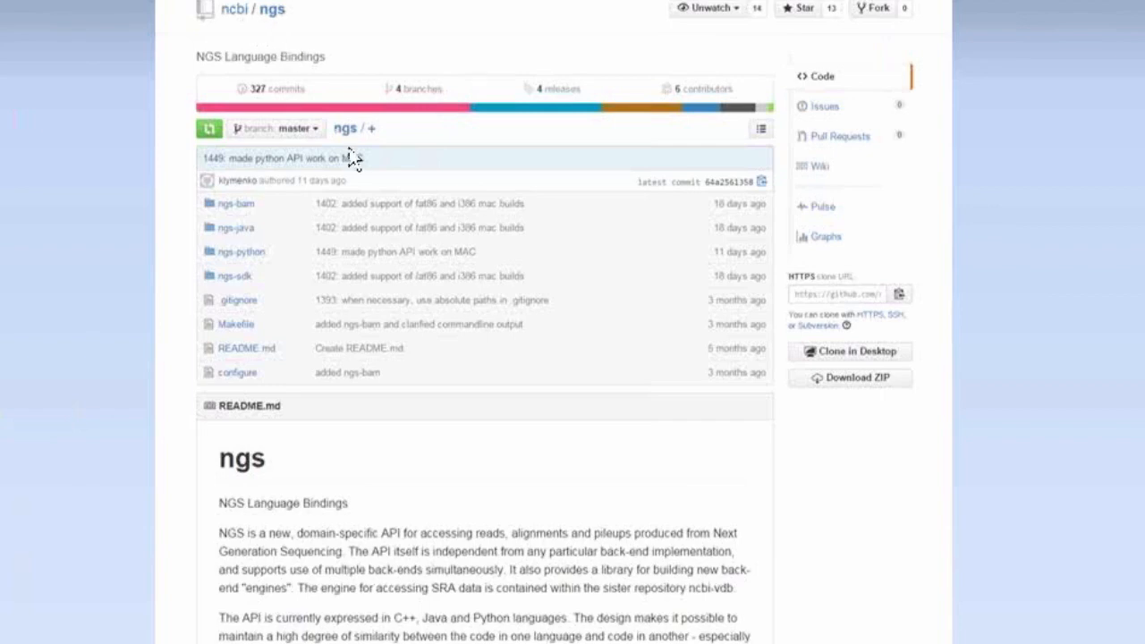
pyautogui.moveTo(246, 206)
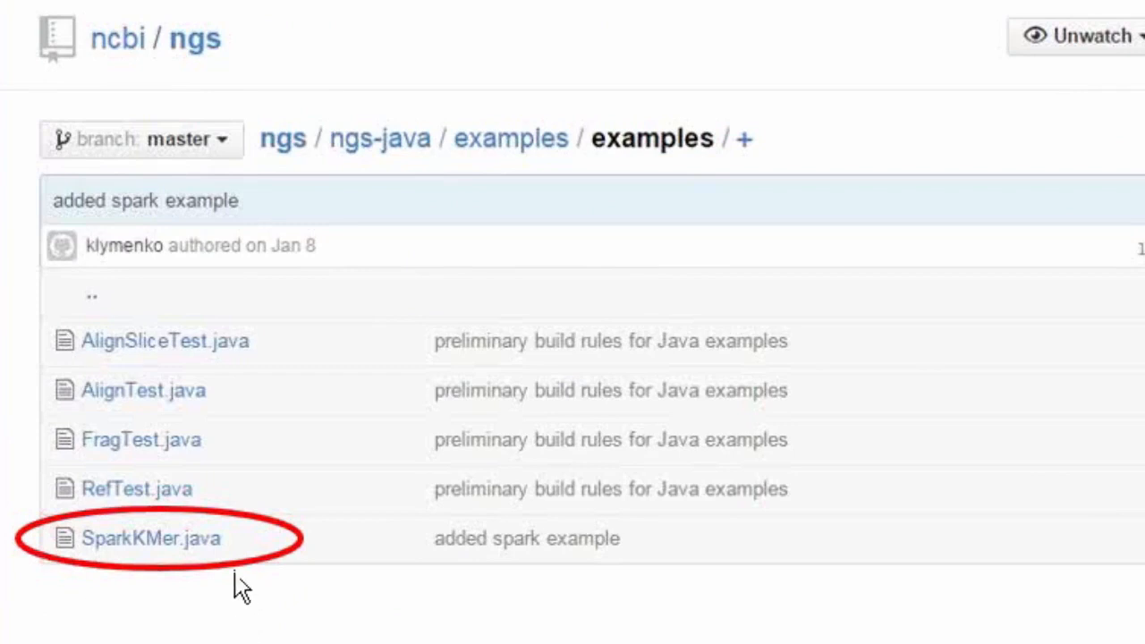
pyautogui.moveTo(213, 615)
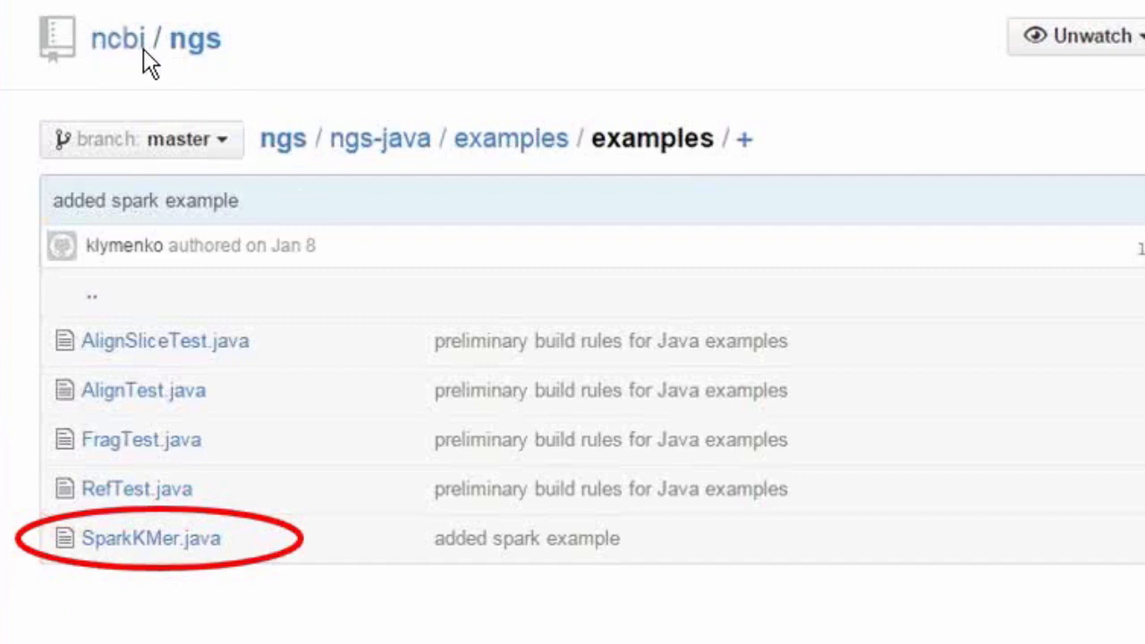
pyautogui.moveTo(324, 92)
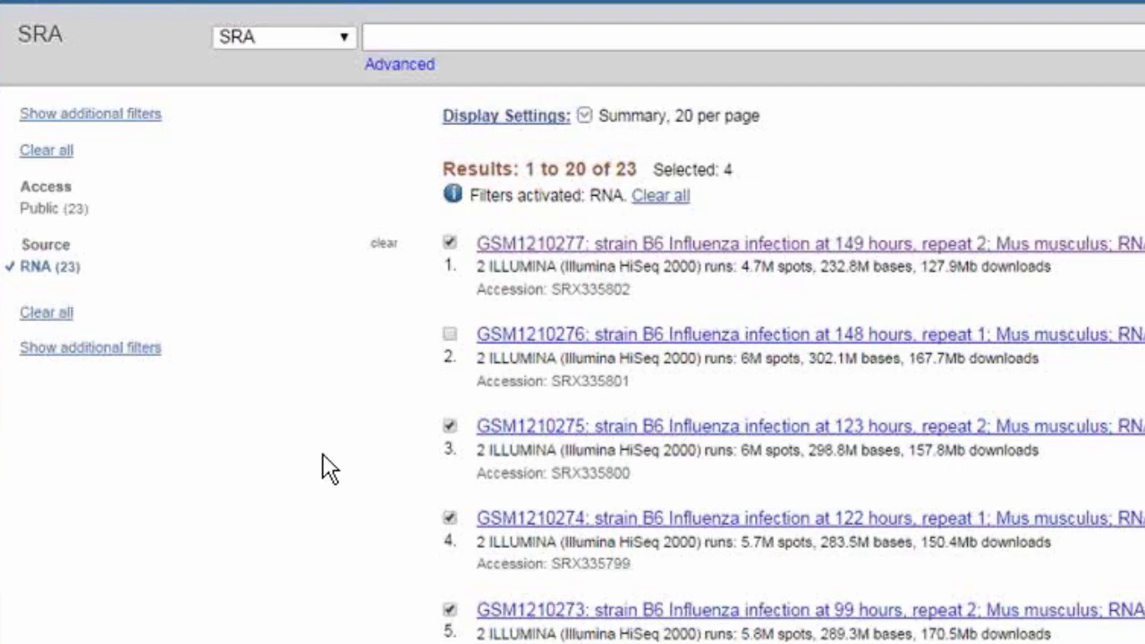
pyautogui.moveTo(219, 474)
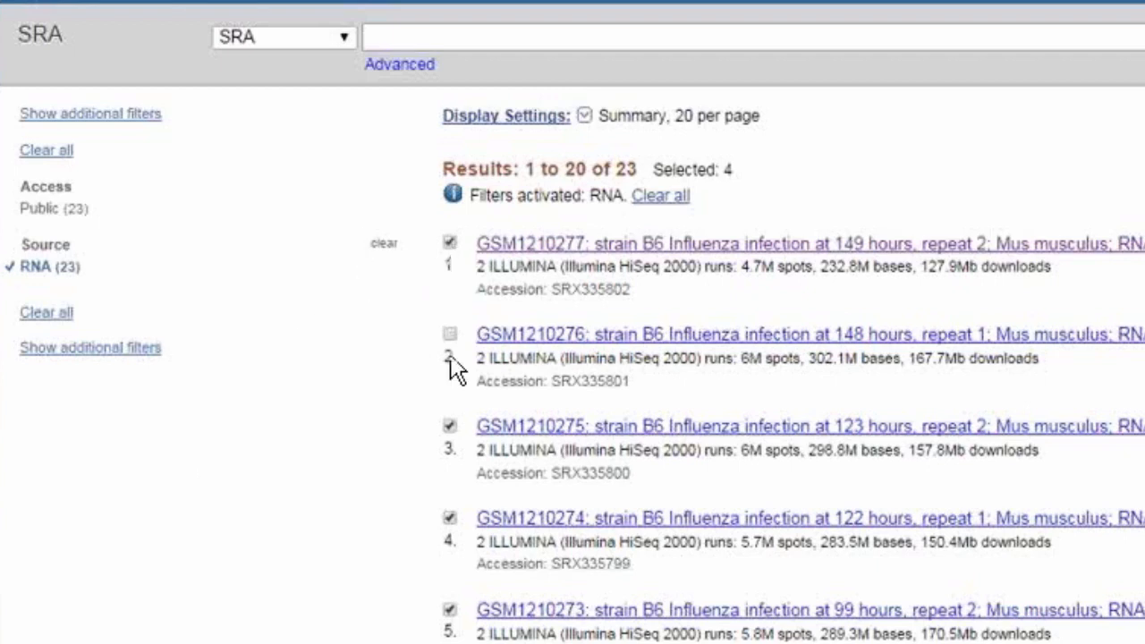
pyautogui.moveTo(383, 461)
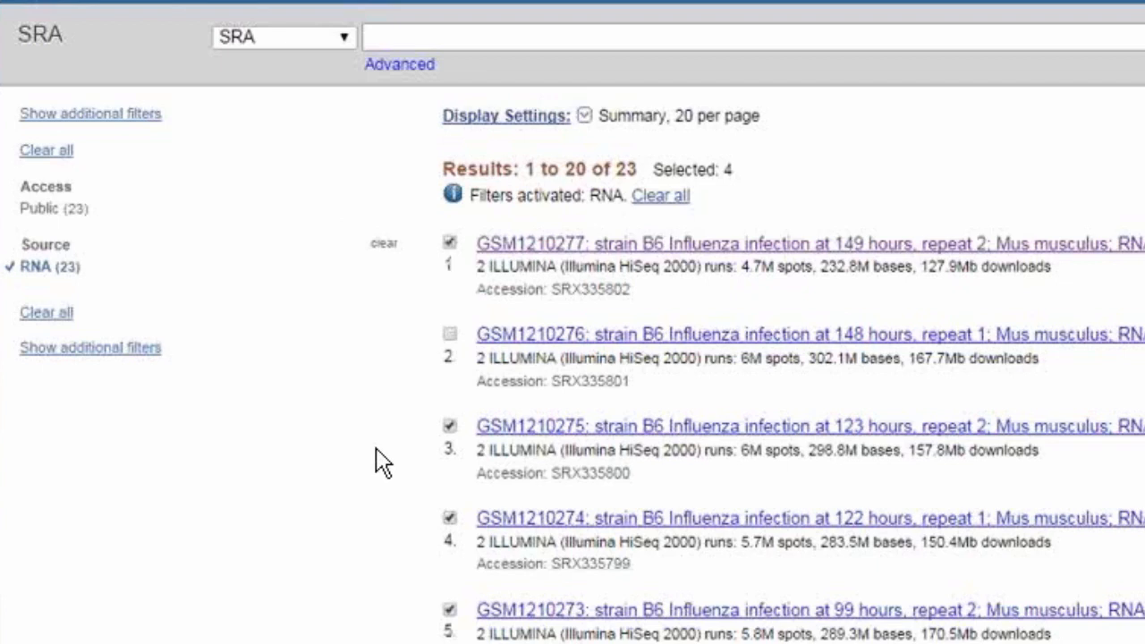
pyautogui.moveTo(765, 554)
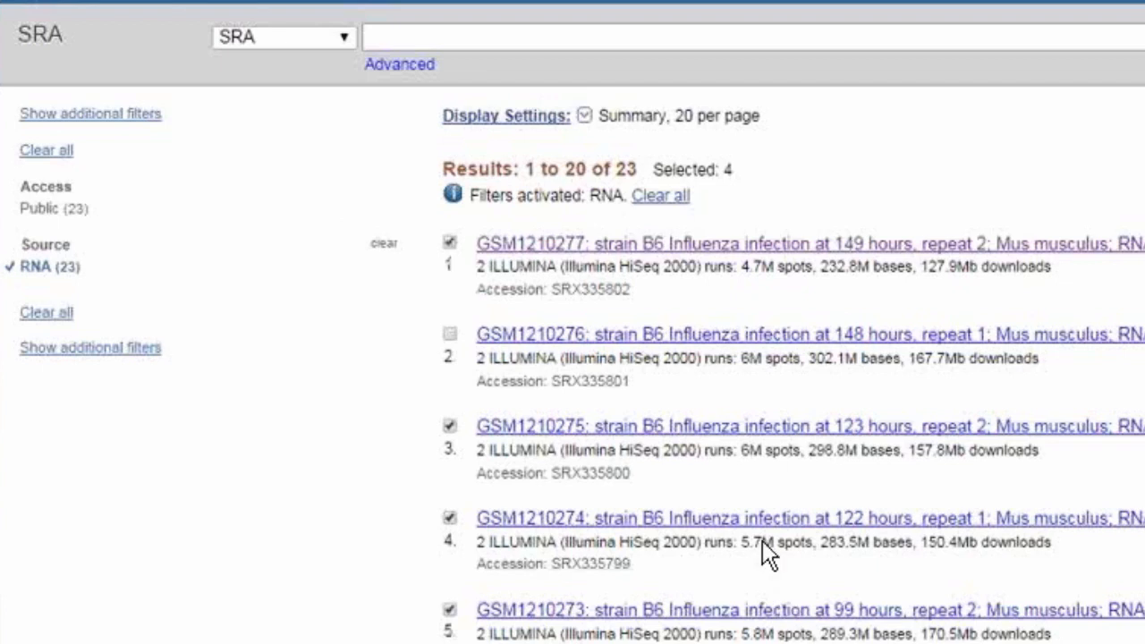
pyautogui.moveTo(766, 552)
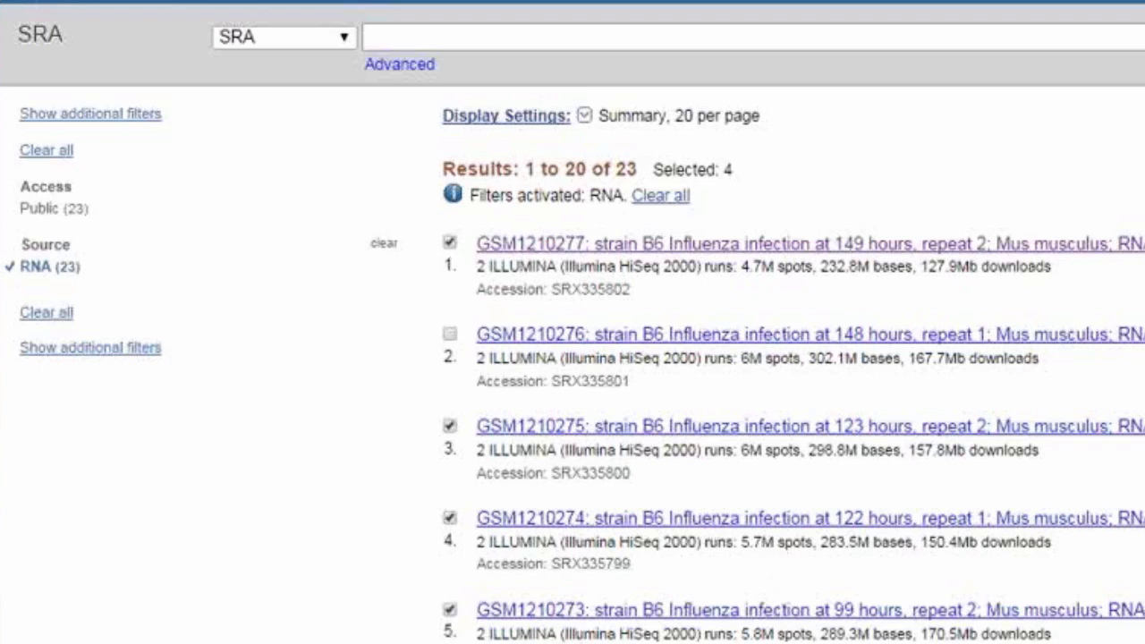
pyautogui.moveTo(444, 268)
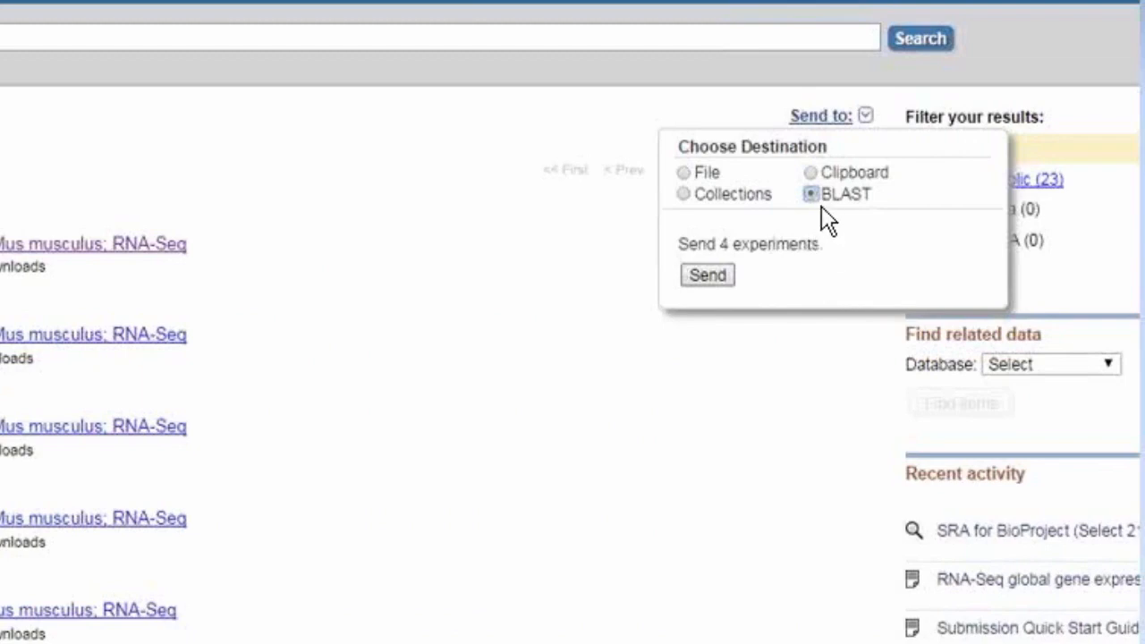
pyautogui.moveTo(925, 165)
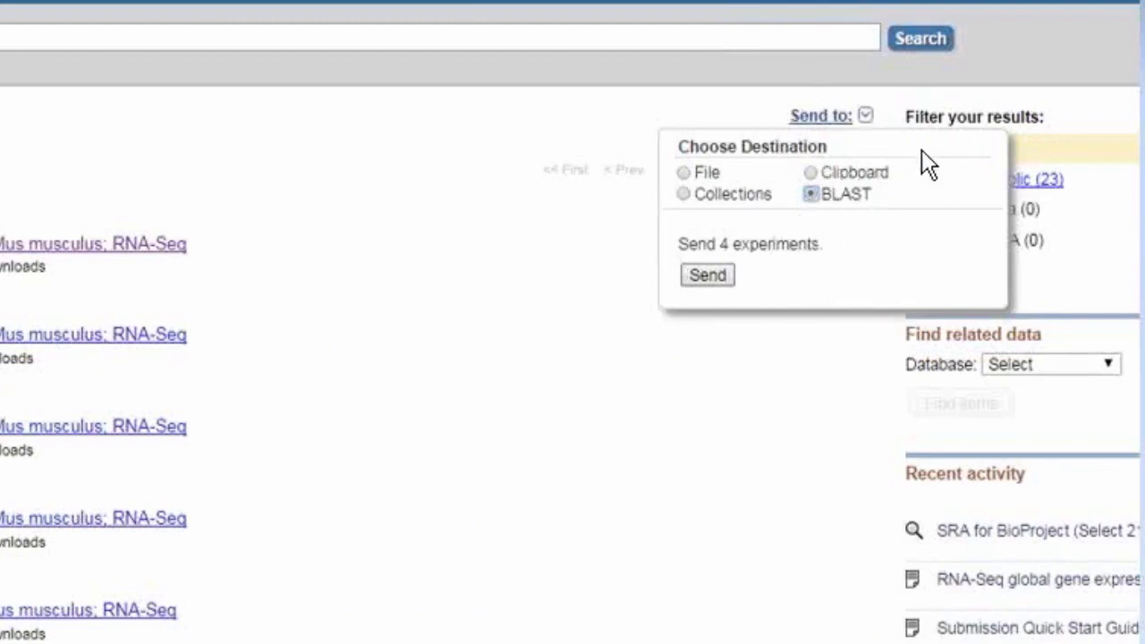
pyautogui.moveTo(679, 367)
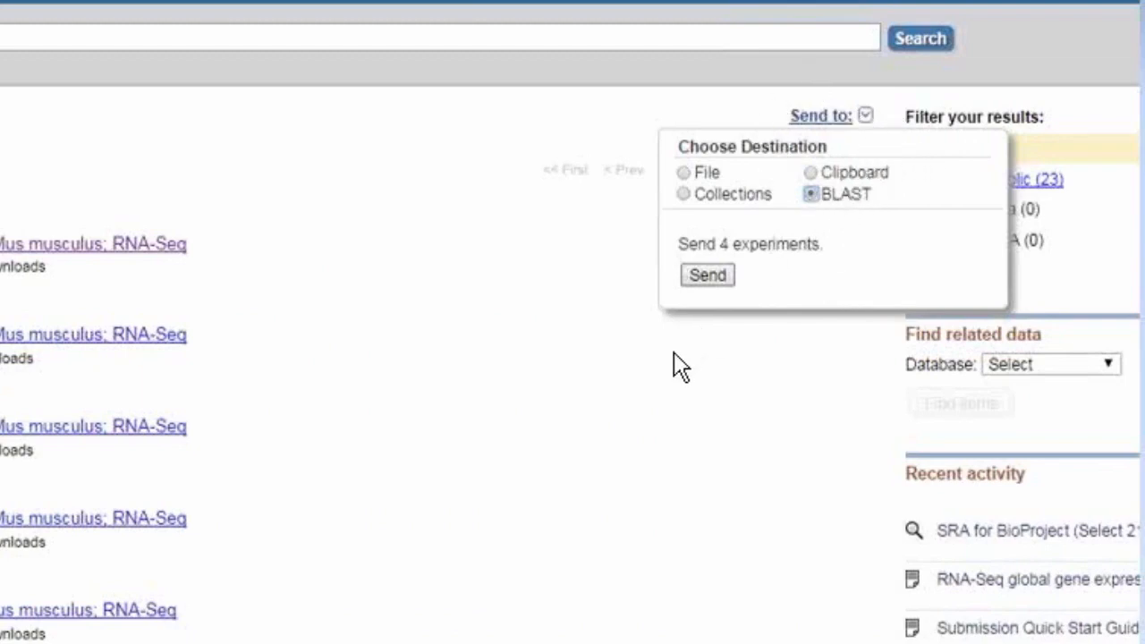
# Advance to the BLASTN-against-SRA results for the Mus musculus chromosome 4 query
pyautogui.click(706, 275)
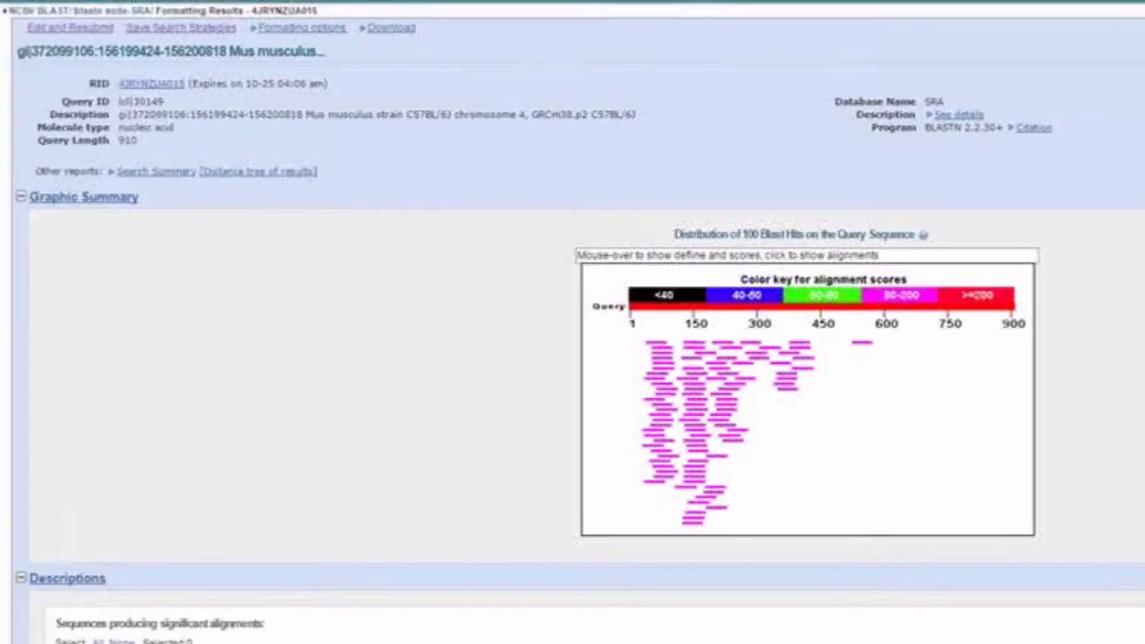
pyautogui.moveTo(759, 501)
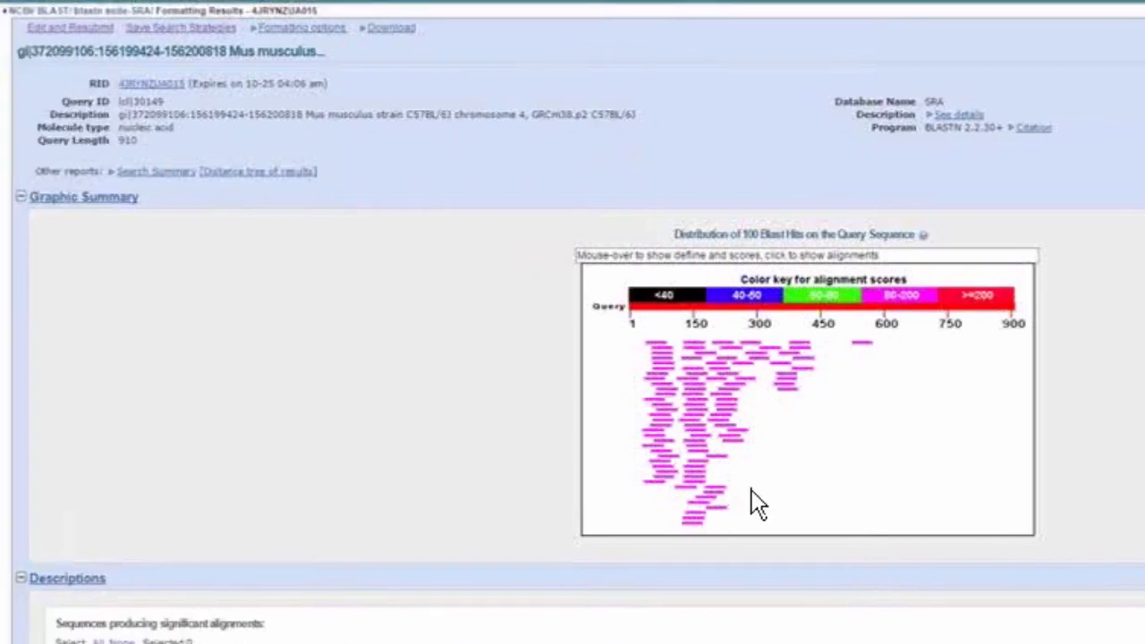
pyautogui.moveTo(631, 402)
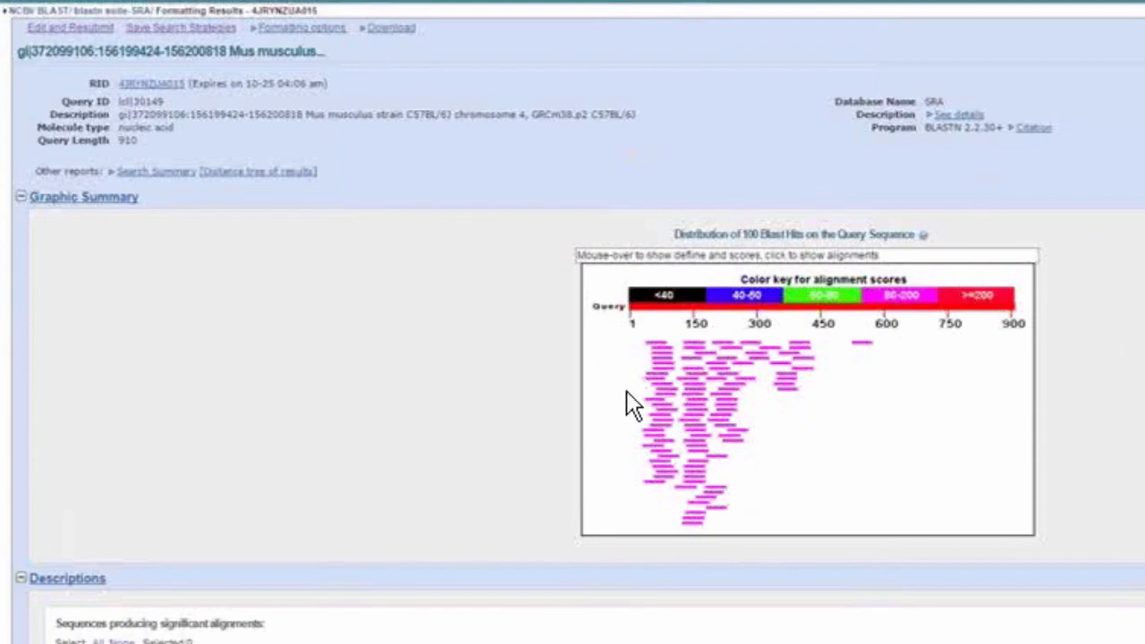